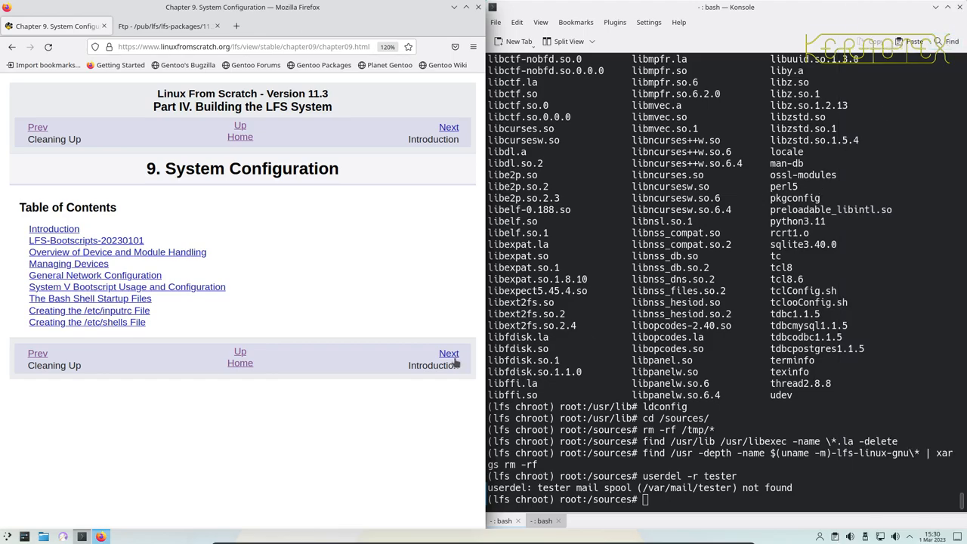
- Read the Chapter 9 Introduction and continue to the LFS-Bootscripts-20230101 page
{"action": "left_click", "coordinate": [447, 353]}
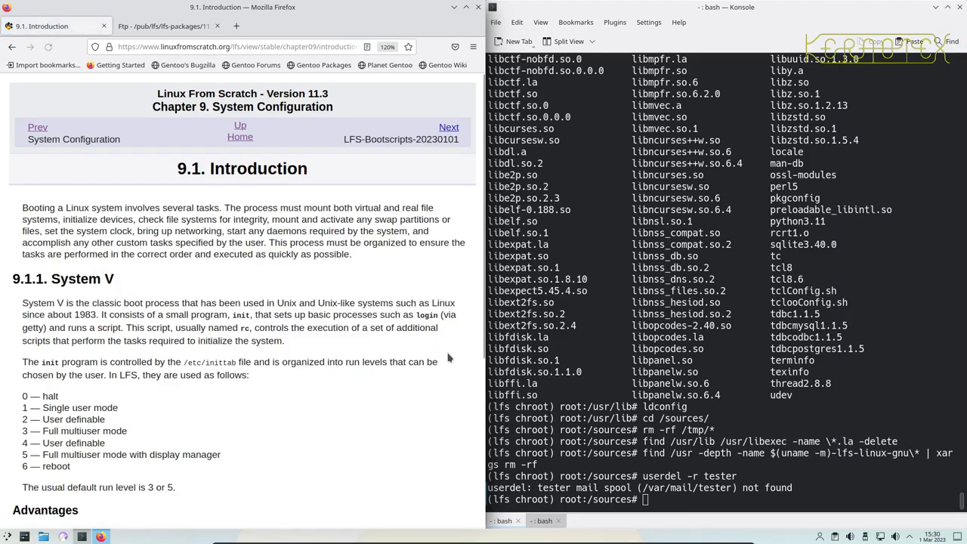
{"action": "scroll", "scroll_direction": "down", "scroll_amount": 3}
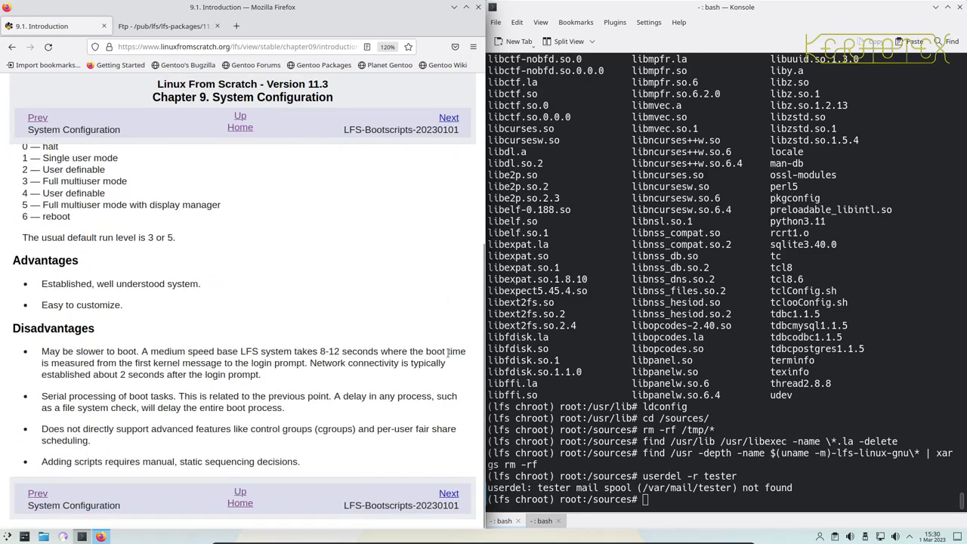
{"action": "mouse_move", "coordinate": [432, 444]}
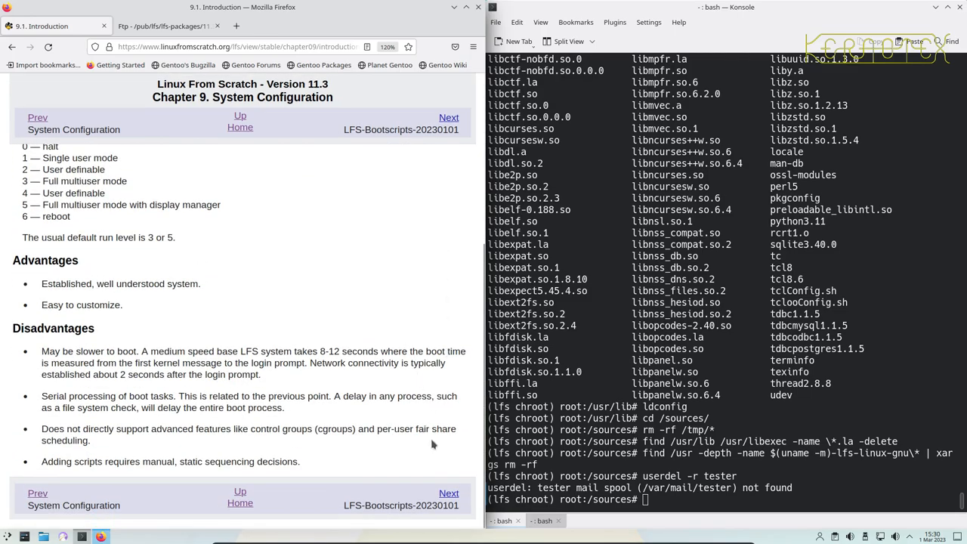
{"action": "left_click", "coordinate": [447, 492]}
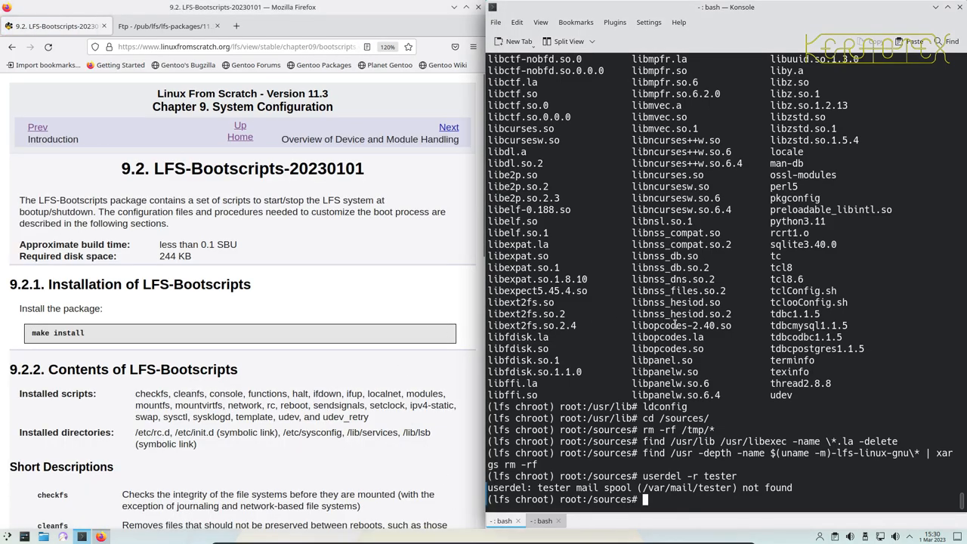
- Unpack the bootscripts tarball with tar -xvf, make install, and remove its source folder
{"action": "type", "text": "t"}
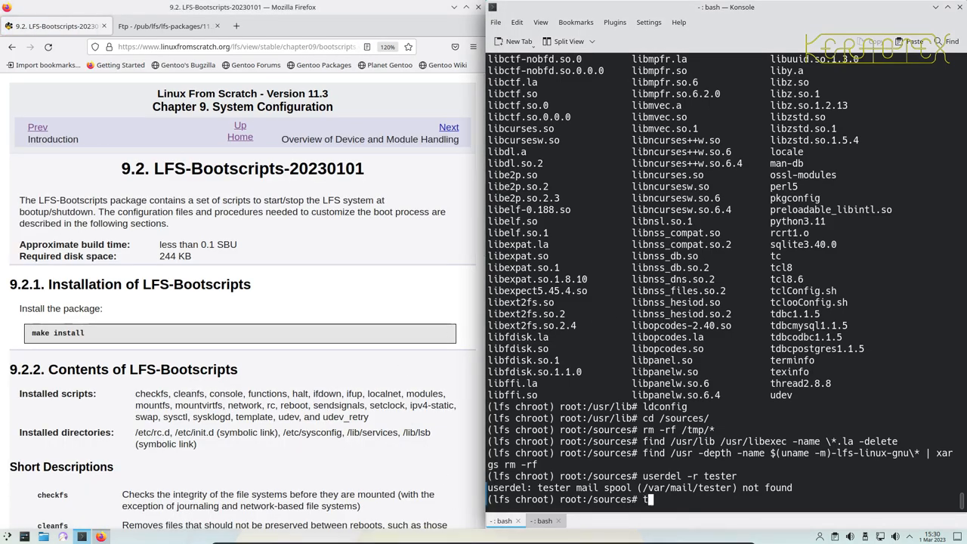
{"action": "type", "text": "ar -xvf"}
{"action": "type", "text": "mak"}
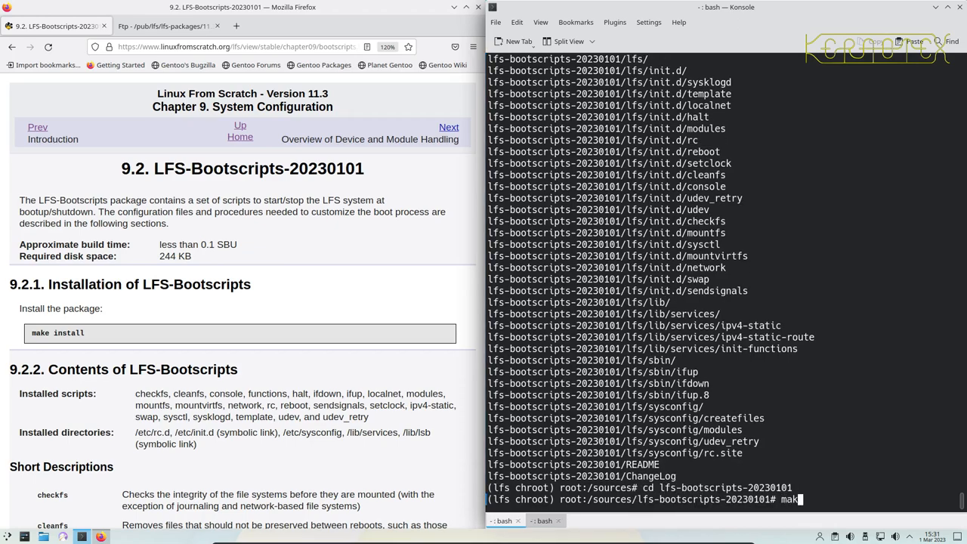
{"action": "key", "text": "Return"}
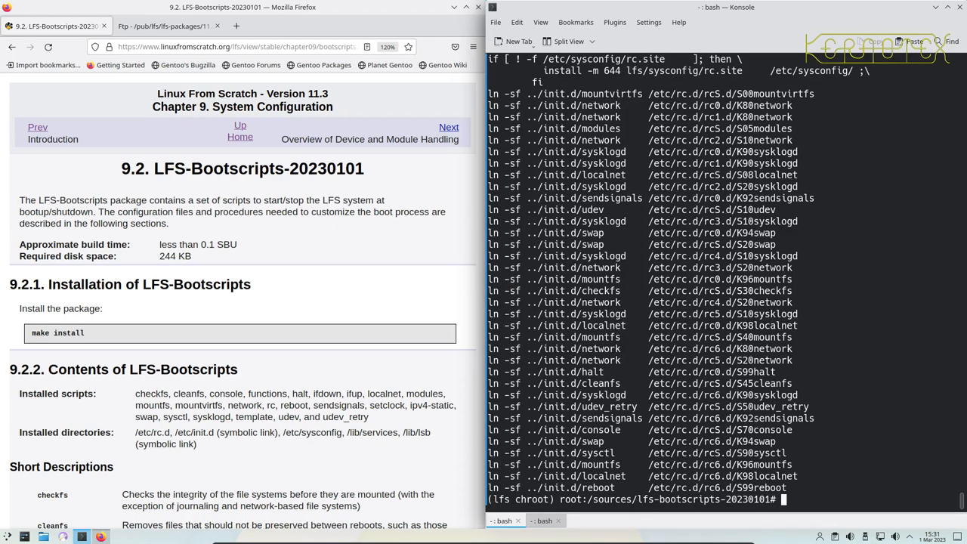
{"action": "type", "text": "cd .."}
{"action": "type", "text": "rm -Rf lfs-bootscripts-20230101"}
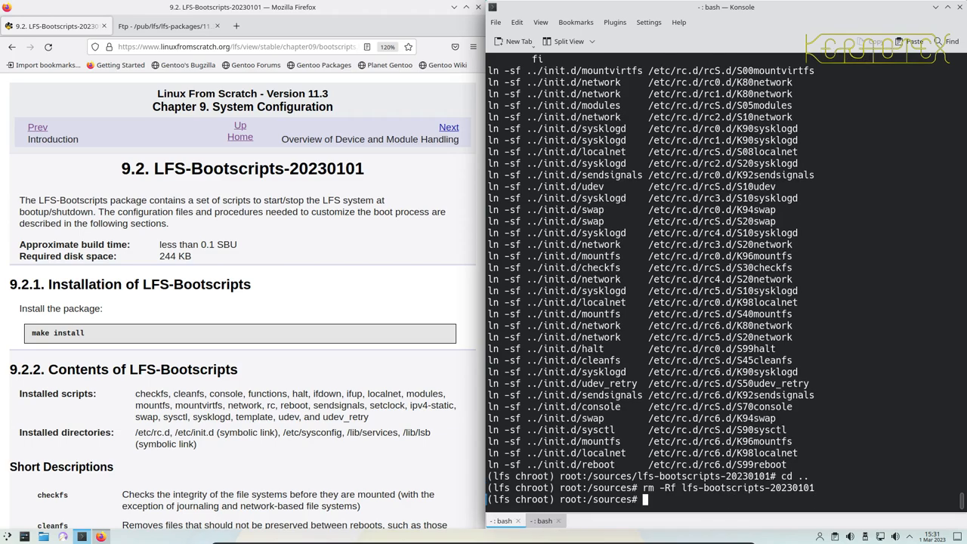
- Check free disk space on the mounted filesystems with df -h
{"action": "type", "text": "df -h"}
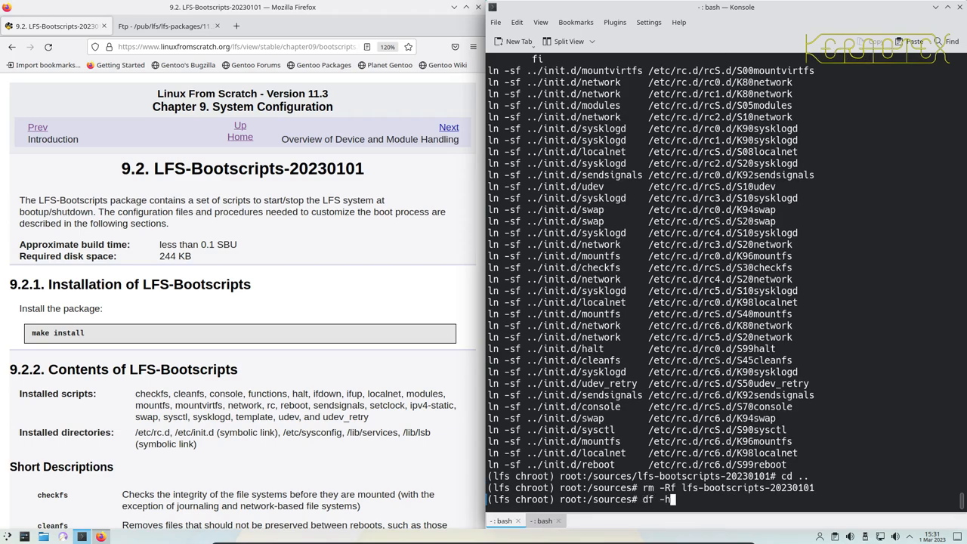
{"action": "key", "text": "Return"}
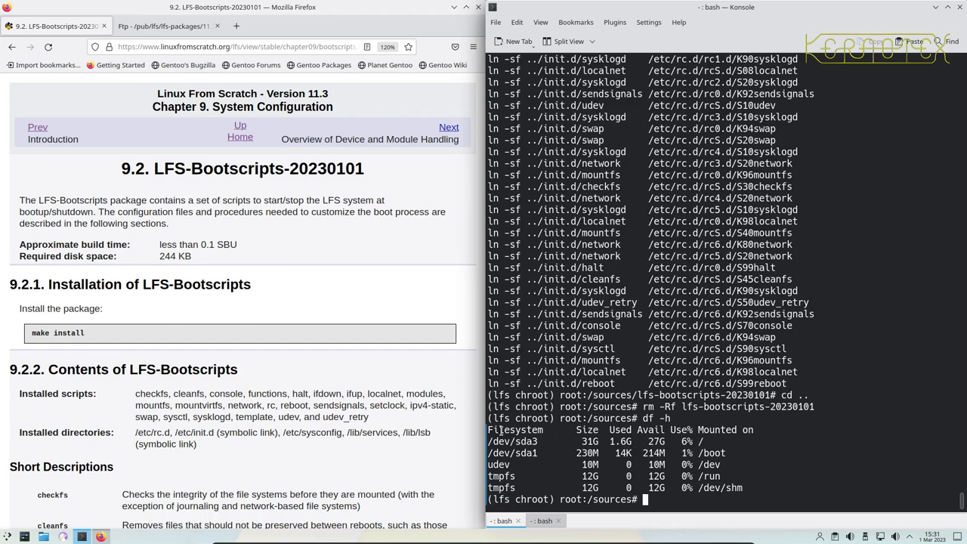
{"action": "scroll", "scroll_direction": "down", "scroll_amount": 3}
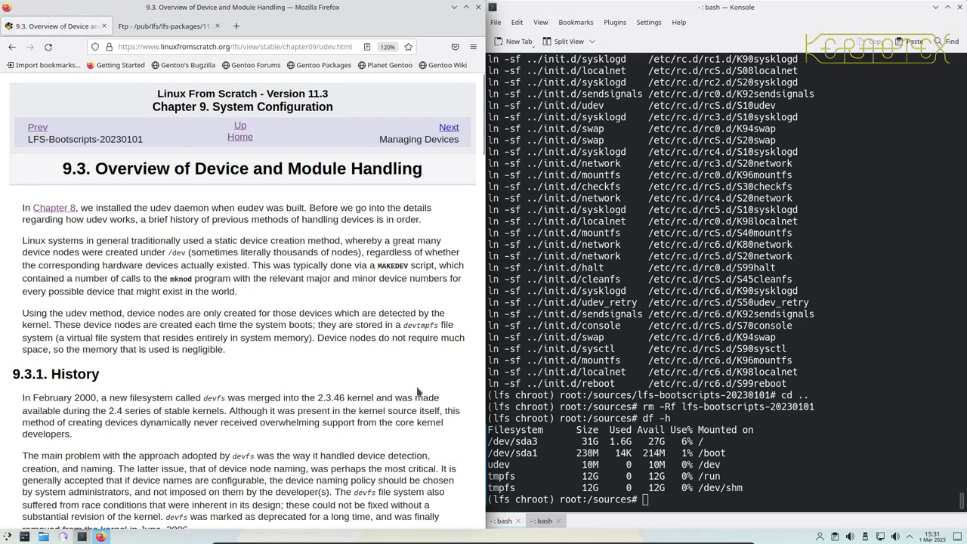
- Scroll down through the Overview of Device and Module Handling page to Managing Devices
{"action": "scroll", "scroll_direction": "down", "scroll_amount": 3}
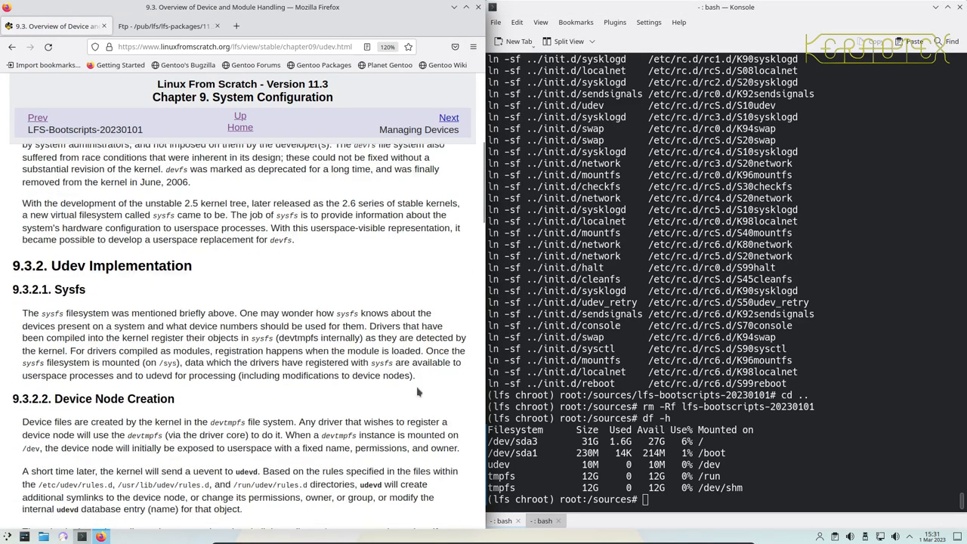
{"action": "scroll", "scroll_direction": "down", "scroll_amount": 3}
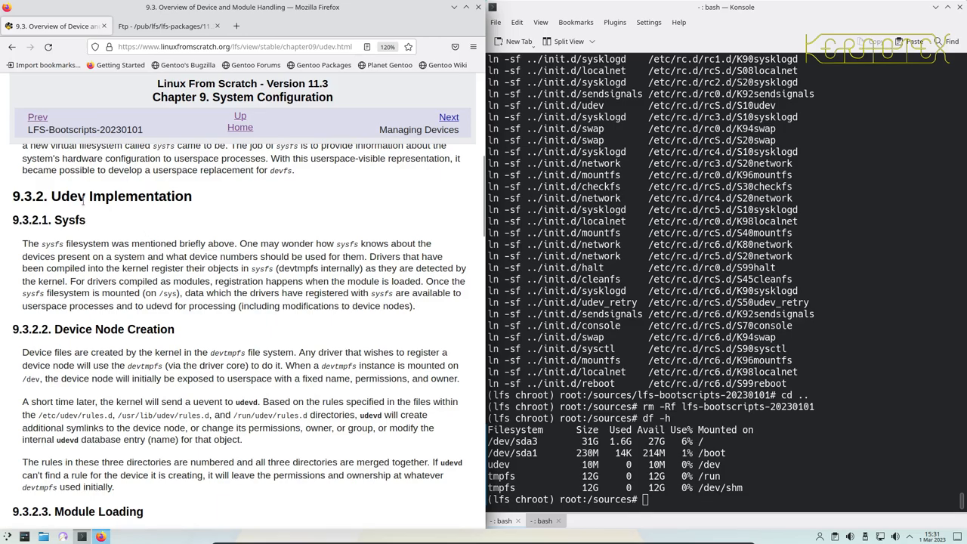
{"action": "scroll", "scroll_direction": "down", "scroll_amount": 3}
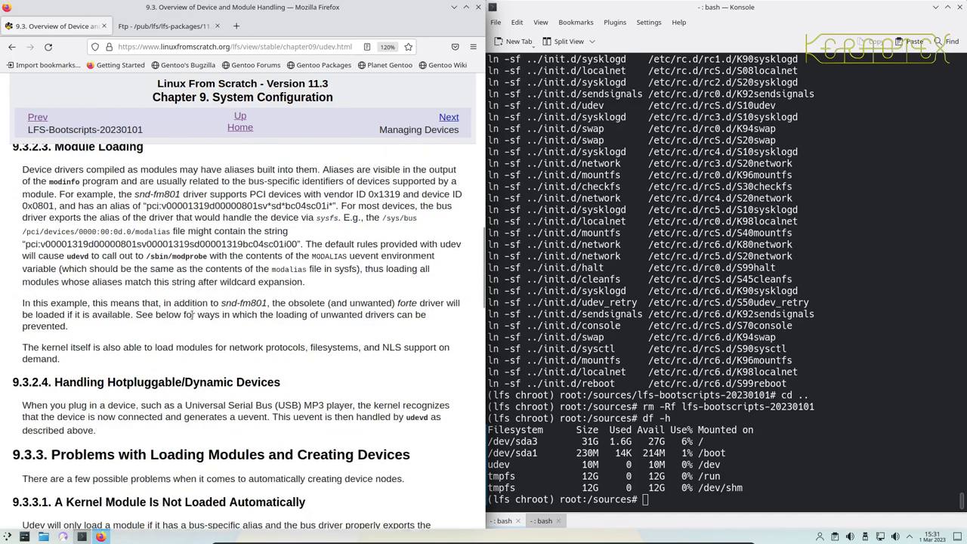
{"action": "scroll", "scroll_direction": "down", "scroll_amount": 3}
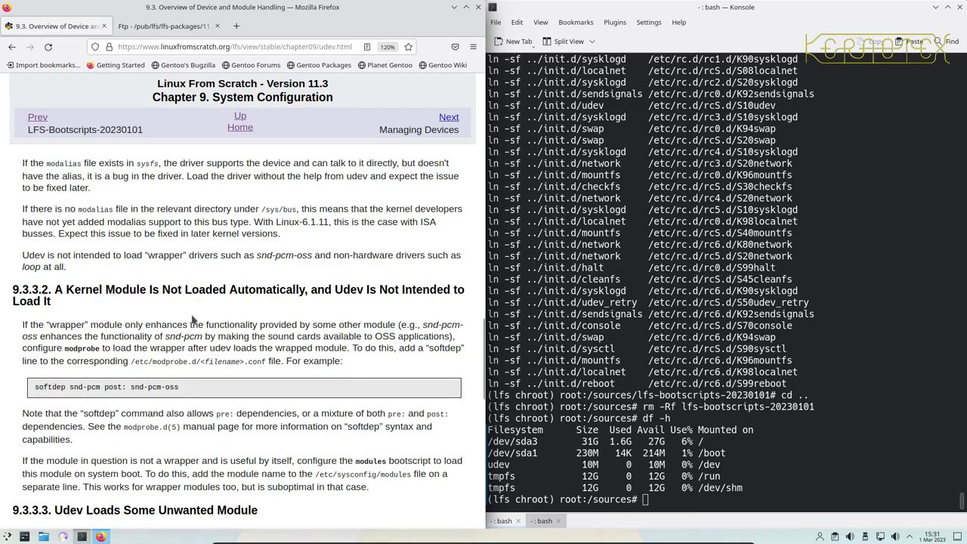
{"action": "scroll", "scroll_direction": "down", "scroll_amount": 3}
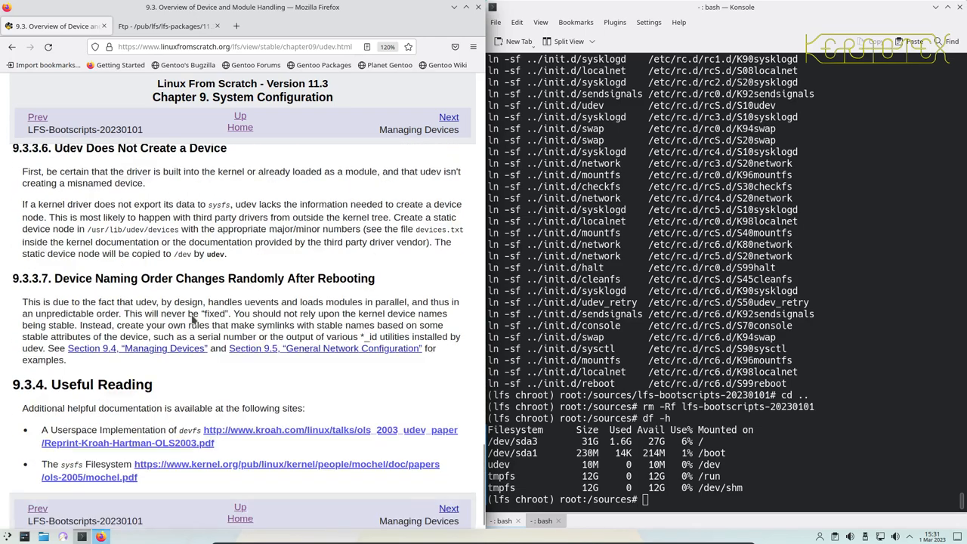
{"action": "scroll", "scroll_direction": "down", "scroll_amount": 3}
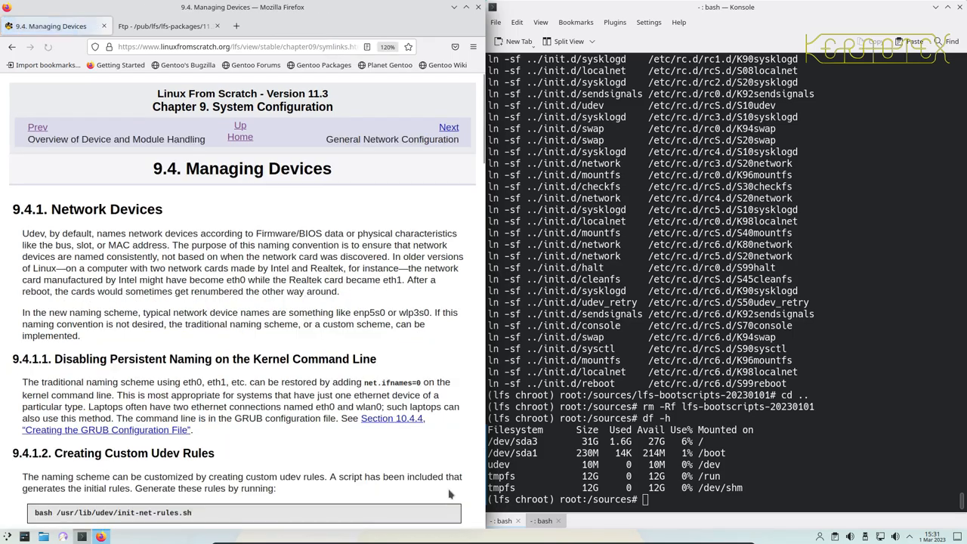
{"action": "mouse_move", "coordinate": [242, 456]}
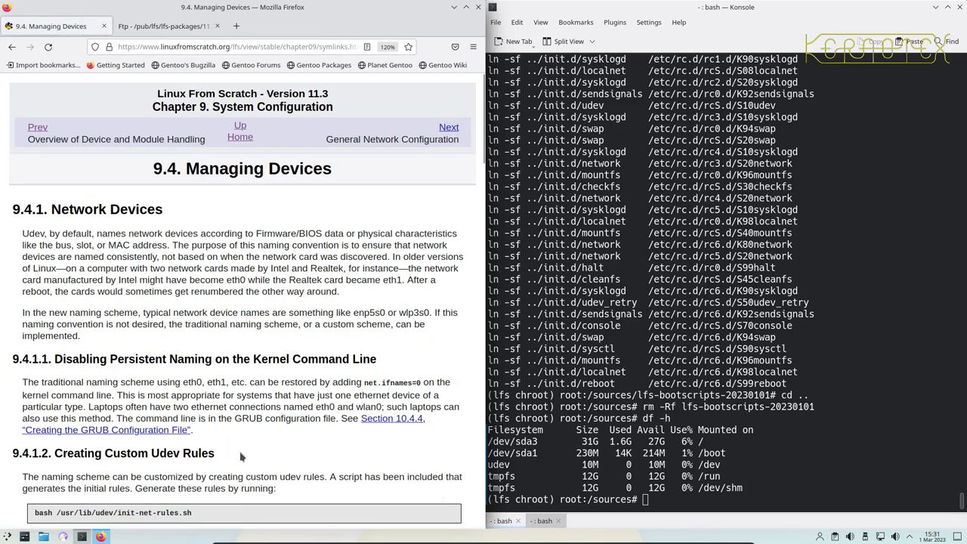
{"action": "mouse_move", "coordinate": [130, 476]}
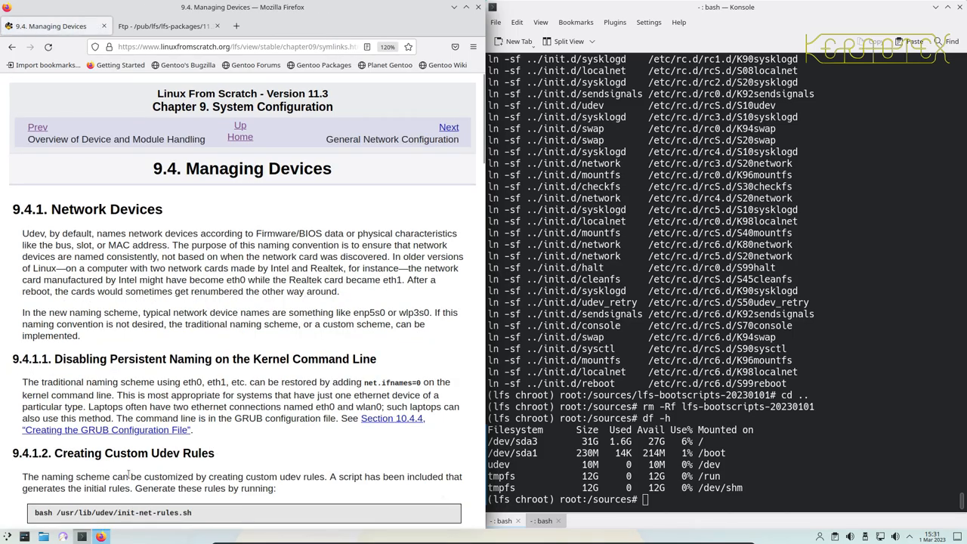
- Run init-net-rules.sh and cat 70-persistent-net.rules, showing the e1000 card named enp0s3
{"action": "scroll", "scroll_direction": "down", "scroll_amount": 3}
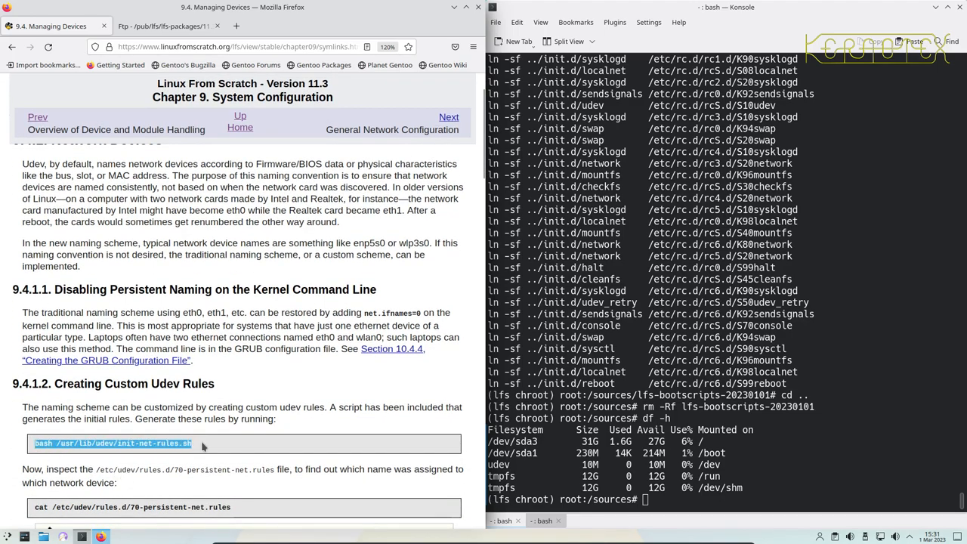
{"action": "key", "text": "Return"}
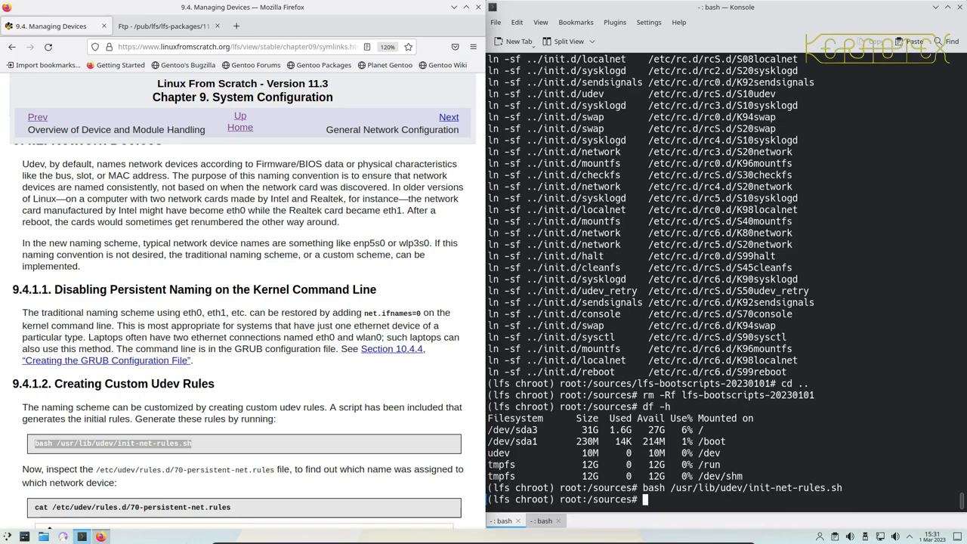
{"action": "scroll", "scroll_direction": "down", "scroll_amount": 3}
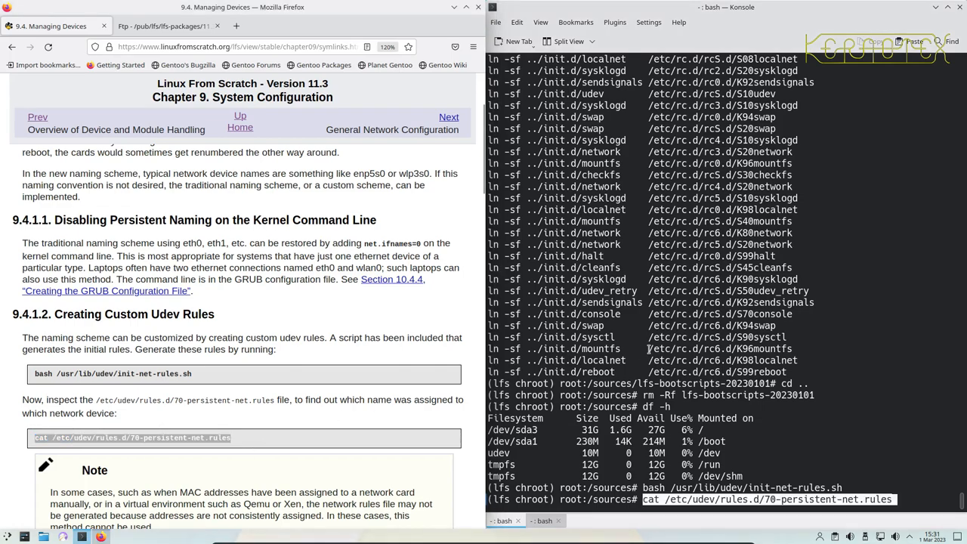
{"action": "key", "text": "Return"}
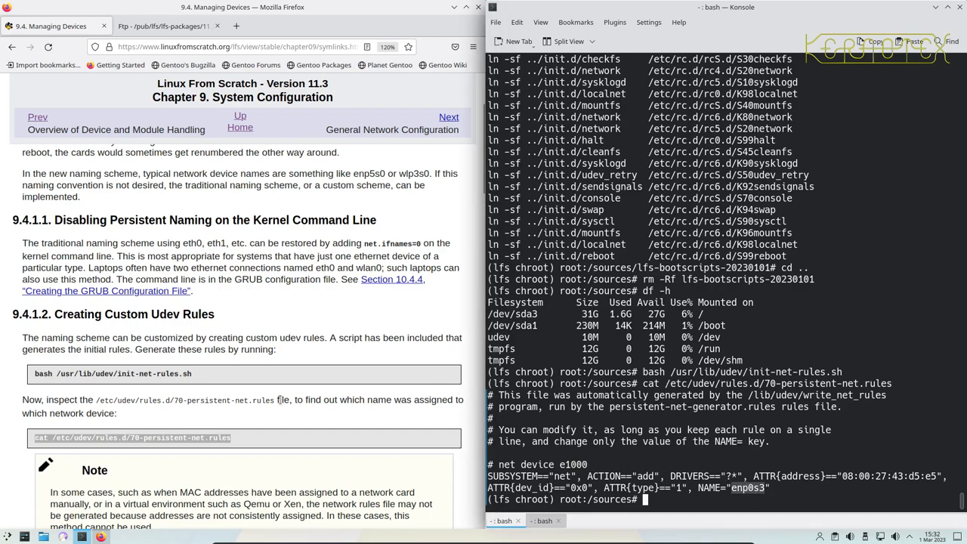
{"action": "scroll", "scroll_direction": "down", "scroll_amount": 3}
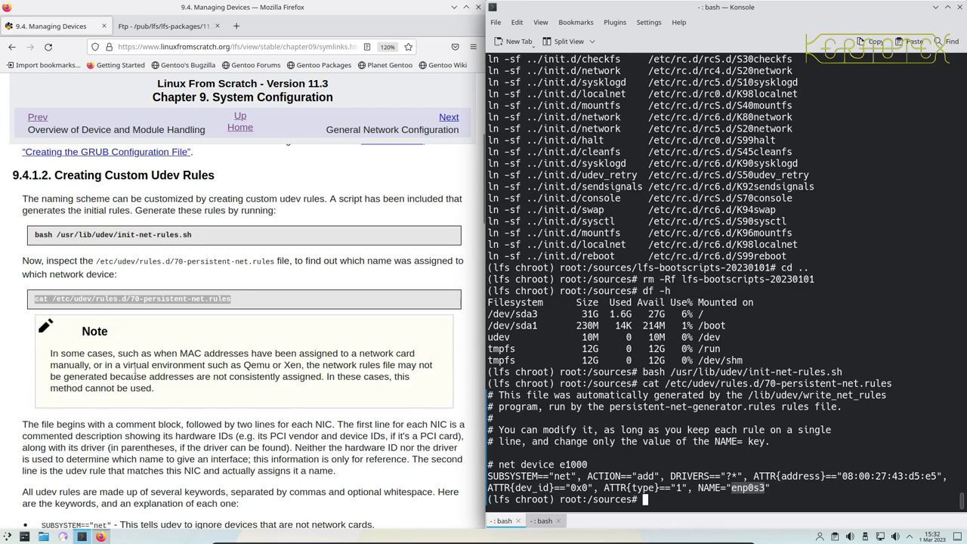
{"action": "mouse_move", "coordinate": [278, 377]}
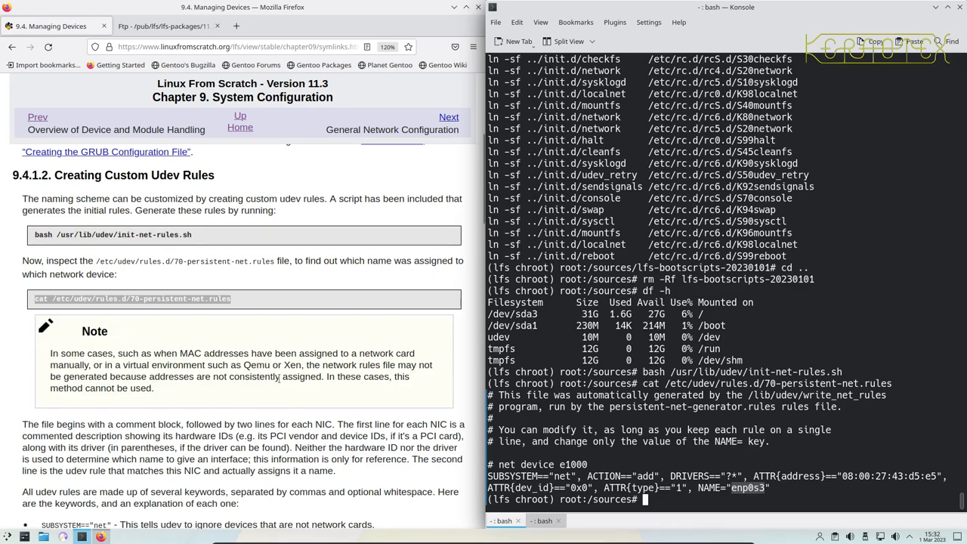
{"action": "mouse_move", "coordinate": [180, 390]}
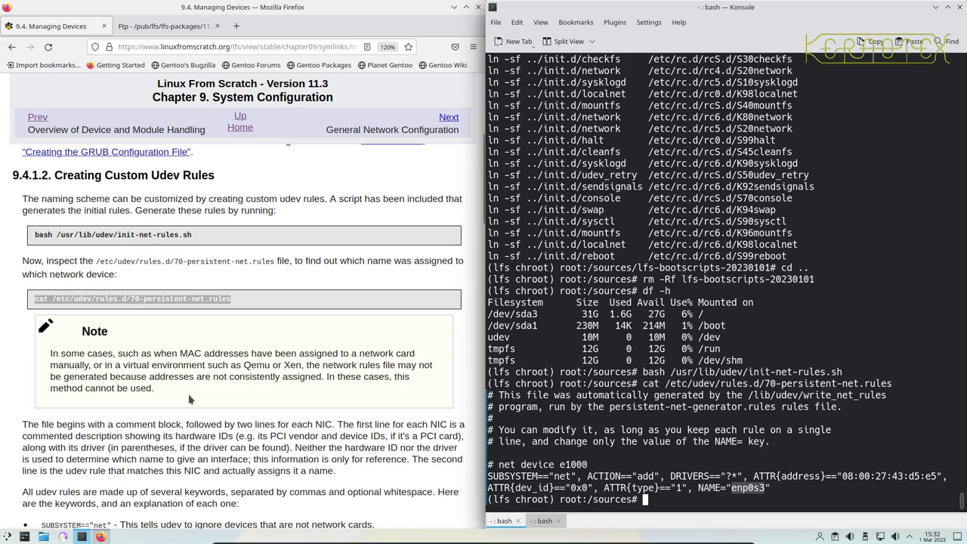
- Scroll through Managing Devices to the General Network Configuration sample eth0 static-IP file
{"action": "scroll", "scroll_direction": "down", "scroll_amount": 3}
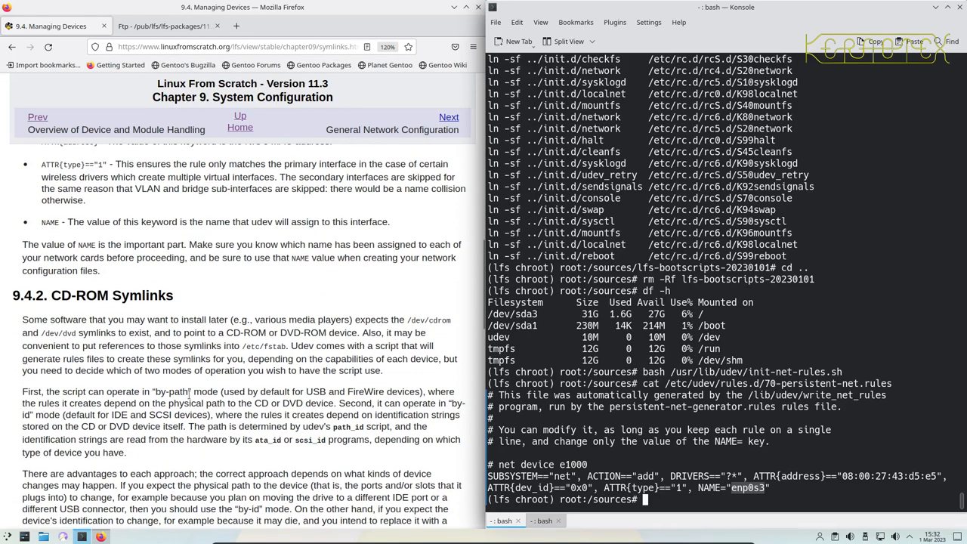
{"action": "scroll", "scroll_direction": "down", "scroll_amount": 3}
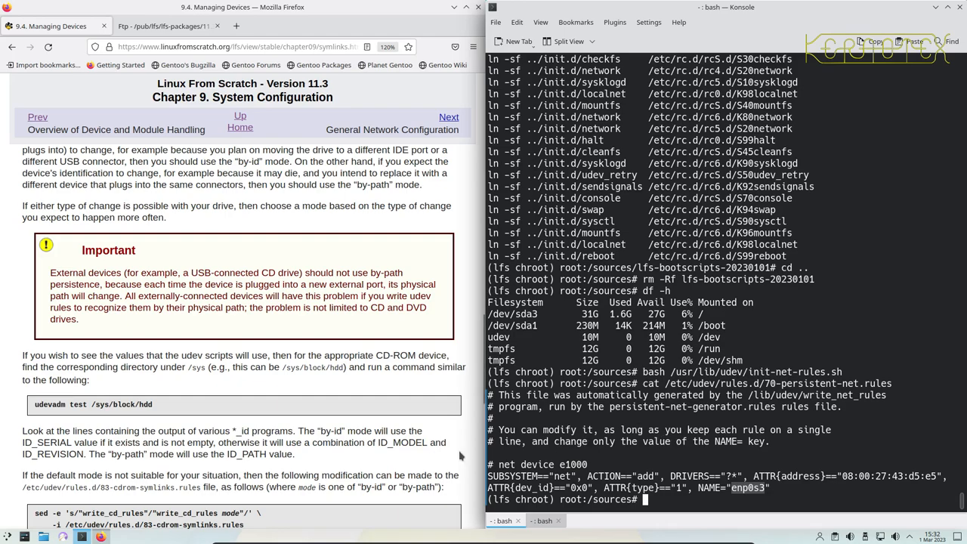
{"action": "mouse_move", "coordinate": [447, 453]}
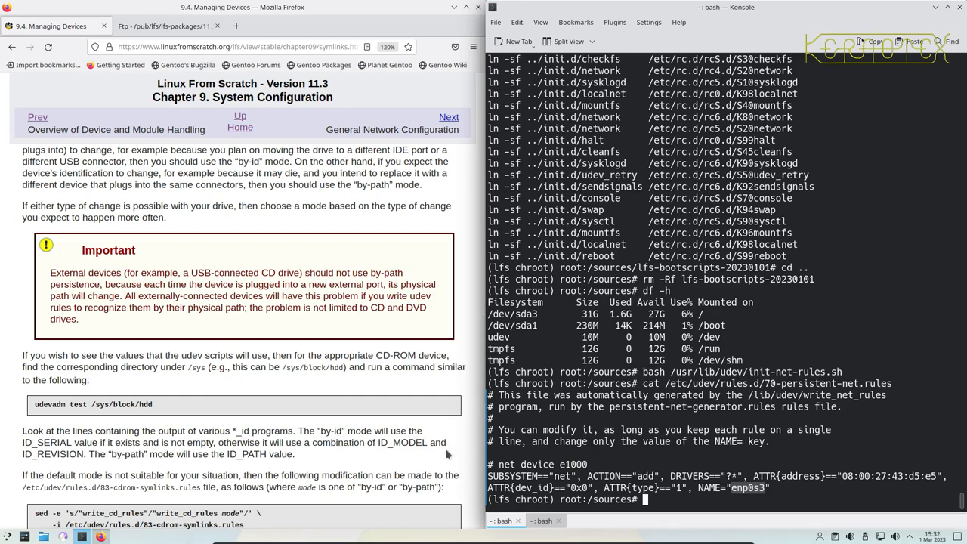
{"action": "scroll", "scroll_direction": "down", "scroll_amount": 3}
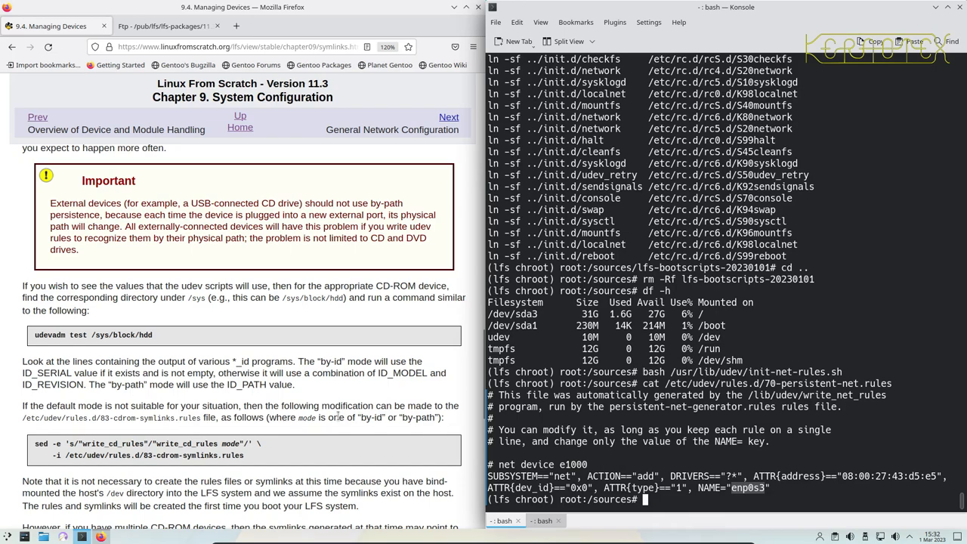
{"action": "scroll", "scroll_direction": "down", "scroll_amount": 3}
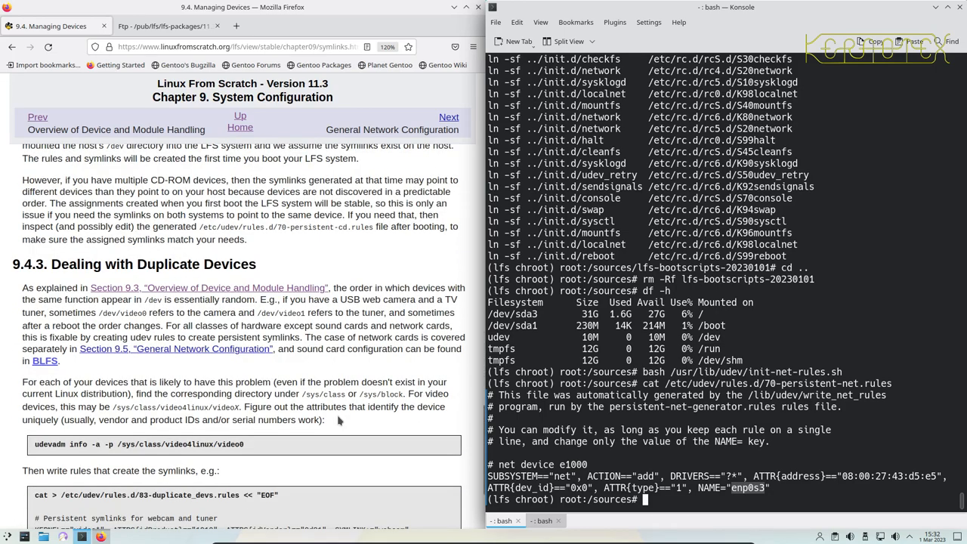
{"action": "scroll", "scroll_direction": "down", "scroll_amount": 3}
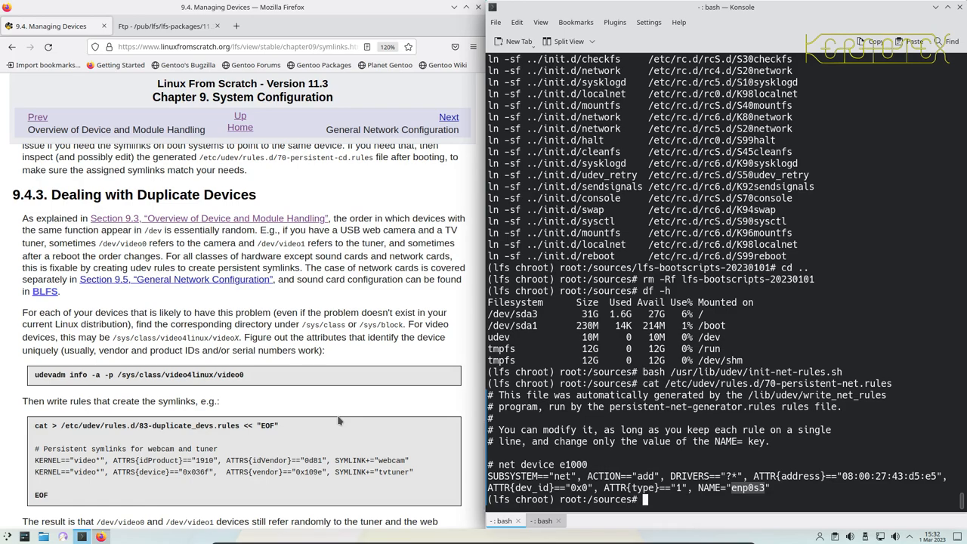
{"action": "scroll", "scroll_direction": "down", "scroll_amount": 3}
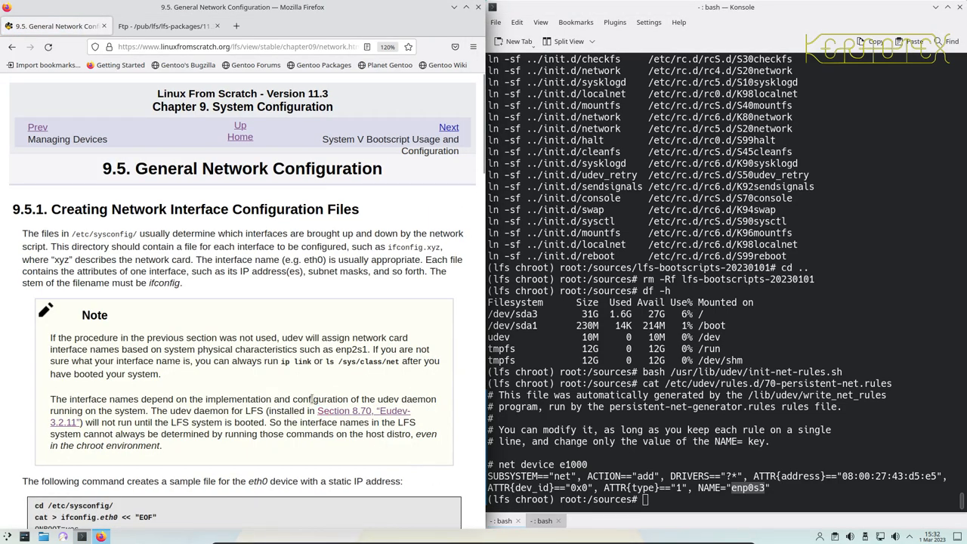
{"action": "scroll", "scroll_direction": "down", "scroll_amount": 3}
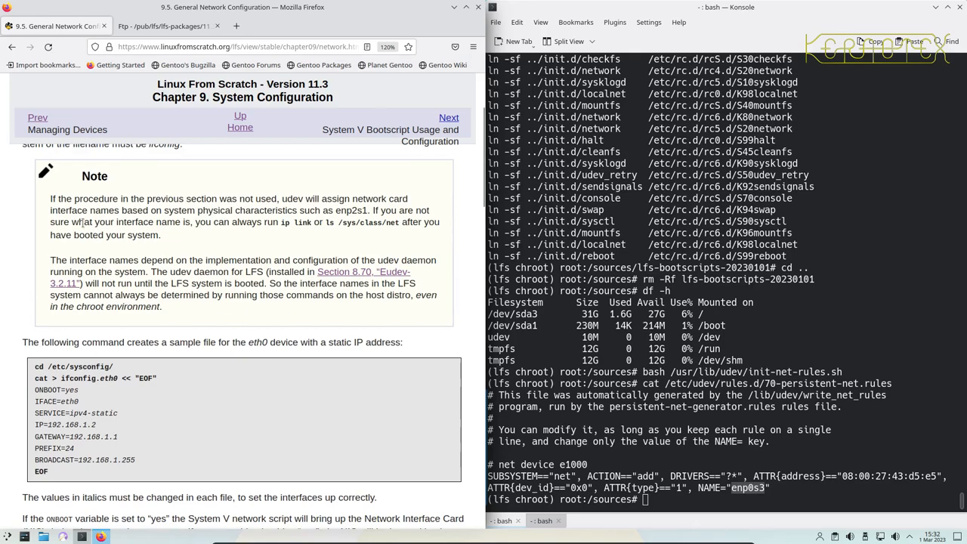
{"action": "mouse_move", "coordinate": [130, 202]}
{"action": "type", "text": "ip link"}
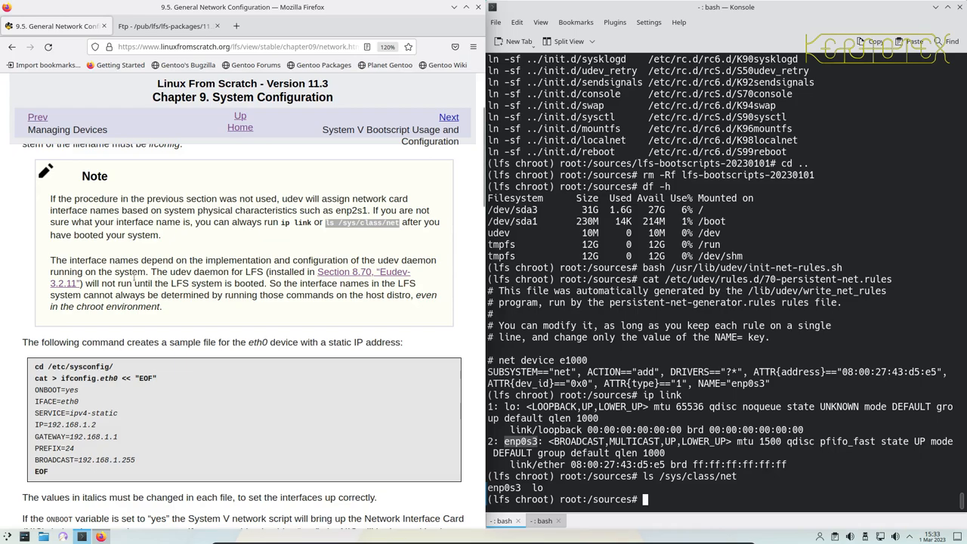
{"action": "mouse_move", "coordinate": [267, 260]}
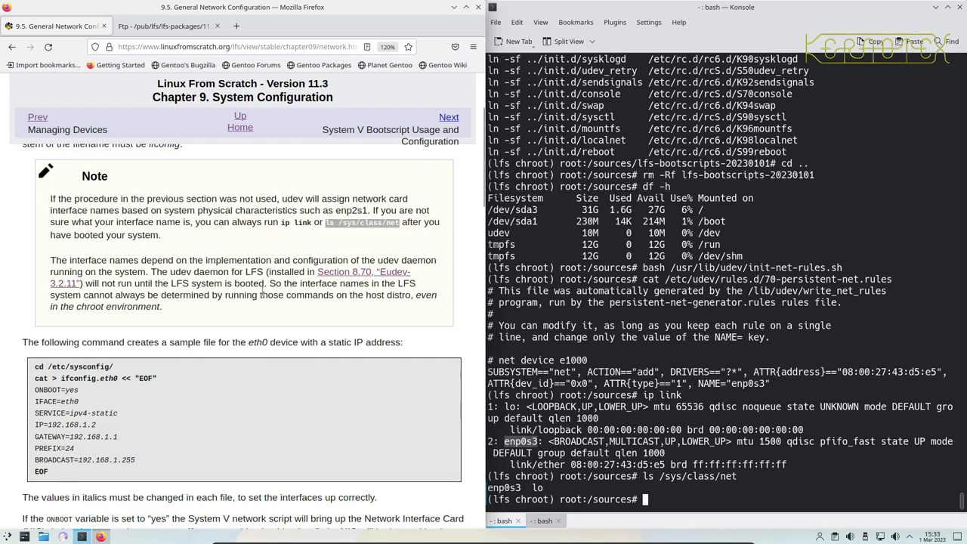
{"action": "mouse_move", "coordinate": [408, 283]}
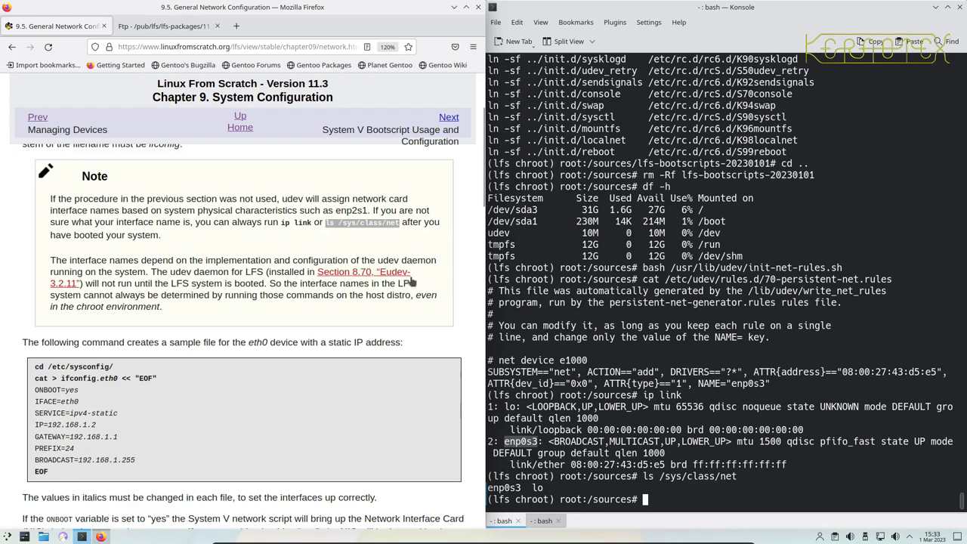
{"action": "mouse_move", "coordinate": [209, 308]}
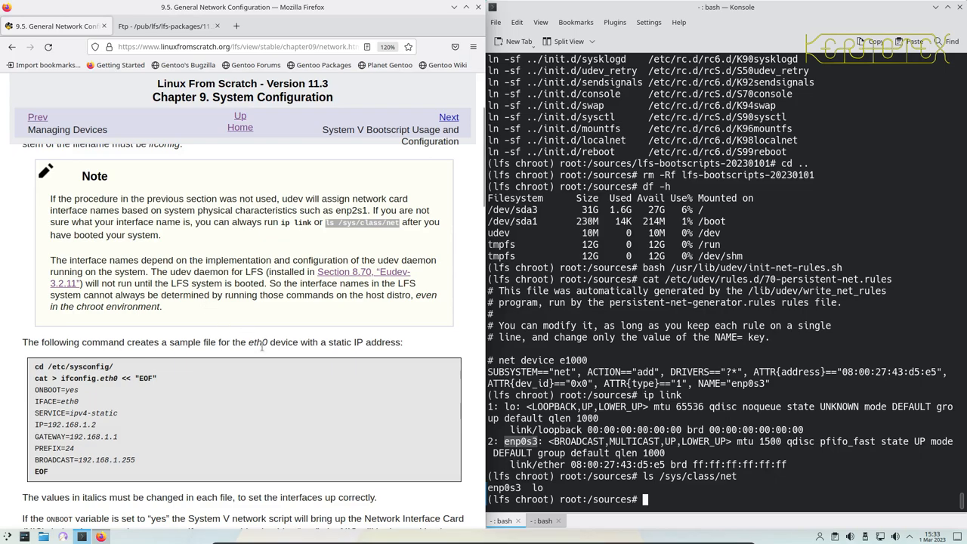
{"action": "mouse_move", "coordinate": [83, 367]}
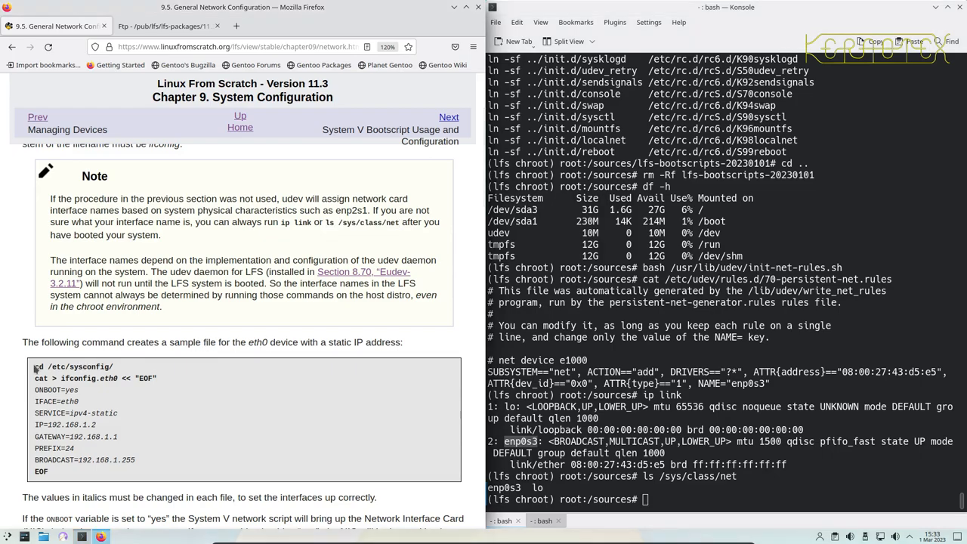
{"action": "mouse_move", "coordinate": [148, 390]}
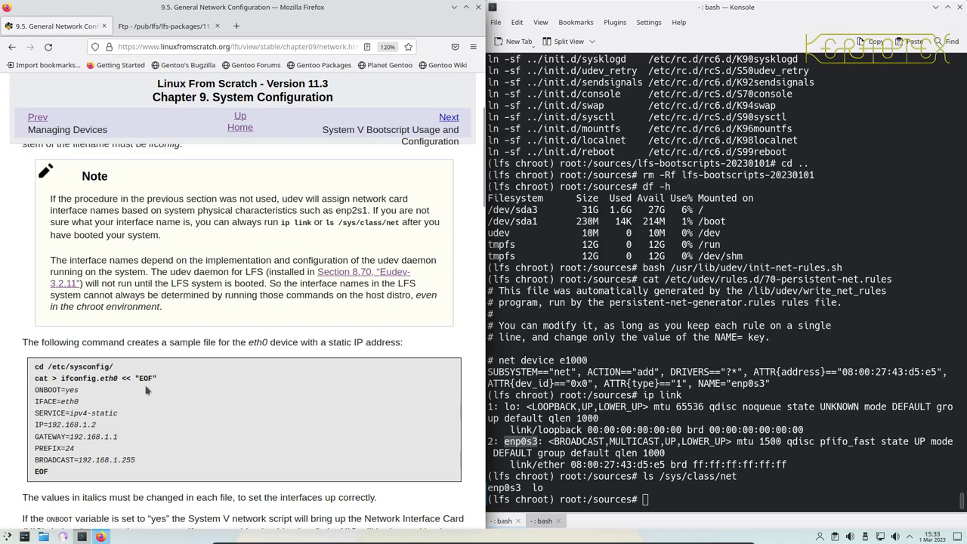
- Paste the book's ifconfig.eth0 heredoc into /etc/sysconfig and begin an mv command
{"action": "left_click_drag", "start_coordinate": [33, 367], "coordinate": [49, 471]}
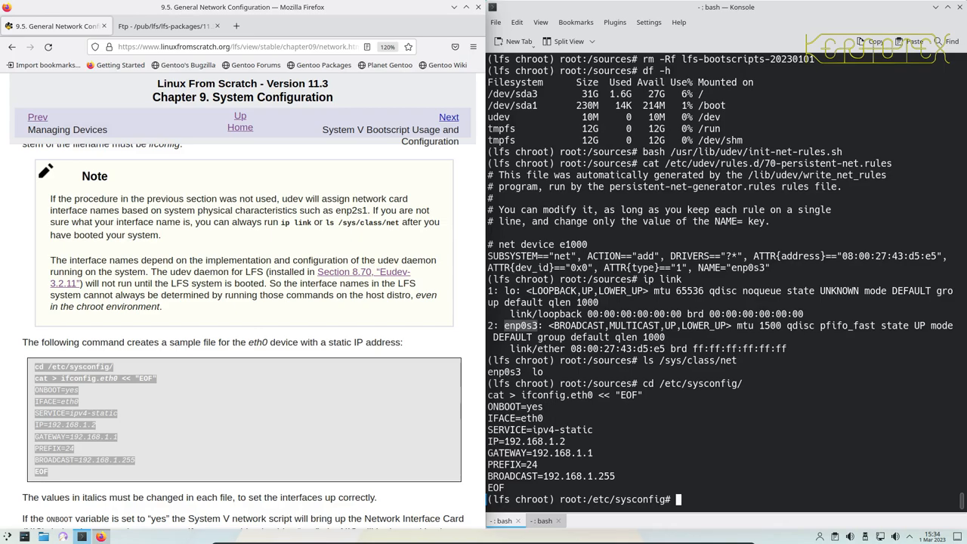
{"action": "mouse_move", "coordinate": [521, 383]}
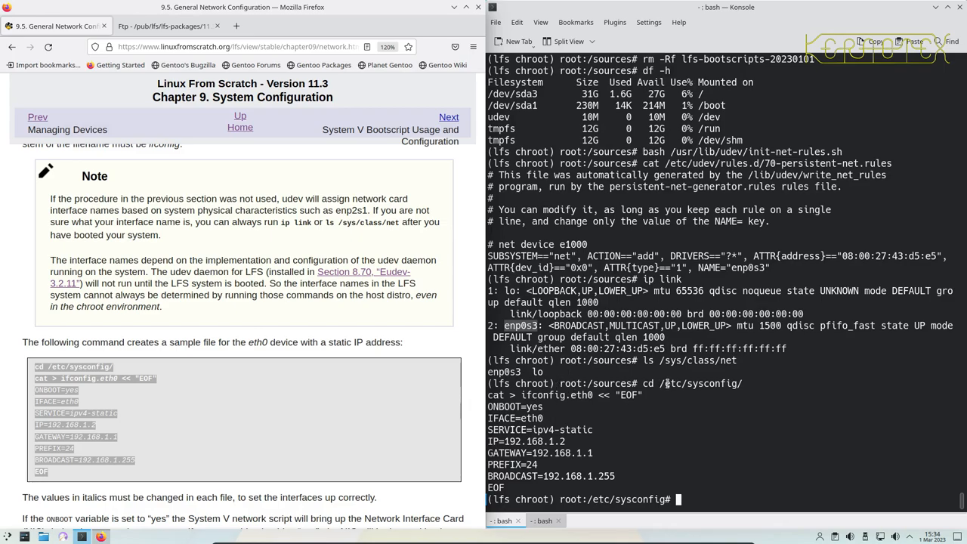
{"action": "type", "text": "mv"}
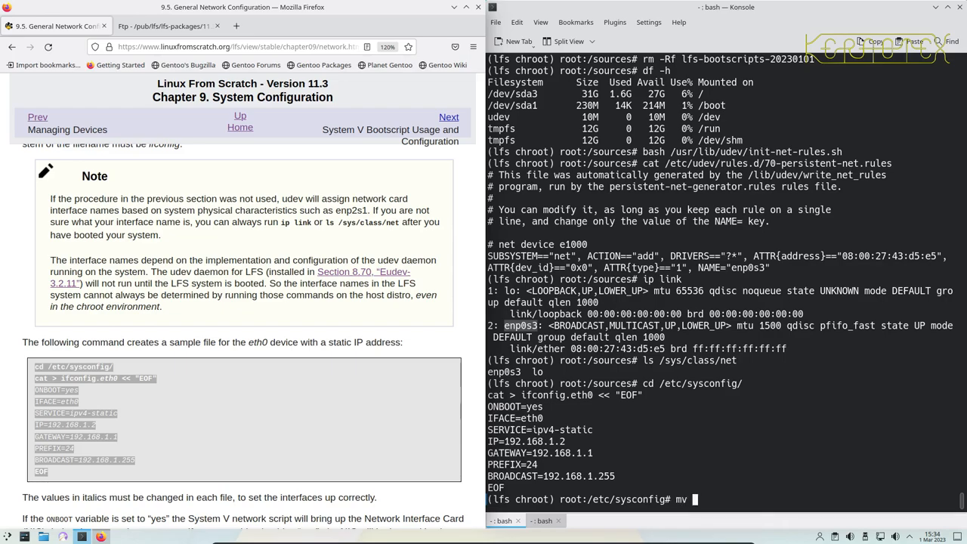
- Rename ifconfig.eth0 to ifconfig.enp0s3 with mv
{"action": "type", "text": "ifconfig"}
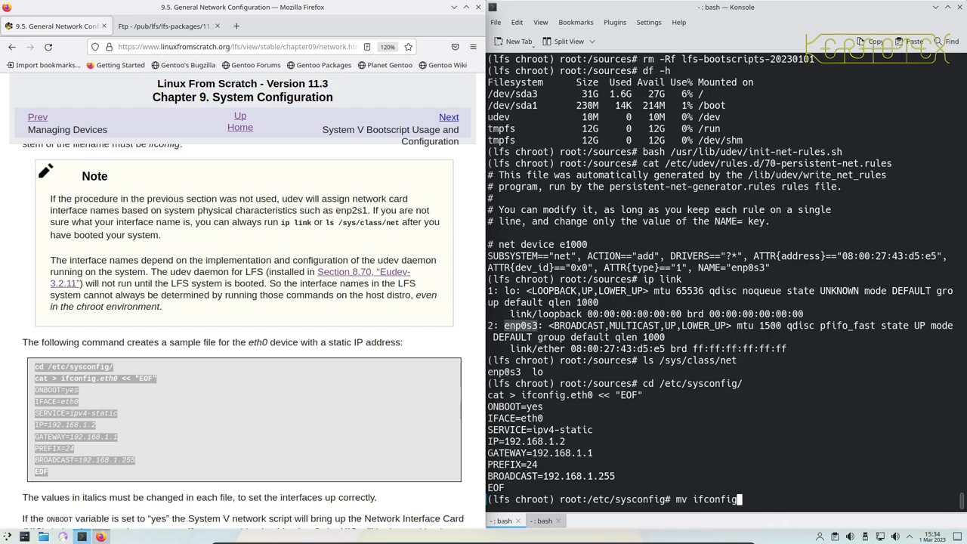
{"action": "type", "text": ".eth0"}
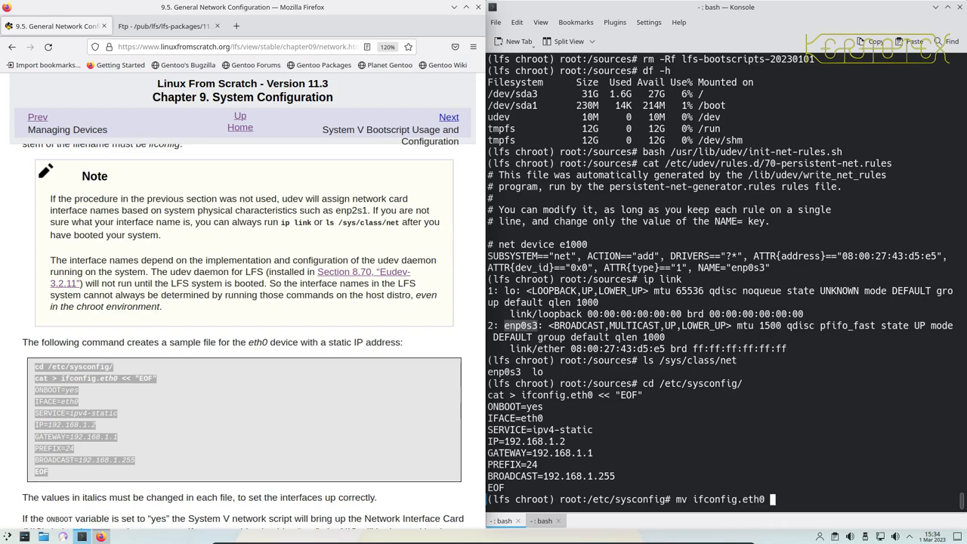
{"action": "type", "text": "ifconfig.eth0"}
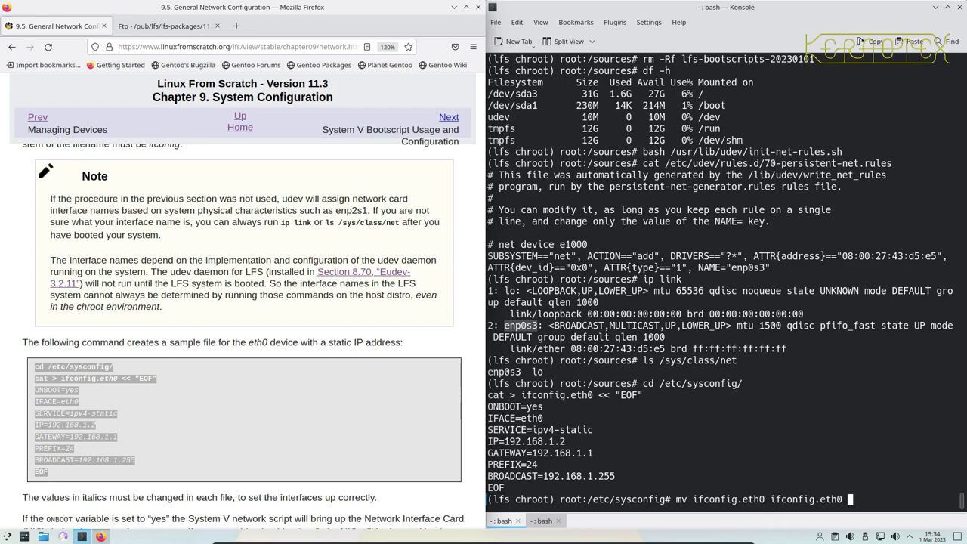
{"action": "key", "text": "BackSpace"}
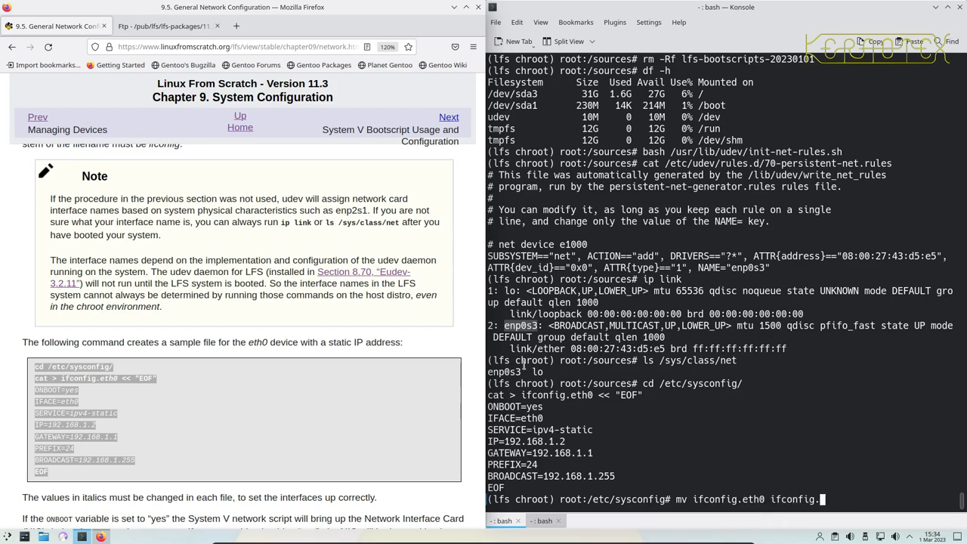
{"action": "type", "text": "enp0s3"}
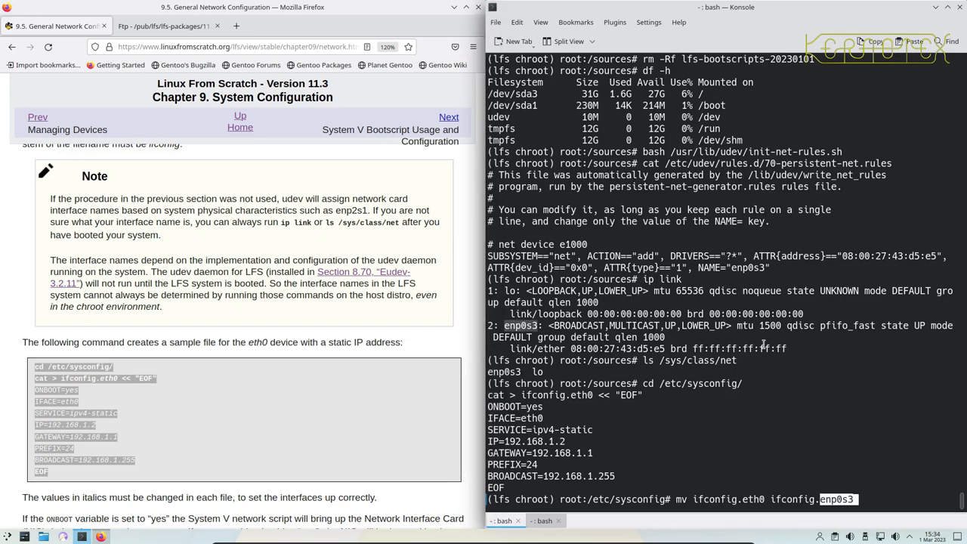
{"action": "key", "text": "Return"}
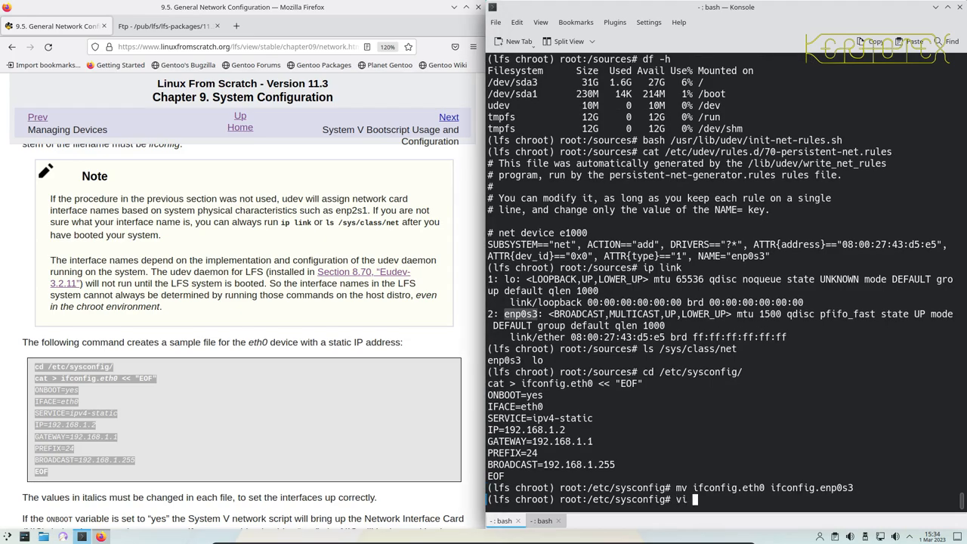
- Change the interface name inside ifconfig.enp0s3 to enp0s3 in vi, then list addresses with ip a
{"action": "type", "text": "ifconfig.enp0s3"}
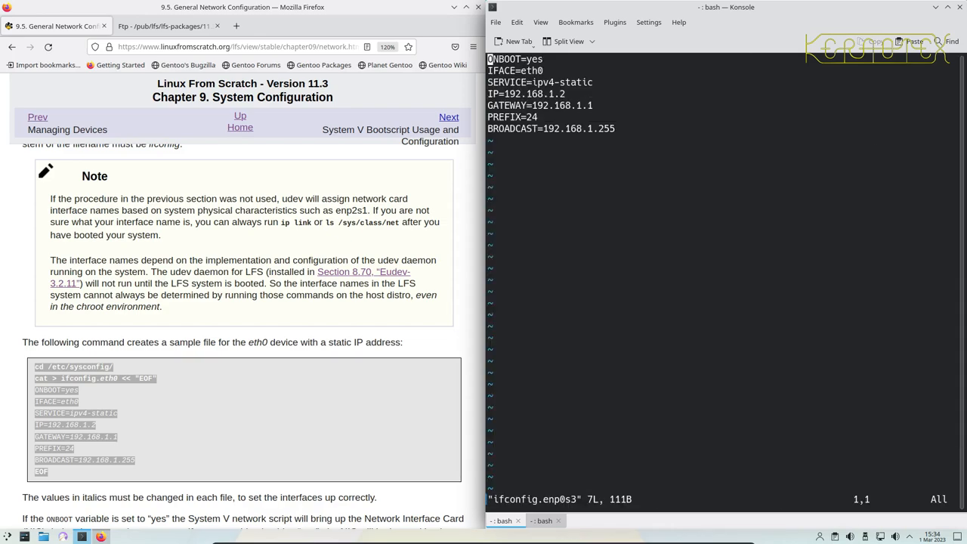
{"action": "key", "text": "i"}
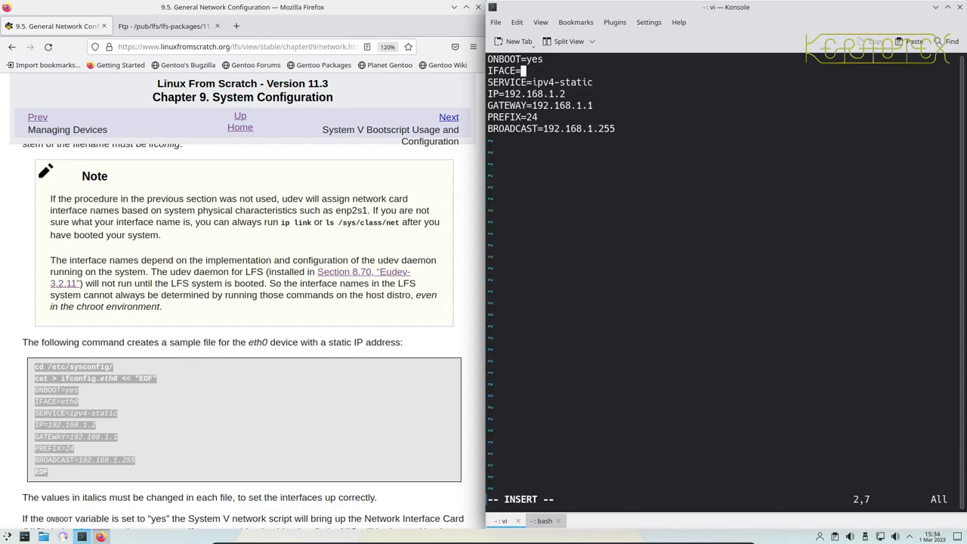
{"action": "type", "text": "enp0s3"}
{"action": "type", "text": "ip a"}
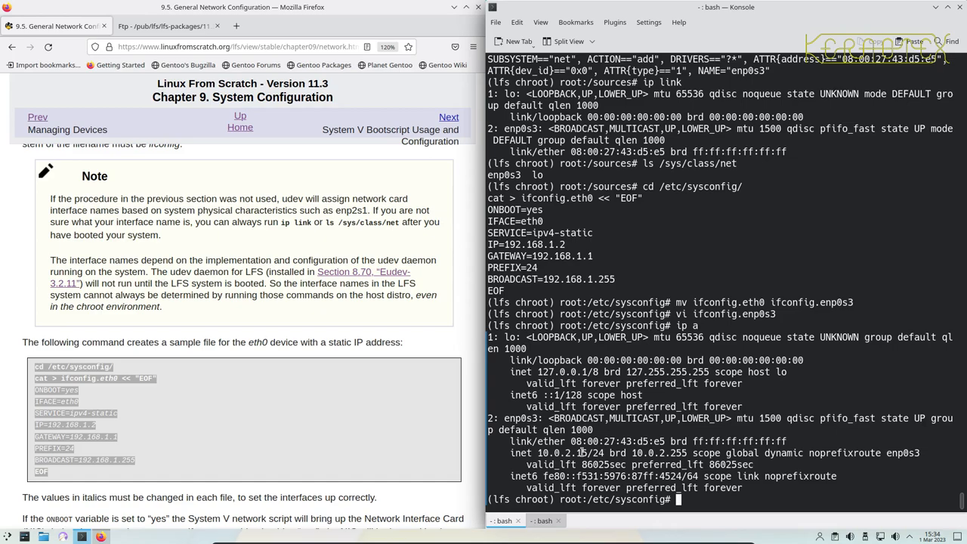
- Edit ifconfig.enp0s3 in vi to IP 10.0.2.15, gateway 10.0.2.1 and a 10.0.2 broadcast, and save
{"action": "type", "text": "vi ifconfig.enp0s3"}
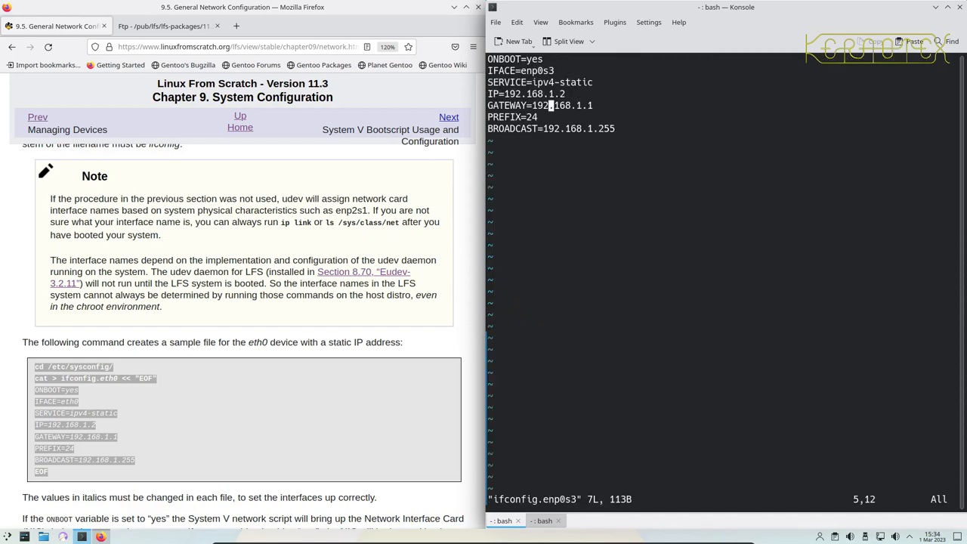
{"action": "key", "text": "i"}
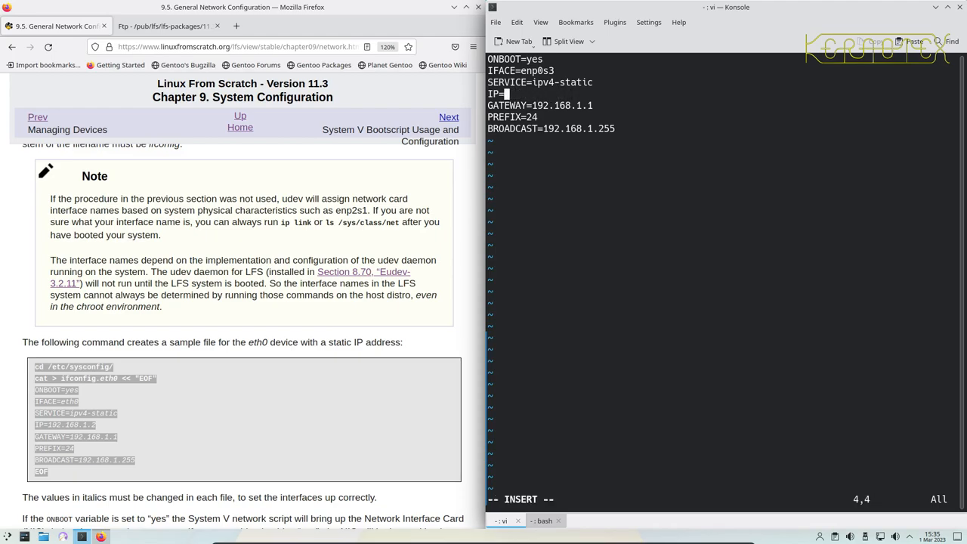
{"action": "type", "text": "10.2"}
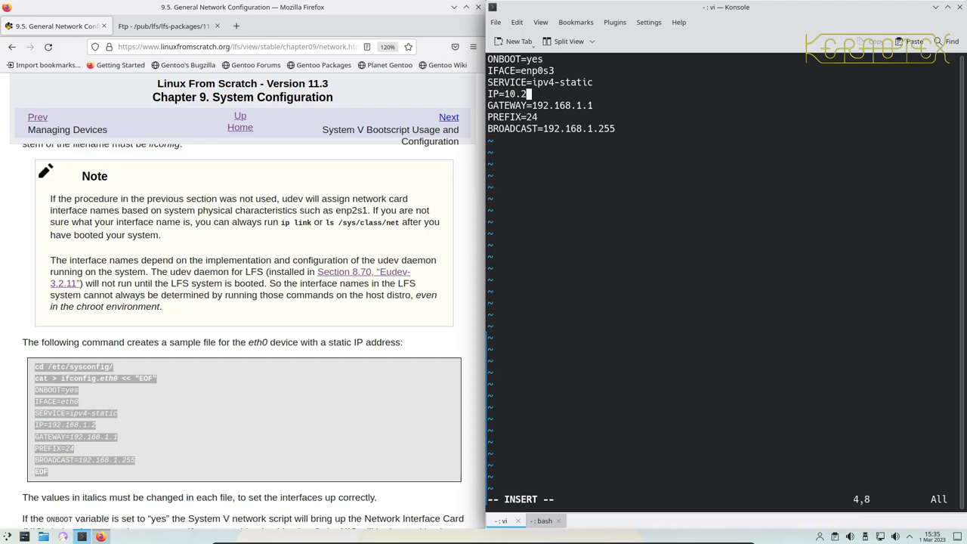
{"action": "key", "text": "BackSpace"}
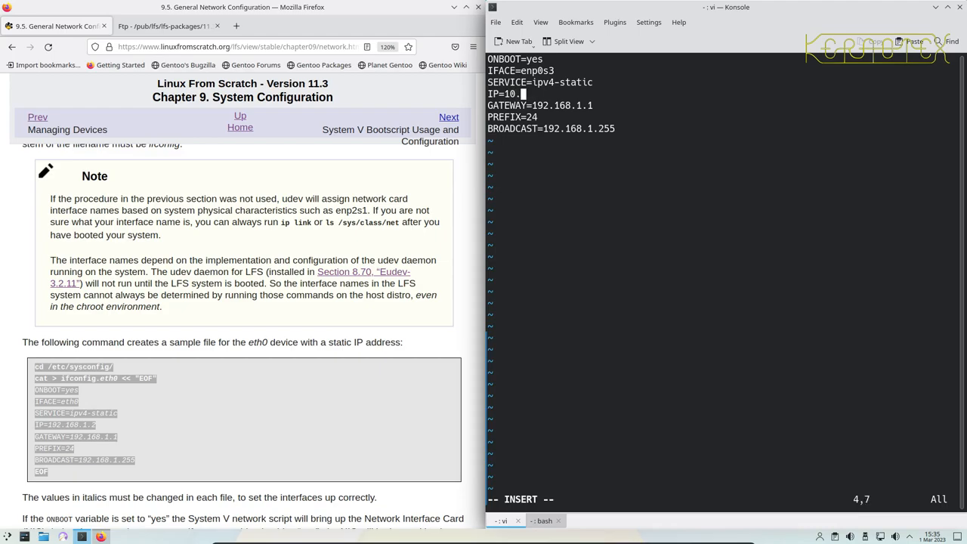
{"action": "type", "text": "0.2.15"}
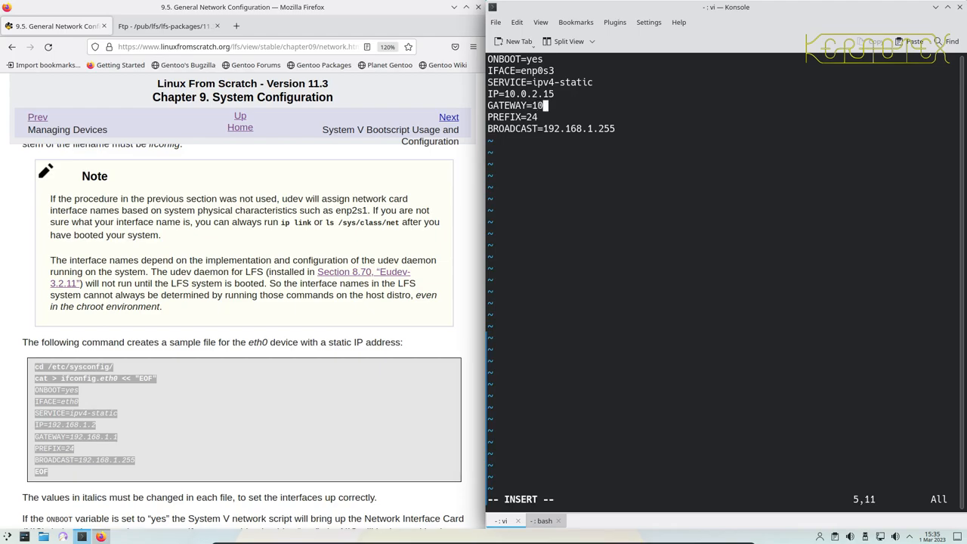
{"action": "type", "text": ".0.2.1"}
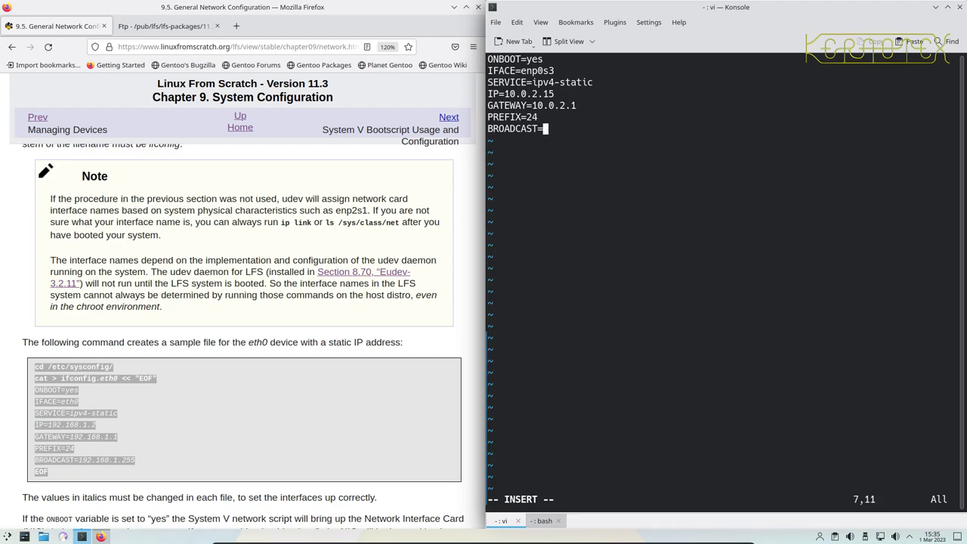
{"action": "type", "text": "10.0.2.2"}
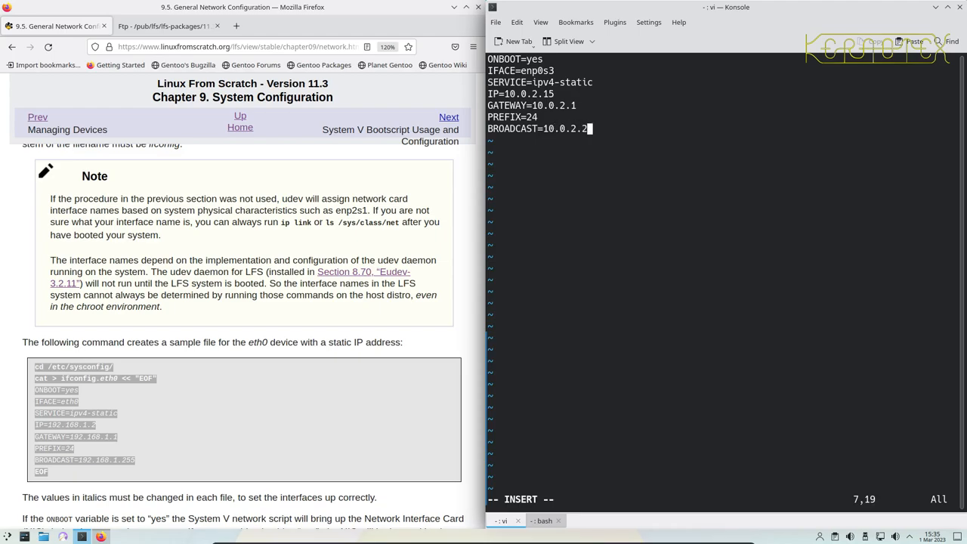
{"action": "type", "text": "55"}
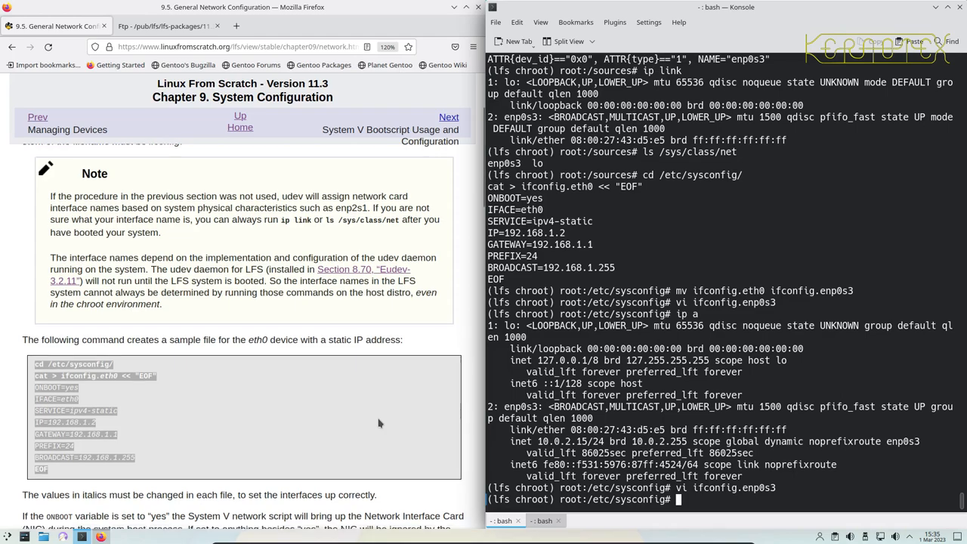
- Create /etc/resolv.conf from the book's heredoc and reopen it in vi
{"action": "scroll", "scroll_direction": "down", "scroll_amount": 3}
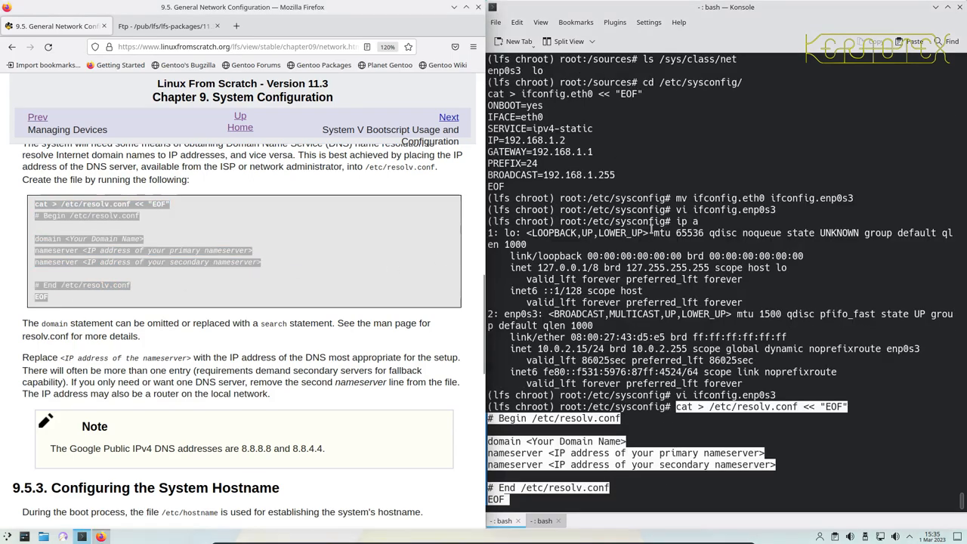
{"action": "key", "text": "Enter"}
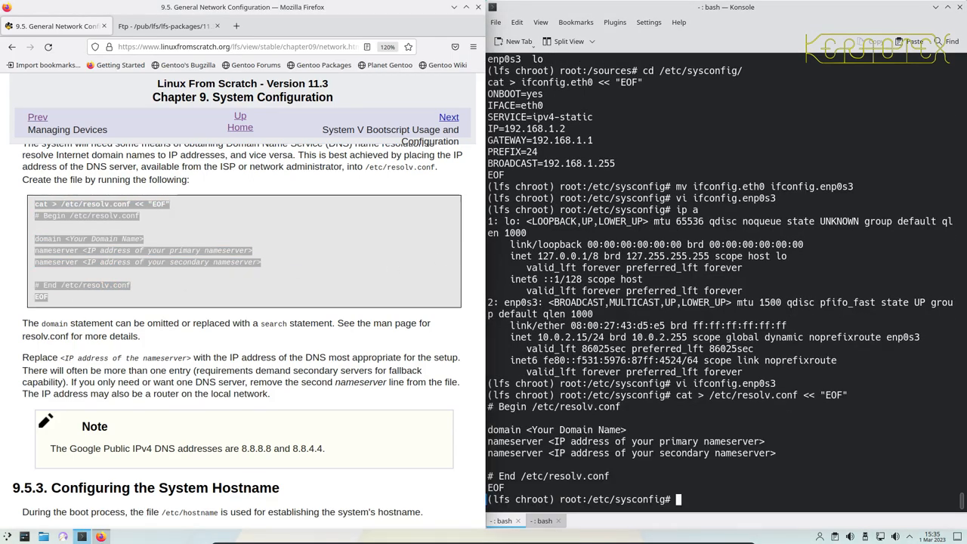
{"action": "type", "text": "vi /etc/"}
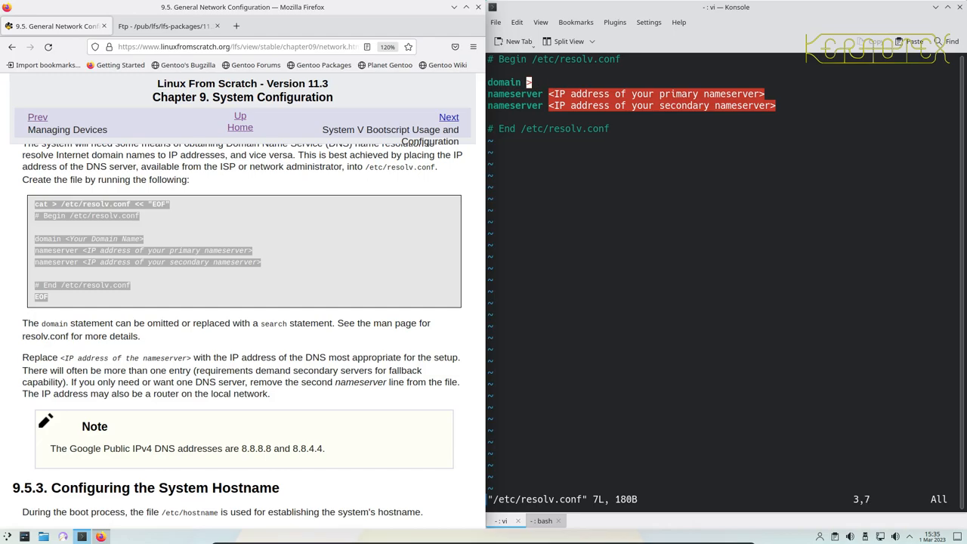
- Set domain mynet.org and a single nameserver 192.168.0.8, dropping the secondary line, and save
{"action": "type", "text": "myn"}
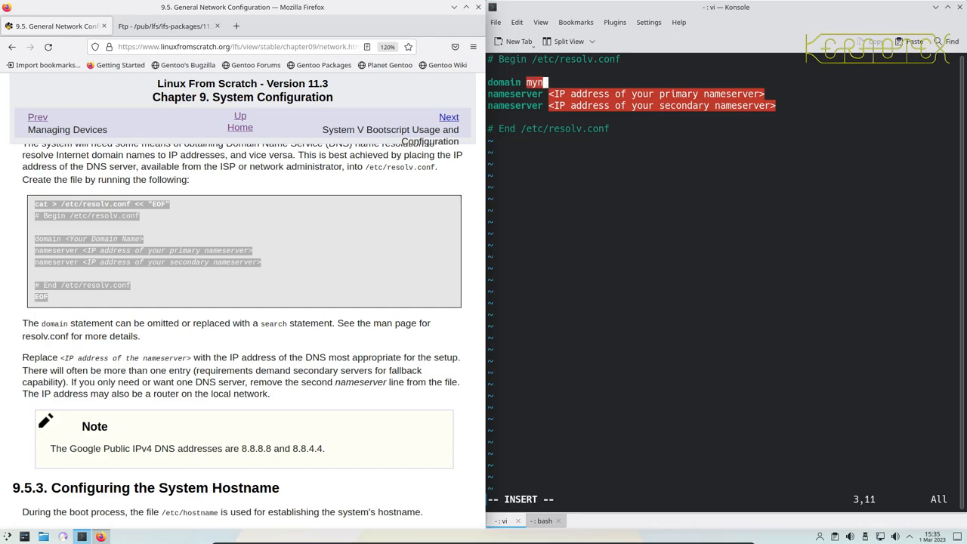
{"action": "type", "text": "et.org"}
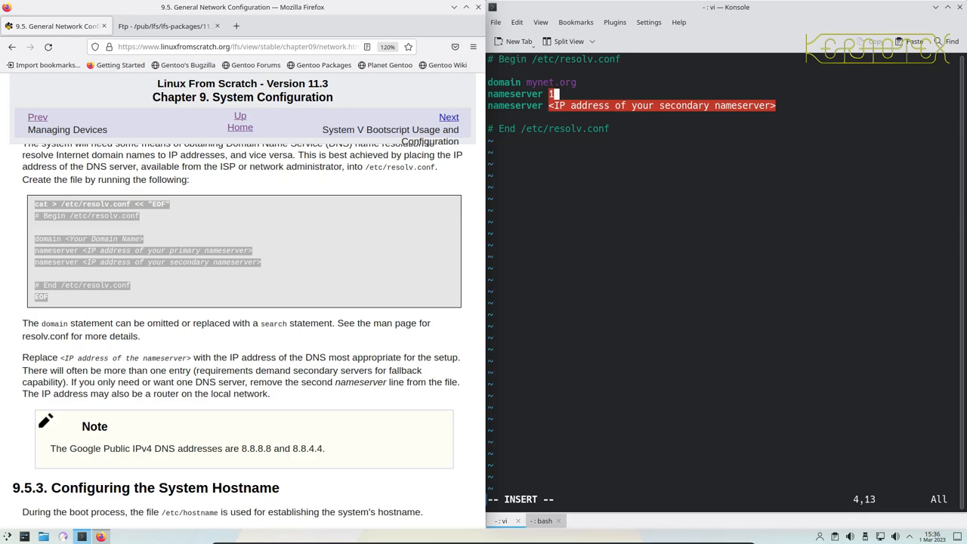
{"action": "type", "text": "92.168.0."}
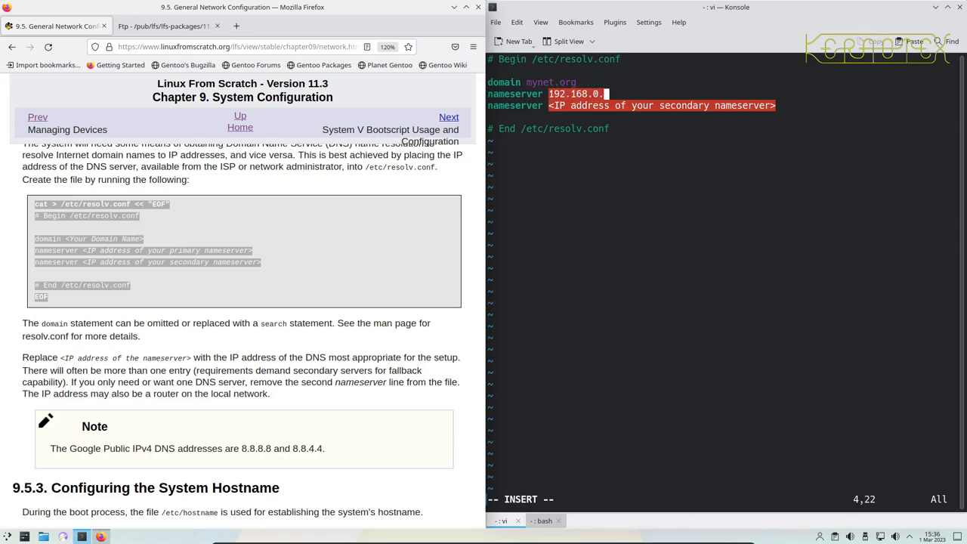
{"action": "type", "text": "8"}
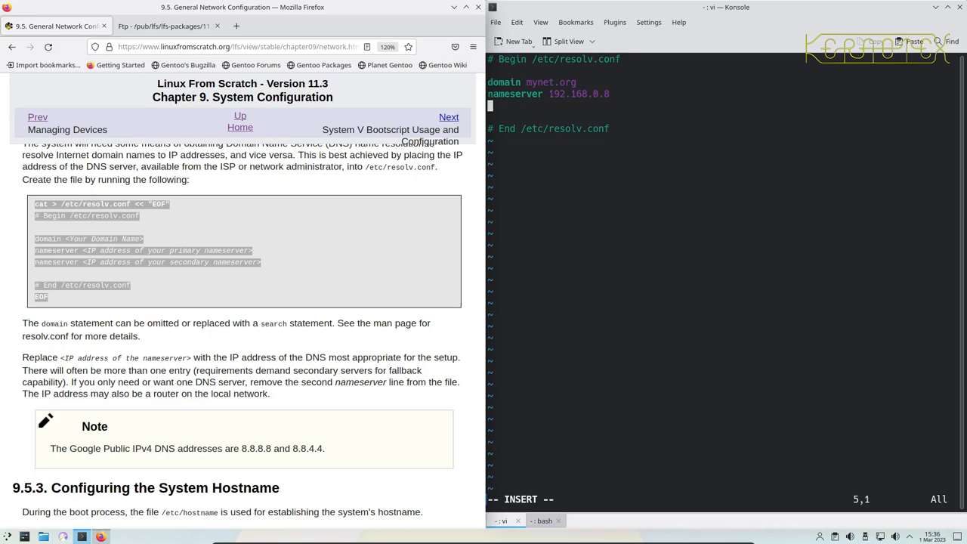
{"action": "mouse_move", "coordinate": [281, 448]}
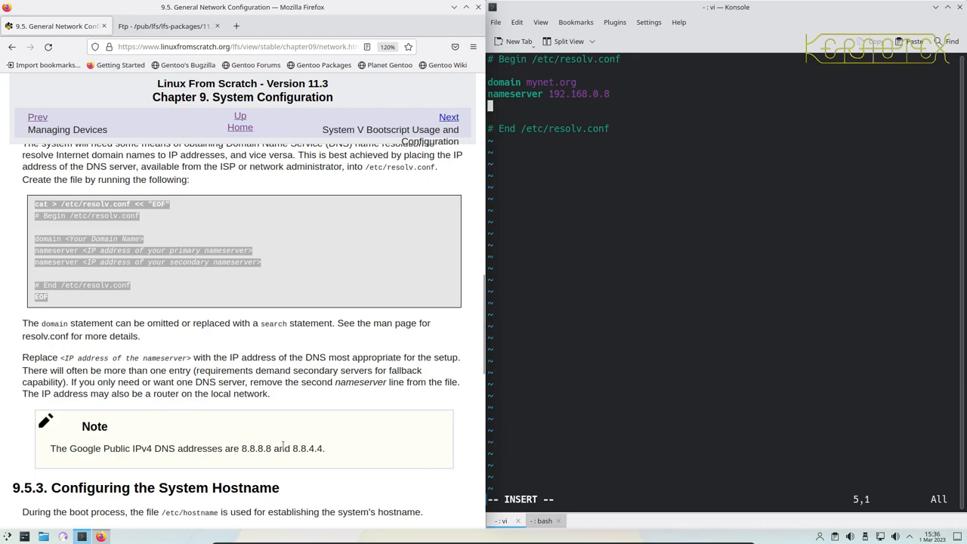
{"action": "scroll", "scroll_direction": "down", "scroll_amount": 3}
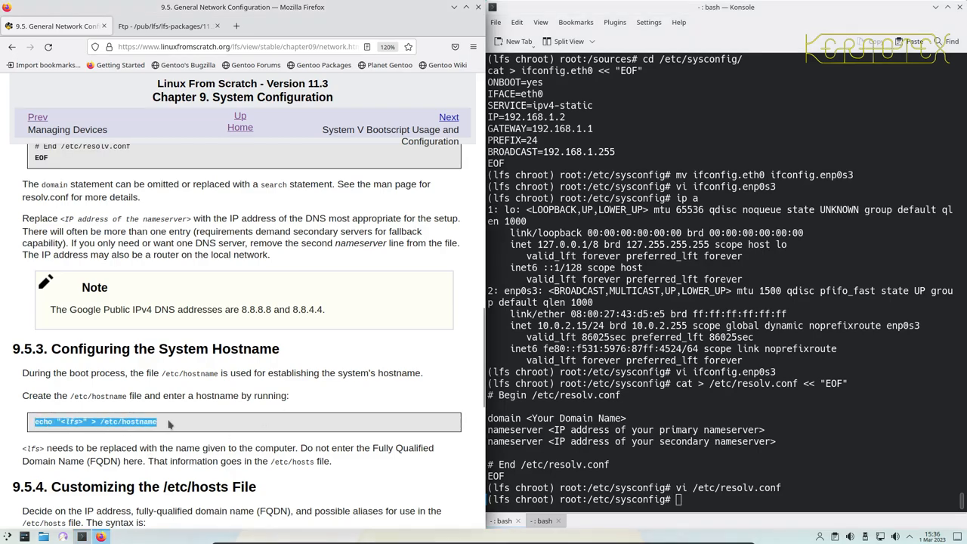
- Write lfs113demo into /etc/hostname with echo and scroll on to the /etc/hosts template
{"action": "type", "text": "echo \"<lfs>\" > /etc/hostname"}
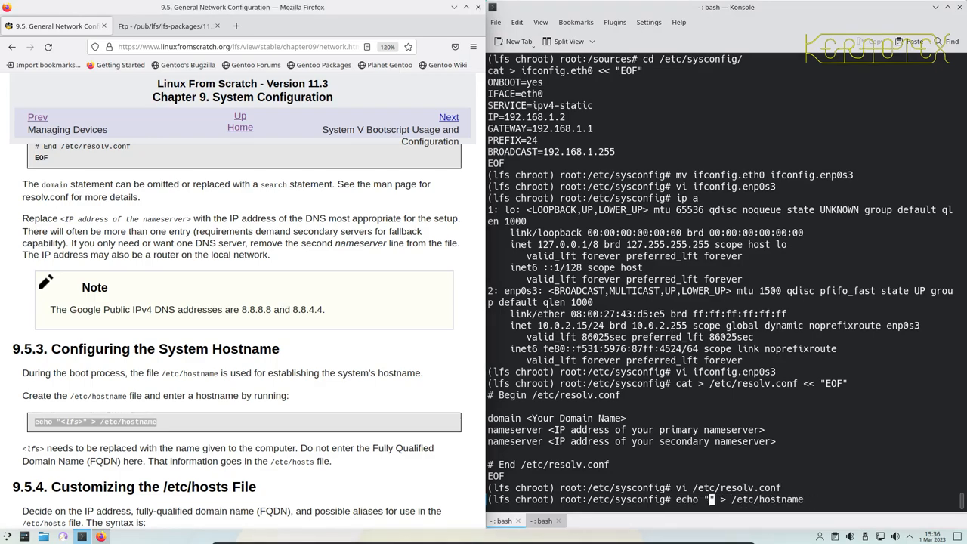
{"action": "type", "text": "lfs113demo"}
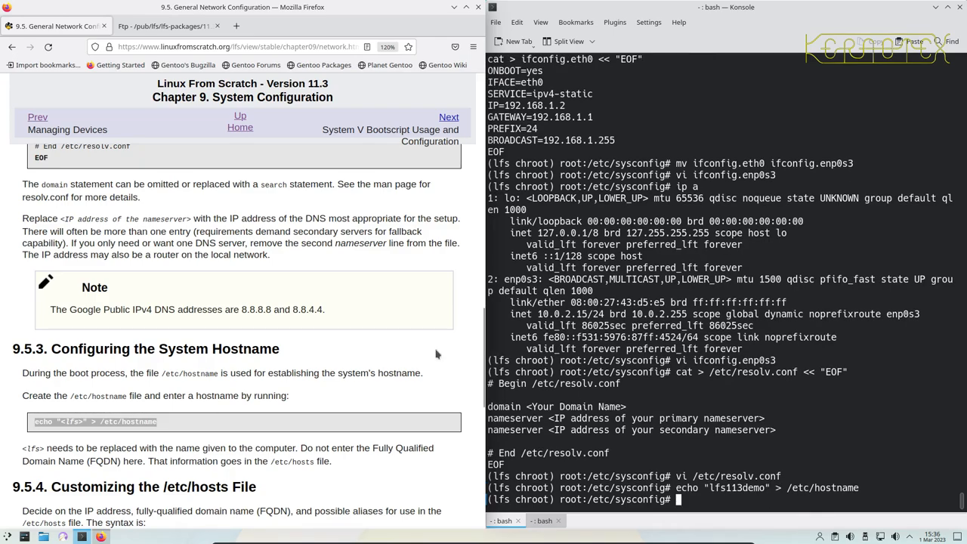
{"action": "scroll", "scroll_direction": "down", "scroll_amount": 3}
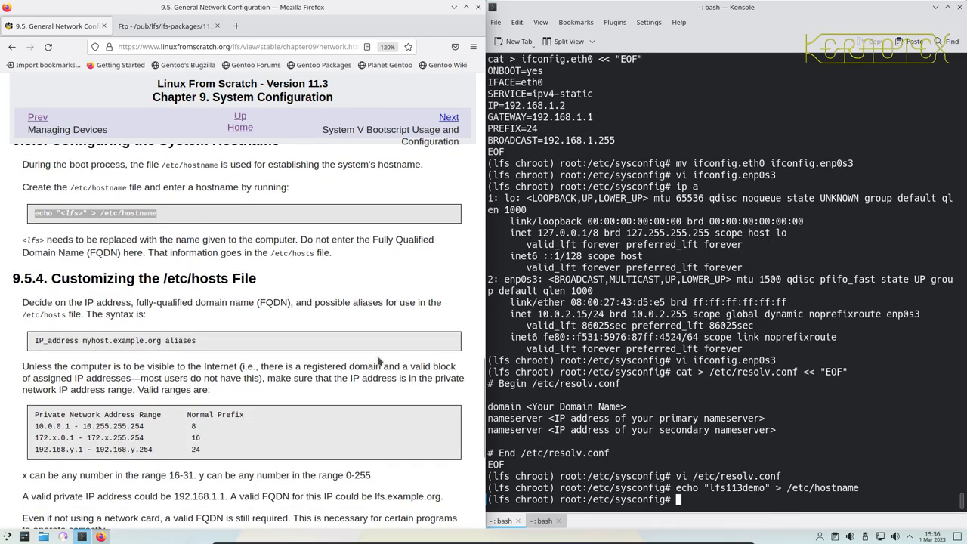
{"action": "scroll", "scroll_direction": "down", "scroll_amount": 3}
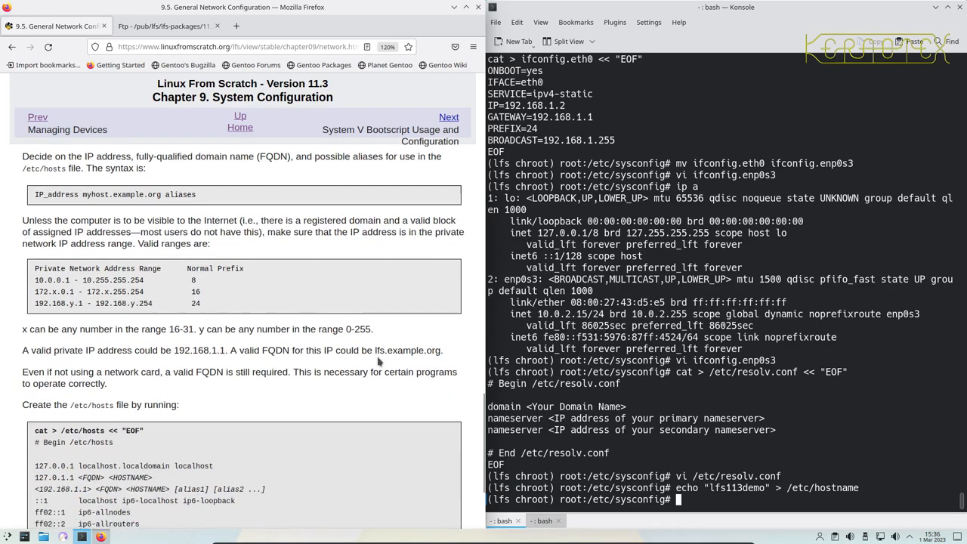
{"action": "scroll", "scroll_direction": "down", "scroll_amount": 3}
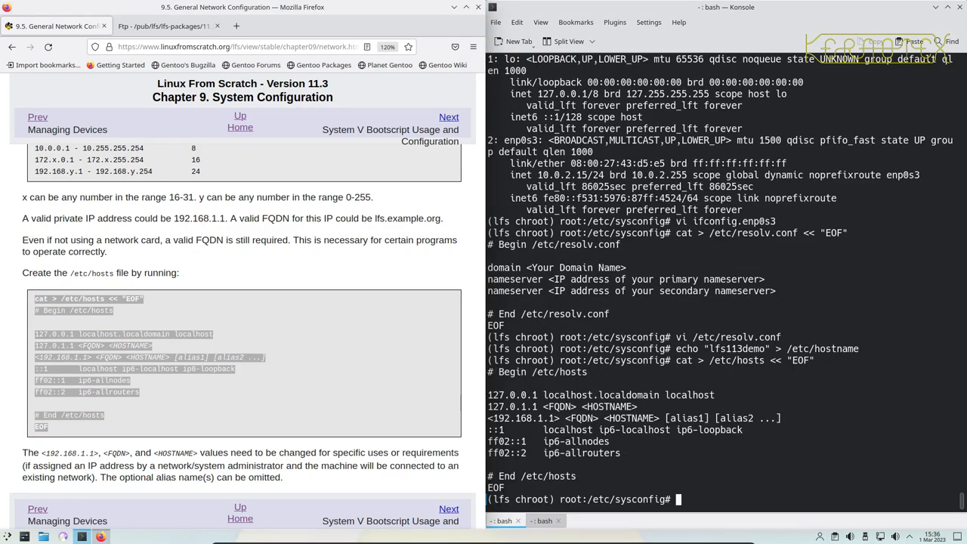
- Bring /etc/hosts up in vi for editing
{"action": "type", "text": "vi /etc/"}
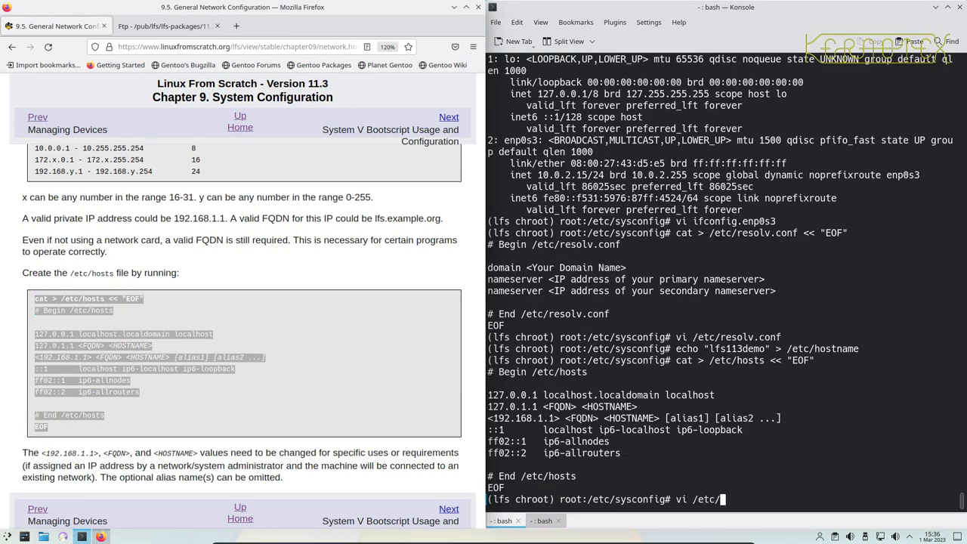
{"action": "type", "text": "h"}
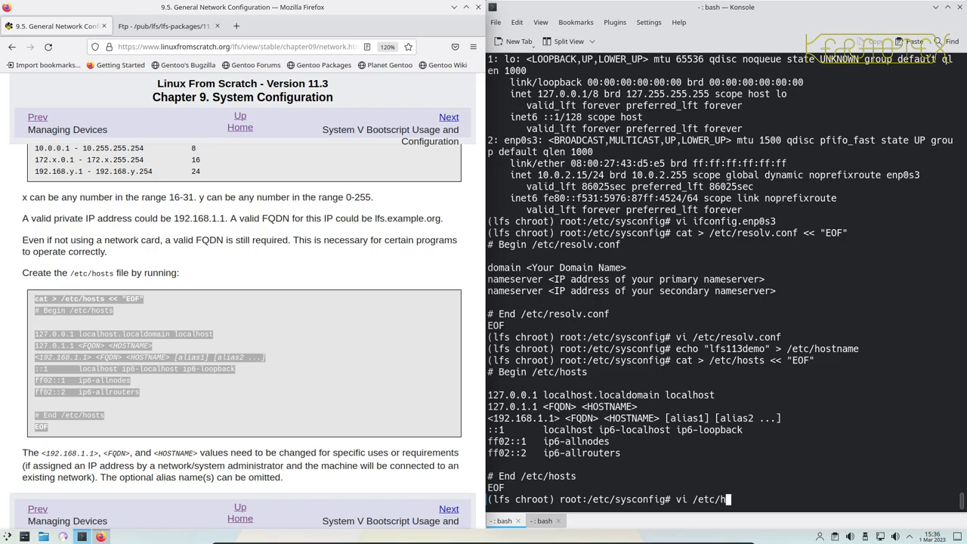
{"action": "key", "text": "Return"}
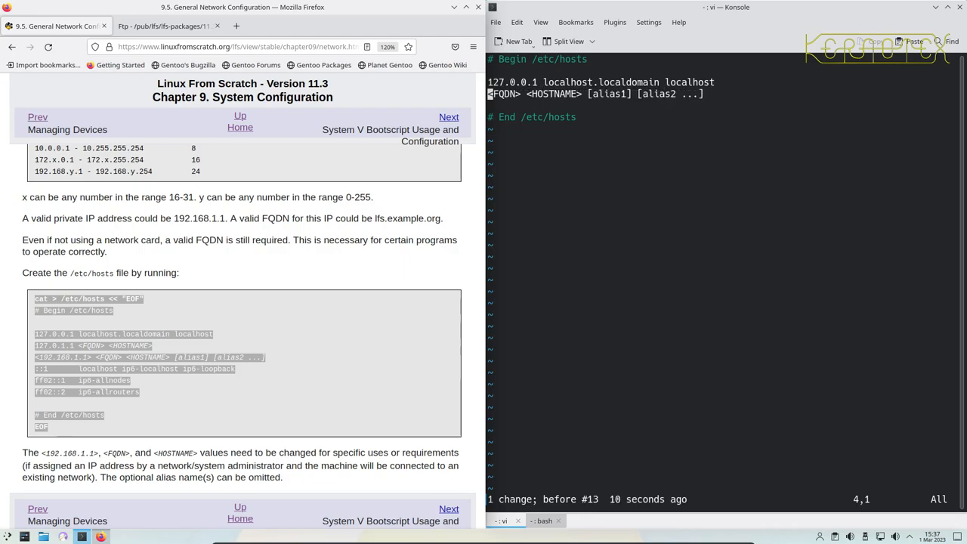
- Replace the placeholders with lfs113demo.mynet.org lfs113demo on the 10.0.2.15 line
{"action": "key", "text": "i"}
{"action": "type", "text": "10.0.2.15"}
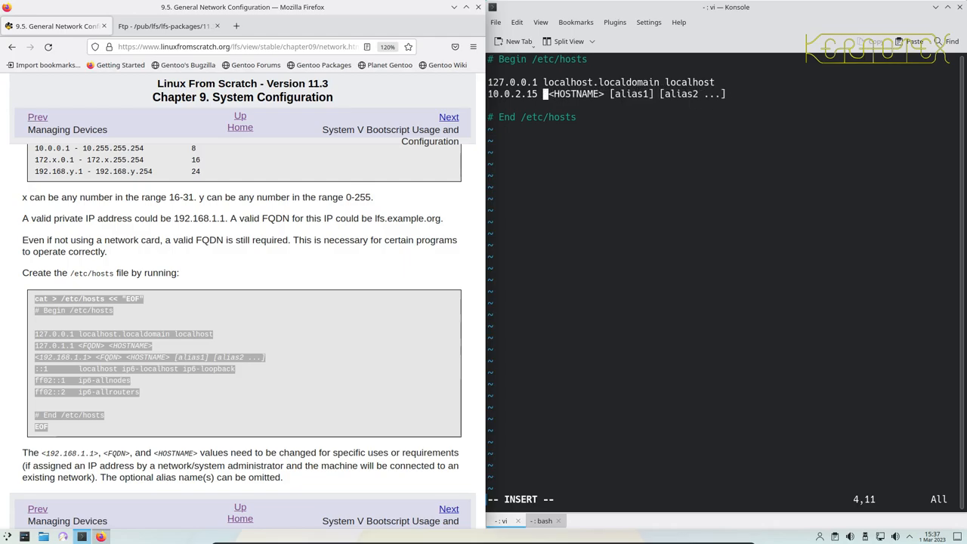
{"action": "type", "text": "lfs"}
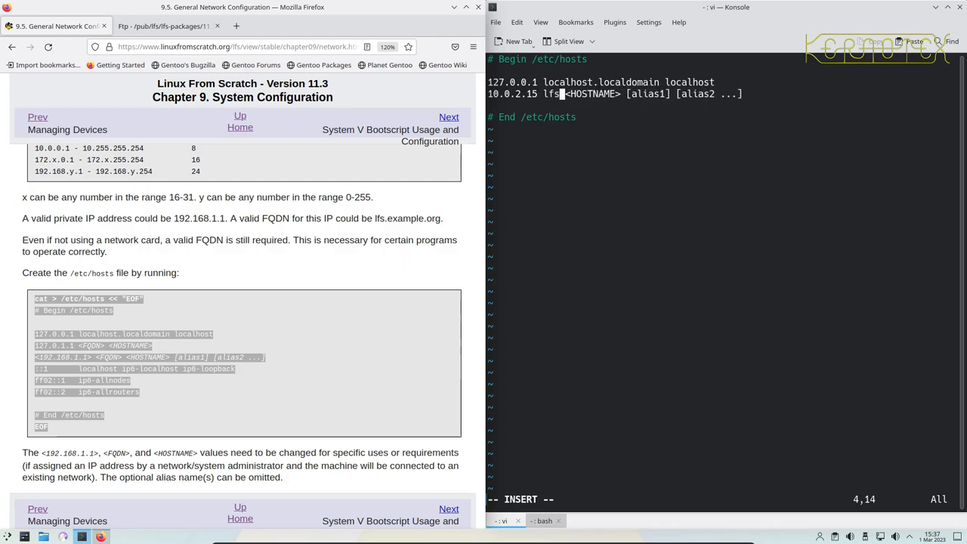
{"action": "type", "text": "113demo"}
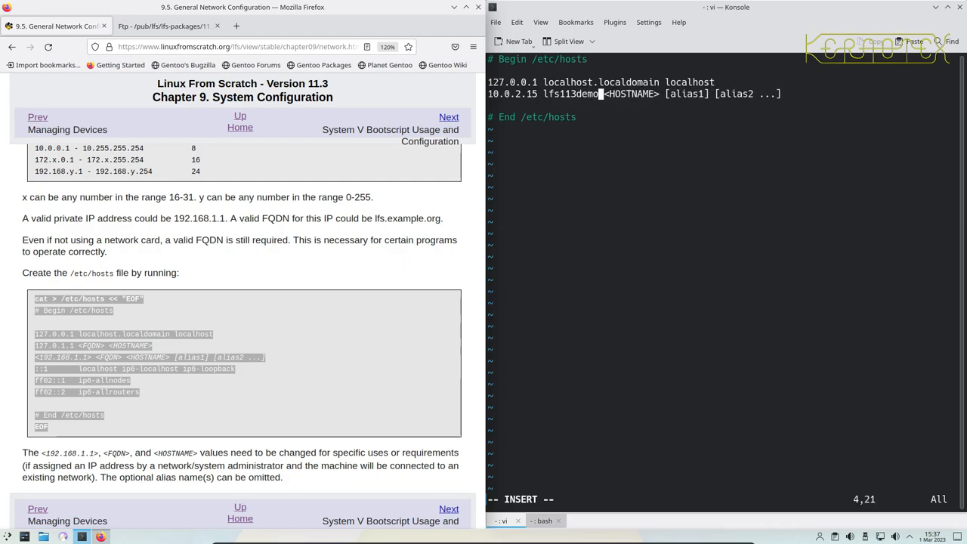
{"action": "type", "text": ".mynet.org"}
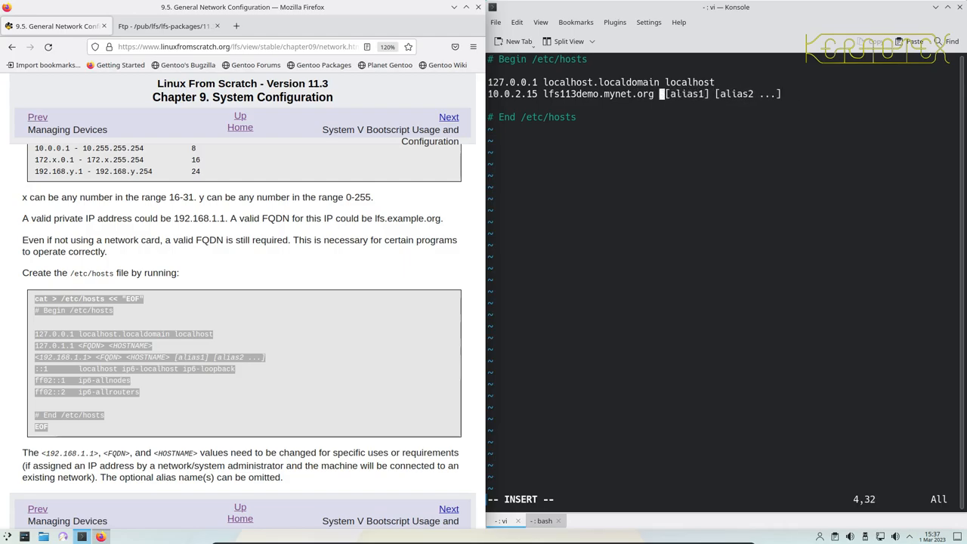
{"action": "type", "text": "lfs113demo"}
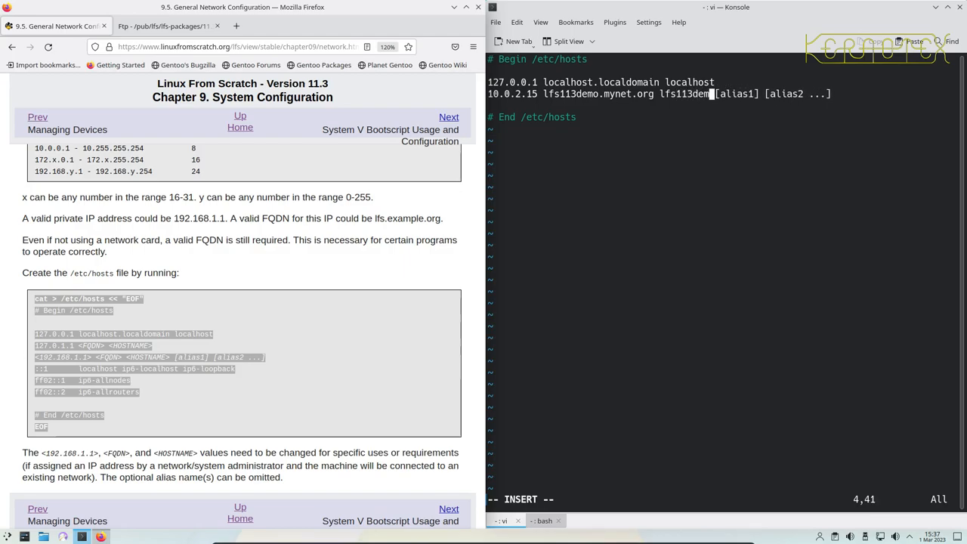
{"action": "key", "text": "BackSpace"}
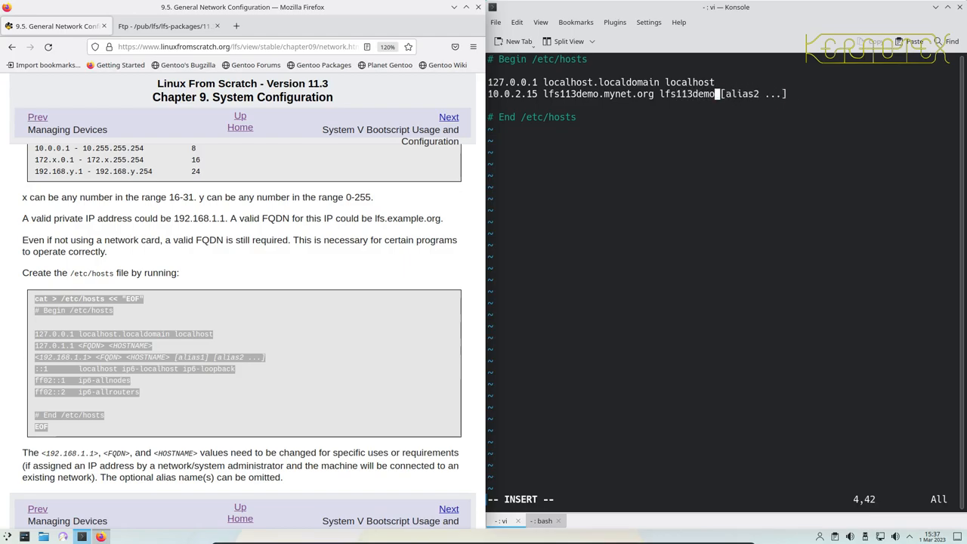
{"action": "key", "text": "BackSpace"}
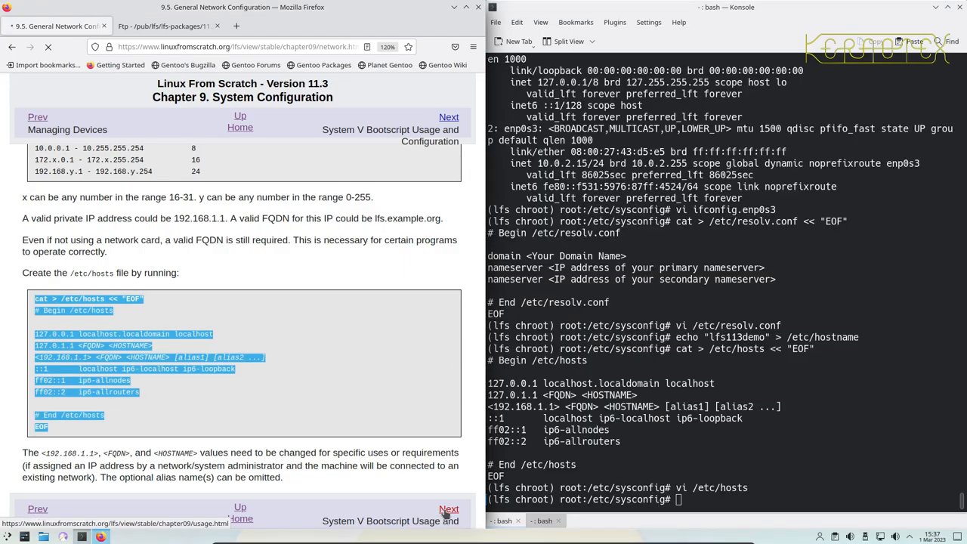
- Move the guide to the SysVinit bootscript page and reach the /etc/inittab heredoc
{"action": "left_click", "coordinate": [447, 116]}
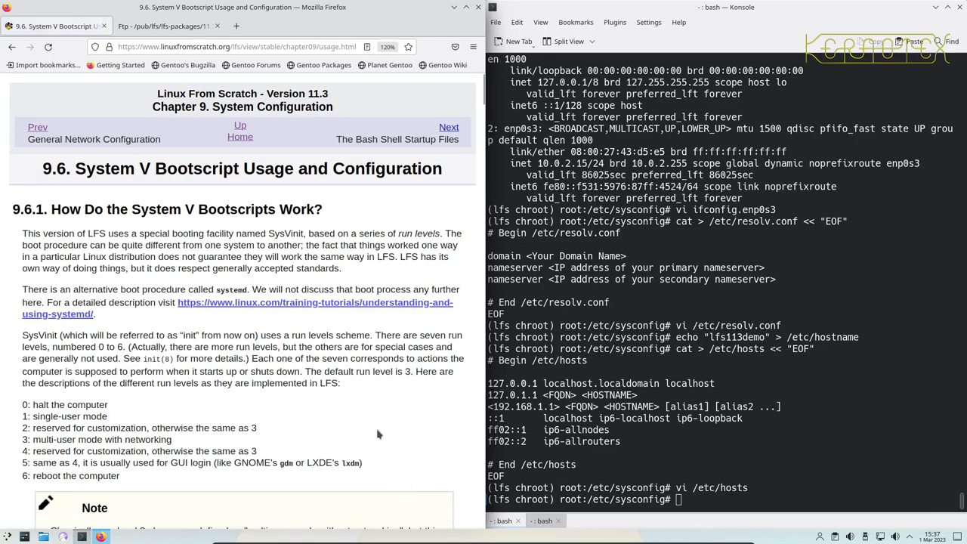
{"action": "scroll", "scroll_direction": "down", "scroll_amount": 3}
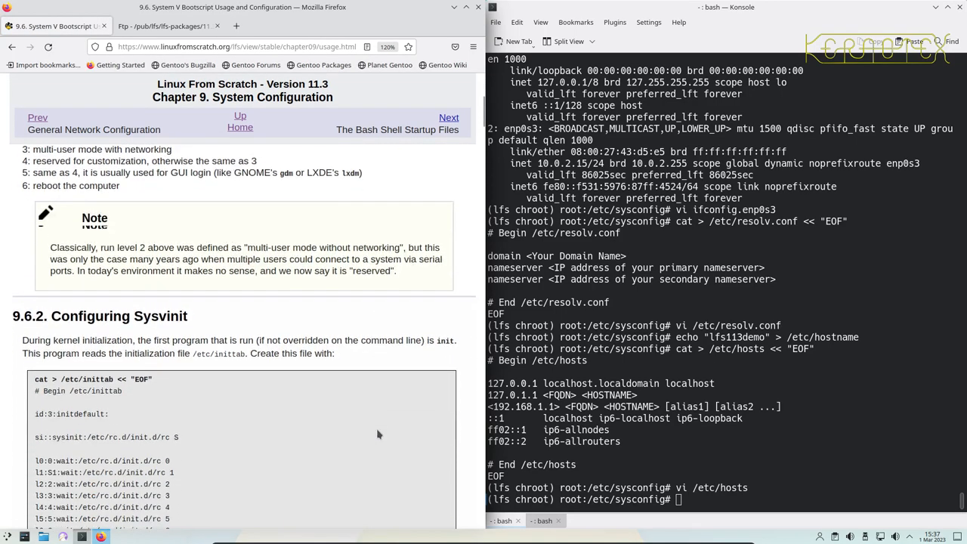
{"action": "scroll", "scroll_direction": "down", "scroll_amount": 3}
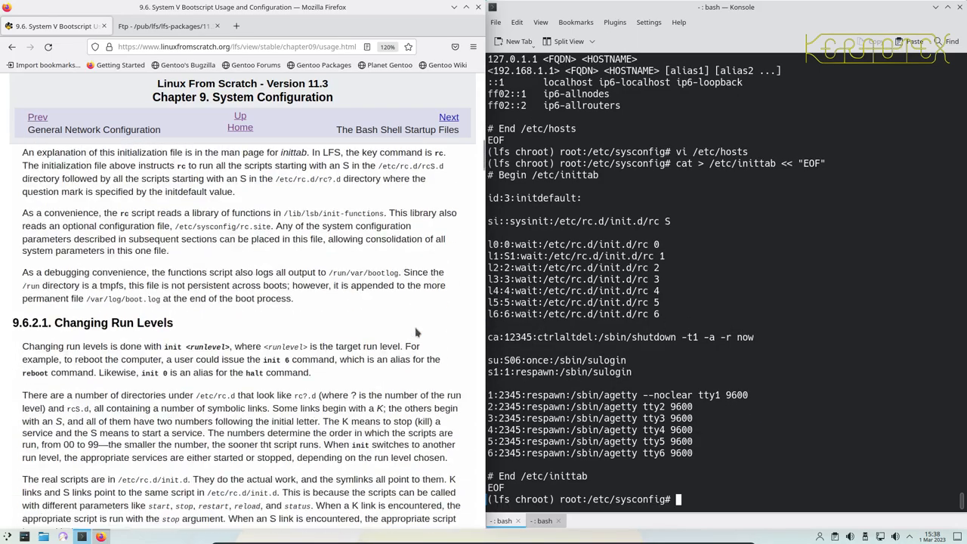
- Copy the guide's /etc/sysconfig/clock heredoc with UTC=1 and empty CLOCKPARAMS into the shell
{"action": "scroll", "scroll_direction": "down", "scroll_amount": 3}
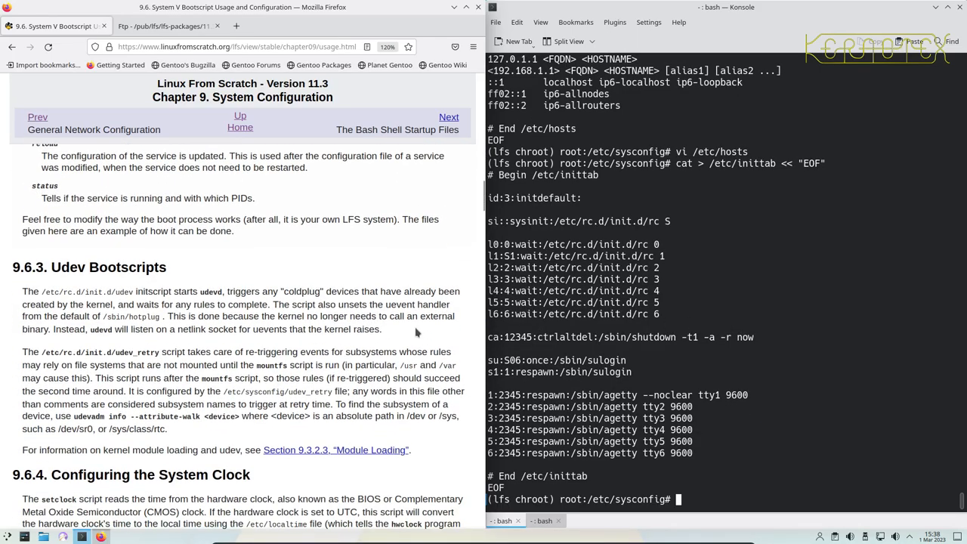
{"action": "scroll", "scroll_direction": "down", "scroll_amount": 3}
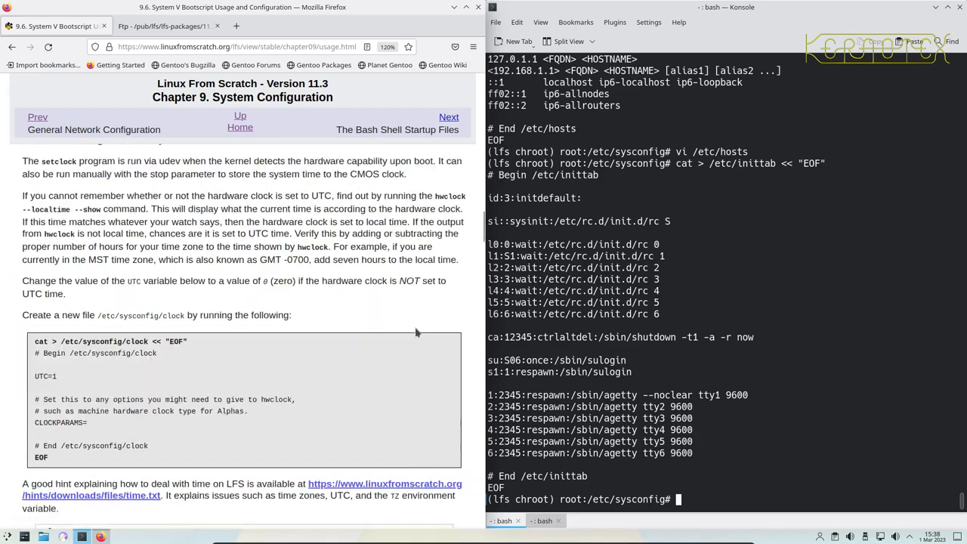
{"action": "scroll", "scroll_direction": "down", "scroll_amount": 3}
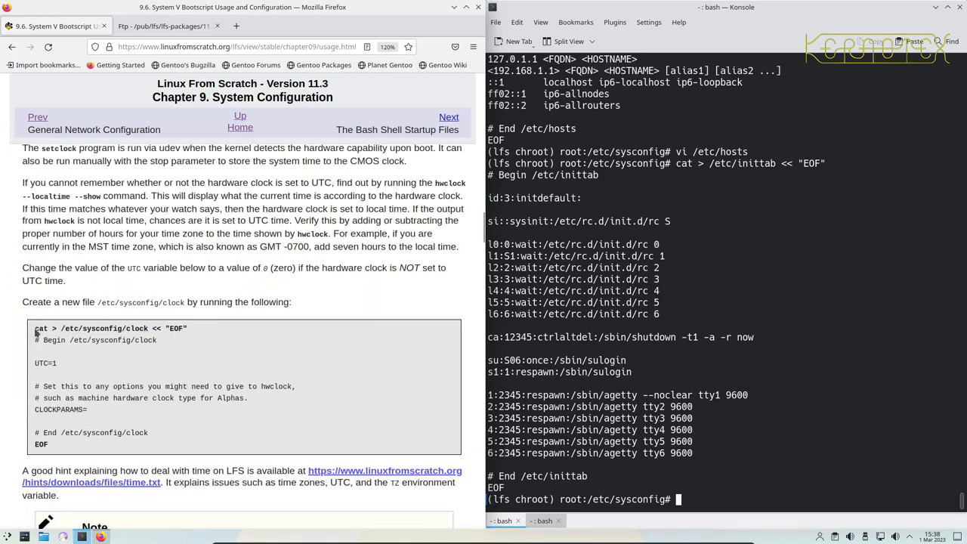
{"action": "left_click_drag", "start_coordinate": [35, 328], "coordinate": [48, 444]}
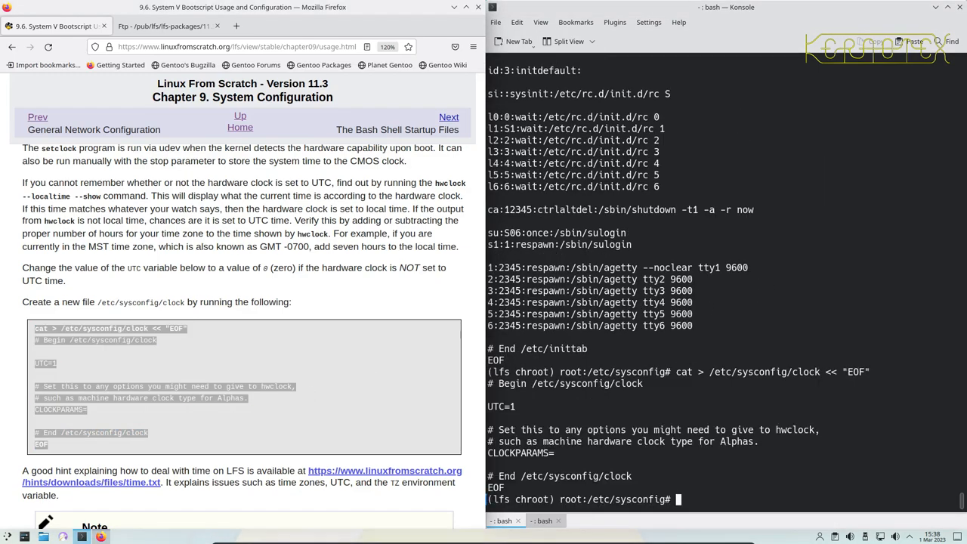
- Review the new /etc/sysconfig/clock file in vi
{"action": "type", "text": "vi /etc/sysconfig/clock"}
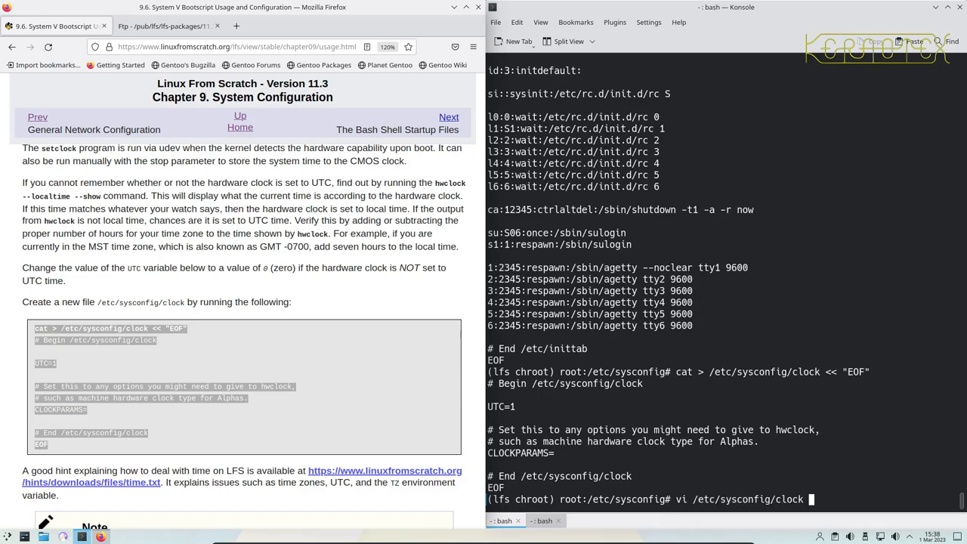
{"action": "key", "text": "Return"}
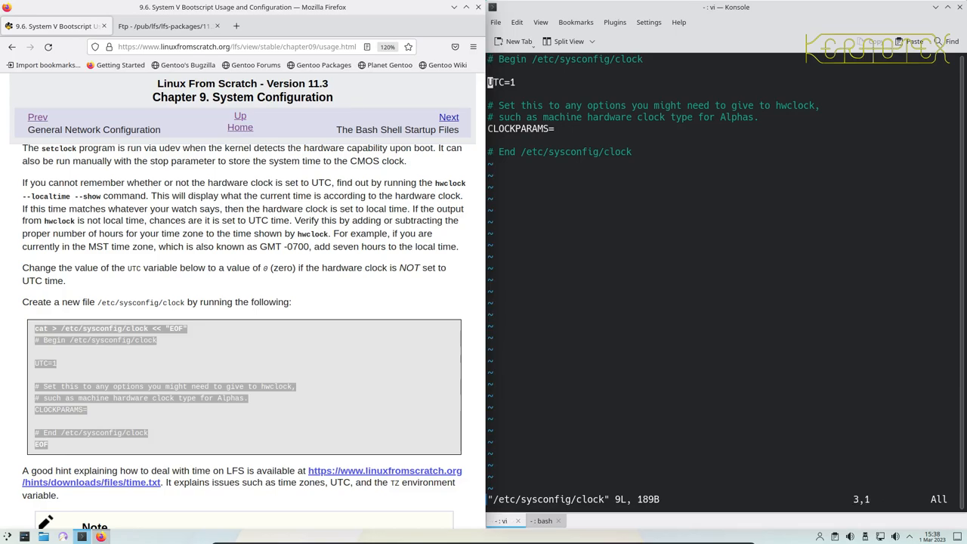
{"action": "mouse_move", "coordinate": [583, 275]}
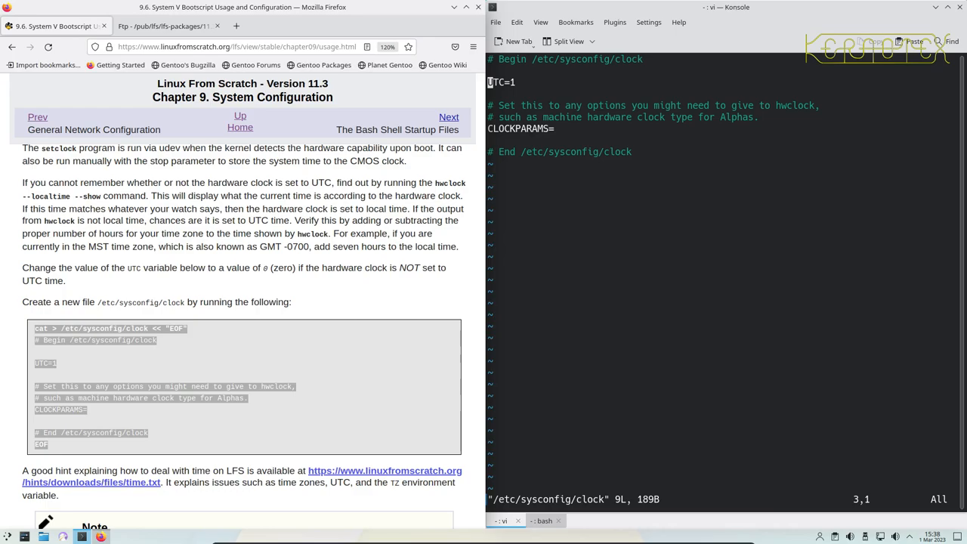
{"action": "scroll", "scroll_direction": "down", "scroll_amount": 3}
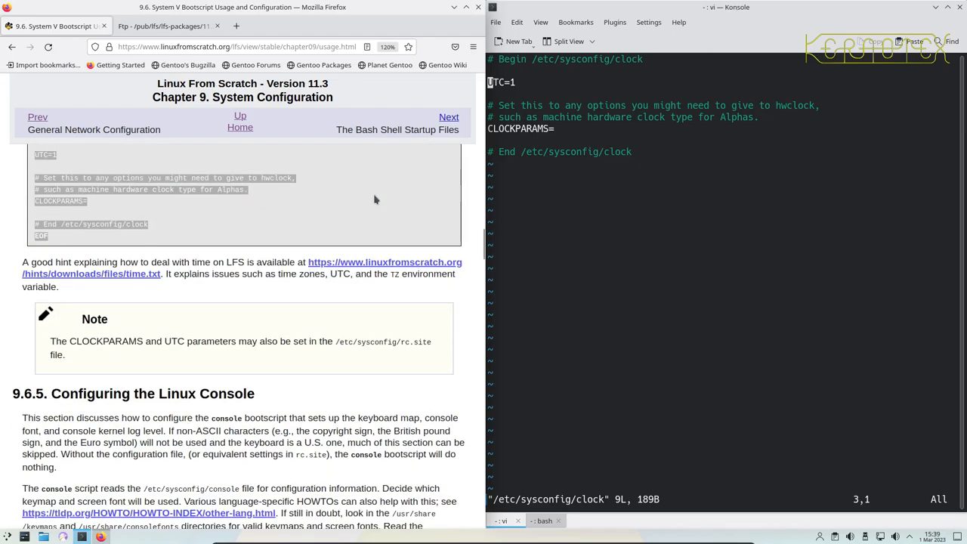
- Scroll the guide to the console examples with the pl2 keymap and lat2a-16 font
{"action": "scroll", "scroll_direction": "down", "scroll_amount": 3}
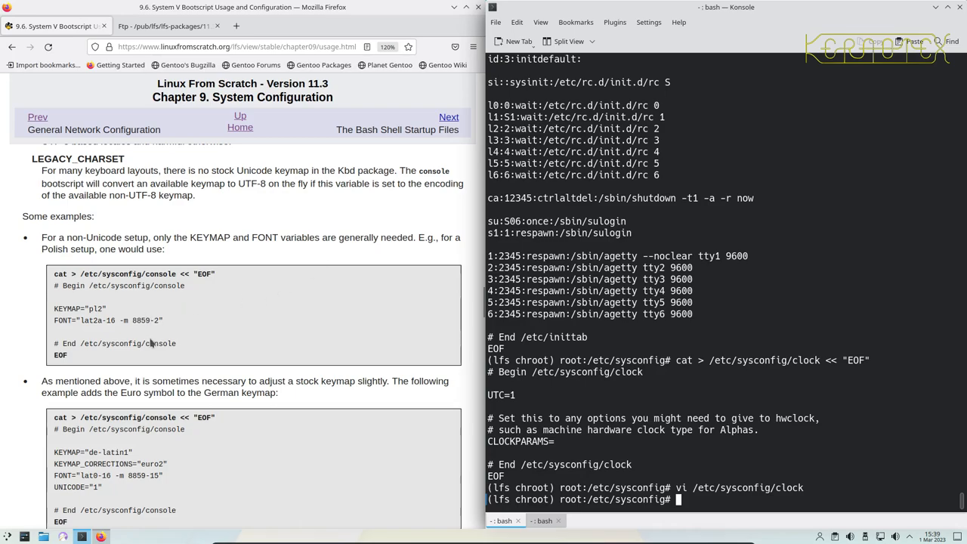
{"action": "scroll", "scroll_direction": "down", "scroll_amount": 3}
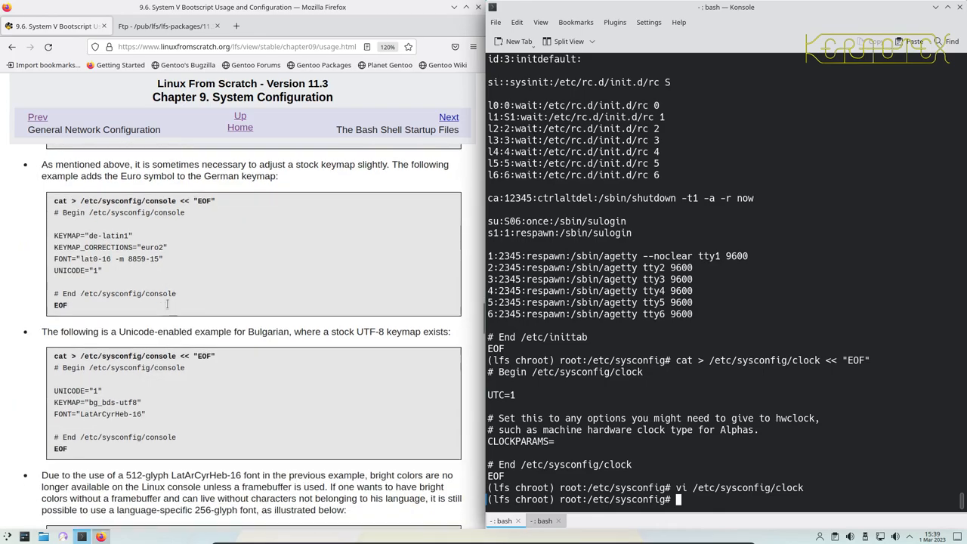
{"action": "scroll", "scroll_direction": "down", "scroll_amount": 3}
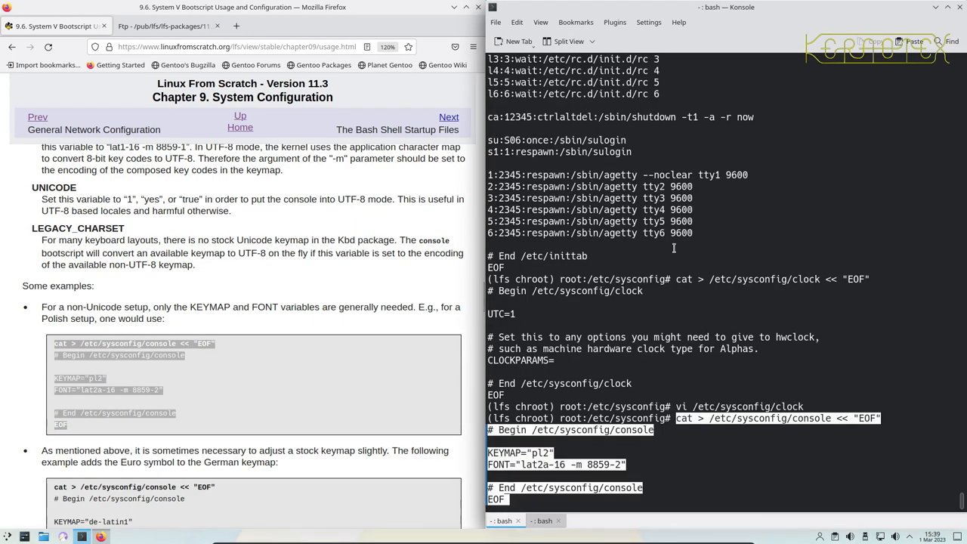
- Edit /etc/sysconfig/console in vi to KEYMAP uk and FONT lat2-16 -m 8859-1
{"action": "type", "text": "vi"}
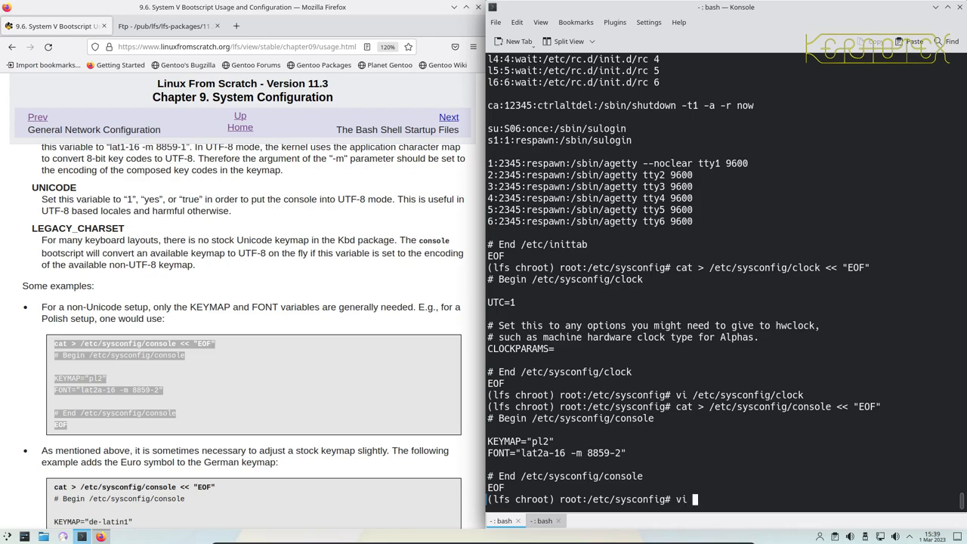
{"action": "type", "text": "/etc/sysconfig/"}
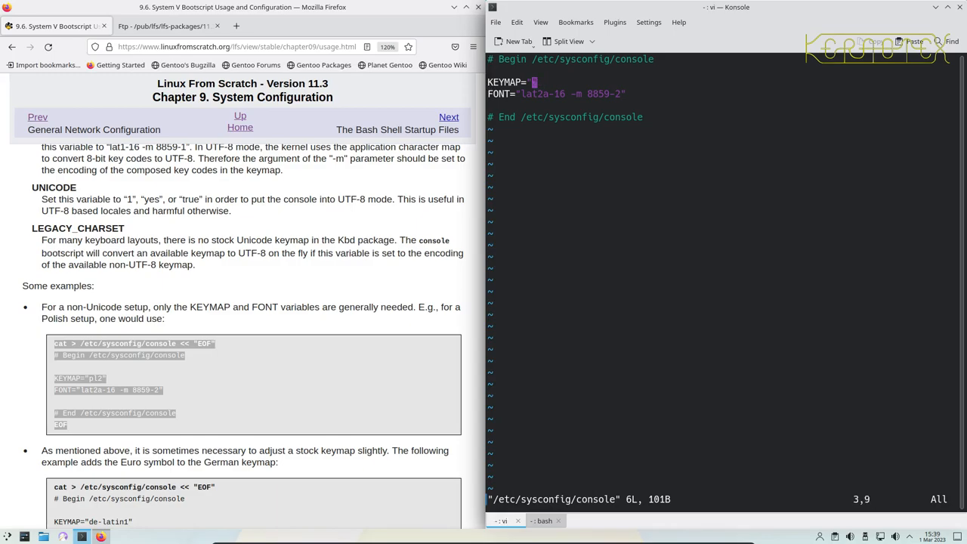
{"action": "key", "text": "i"}
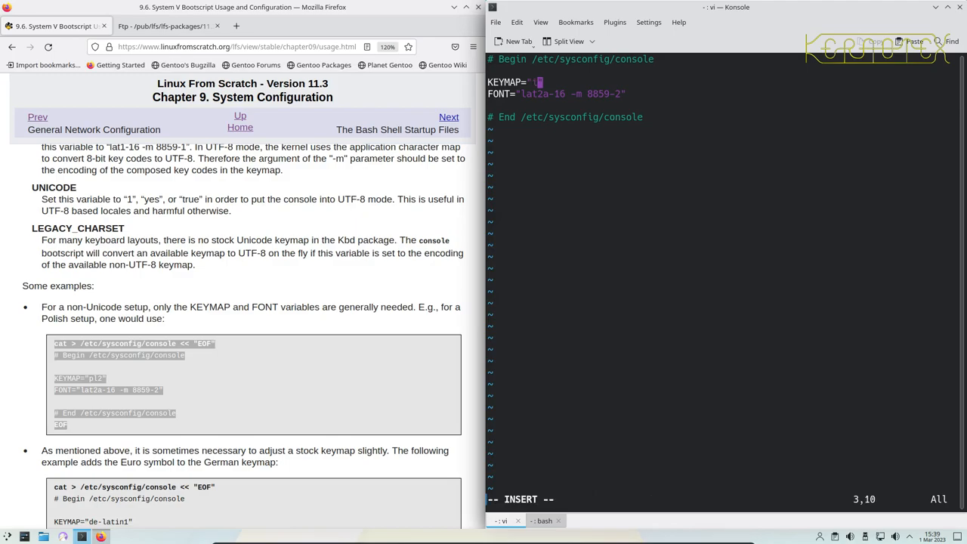
{"action": "type", "text": "k"}
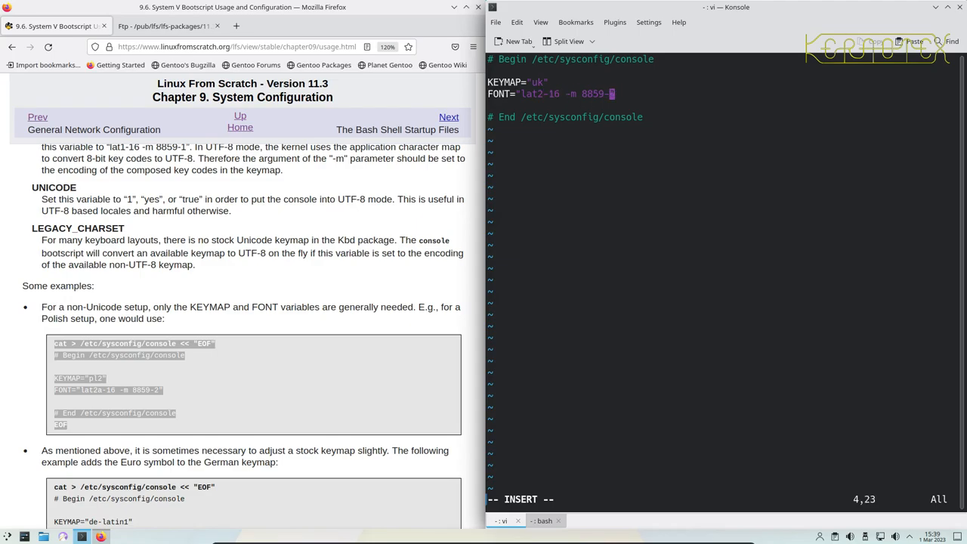
{"action": "type", "text": "1\""}
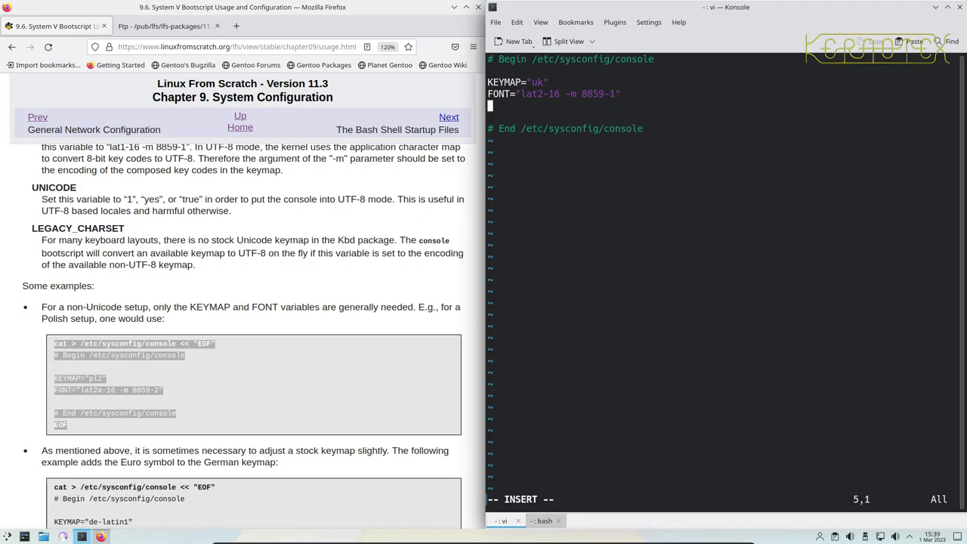
- Add LOGLEVEL="3" to the console file and save it
{"action": "type", "text": "LOGLEVEL"}
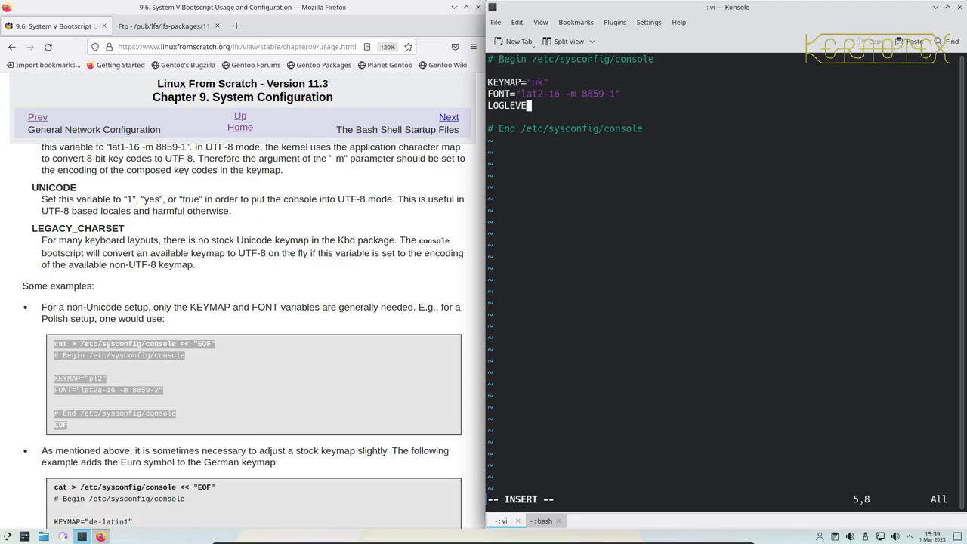
{"action": "type", "text": "=\""}
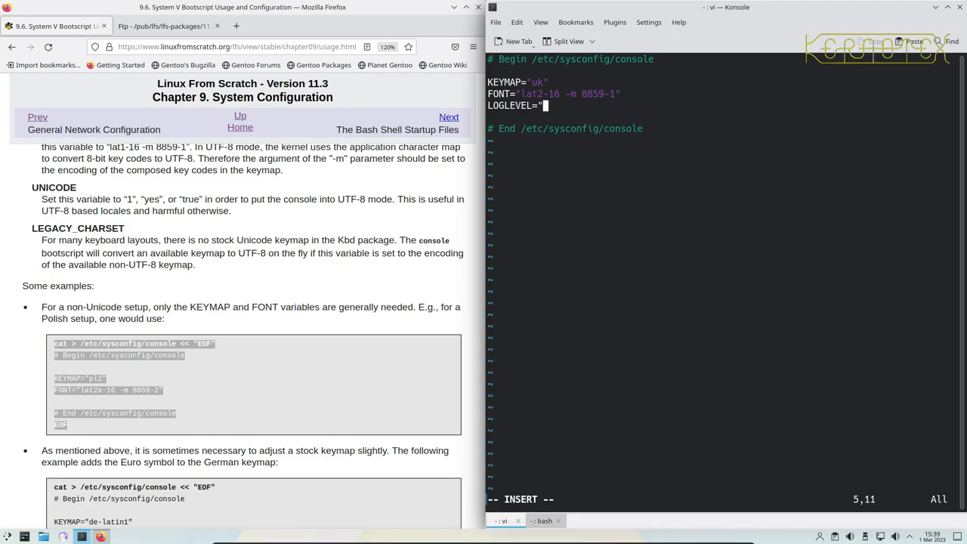
{"action": "type", "text": "3"}
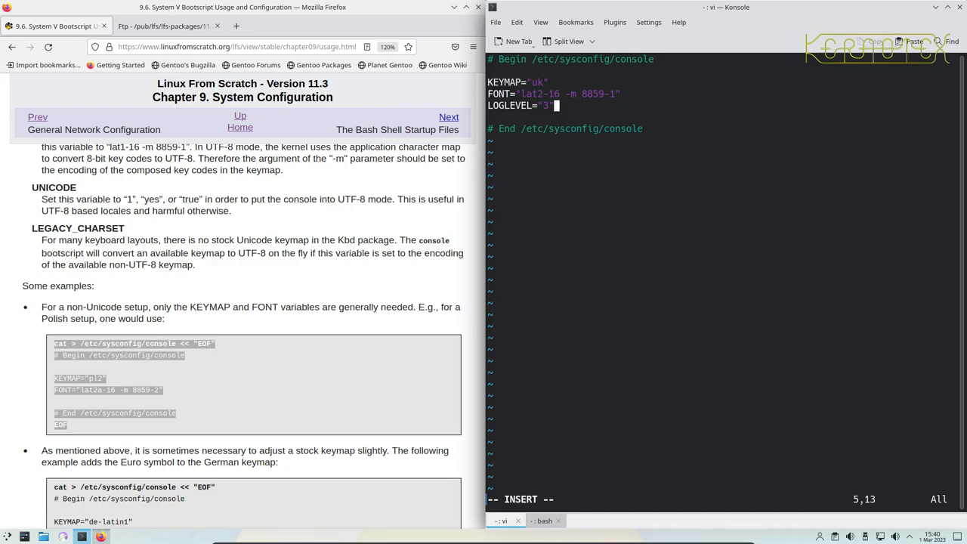
{"action": "mouse_move", "coordinate": [475, 372]}
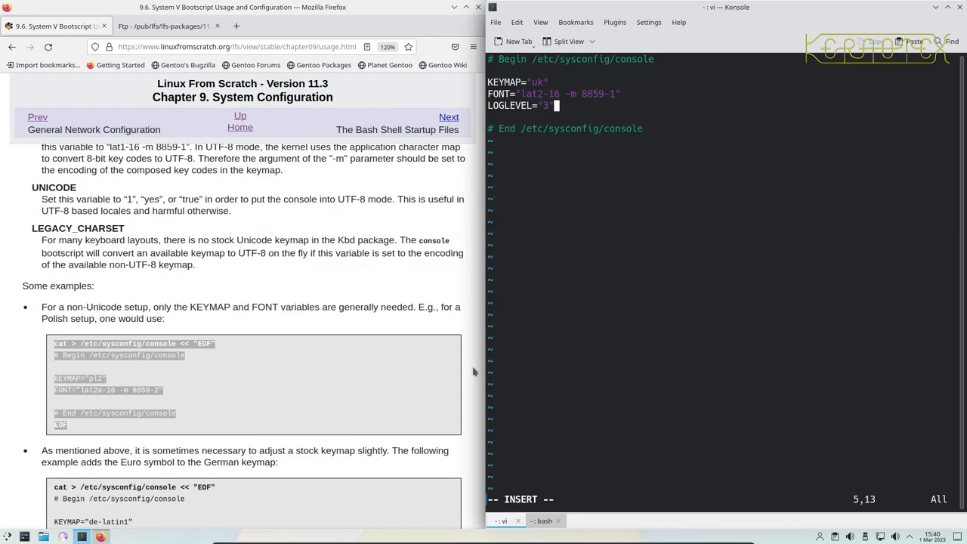
{"action": "scroll", "scroll_direction": "down", "scroll_amount": 3}
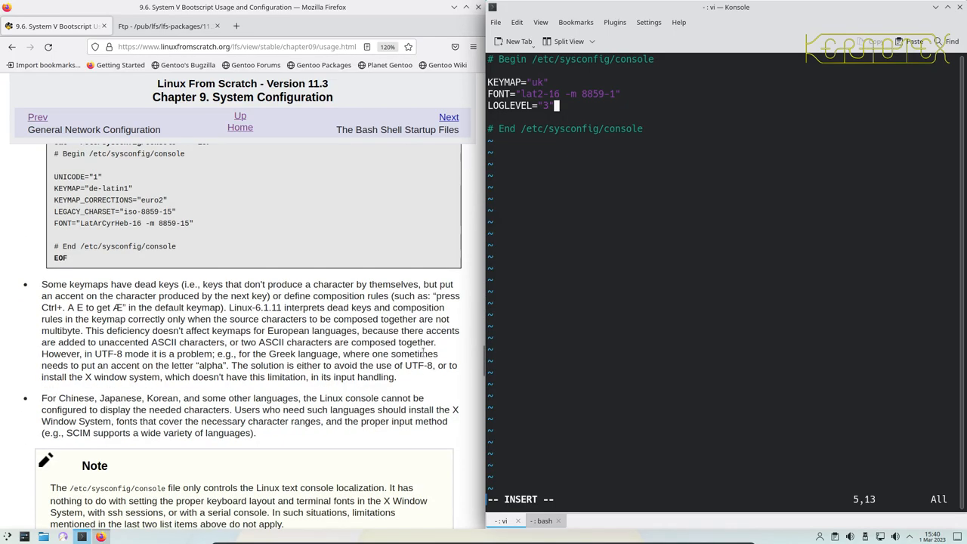
{"action": "scroll", "scroll_direction": "down", "scroll_amount": 3}
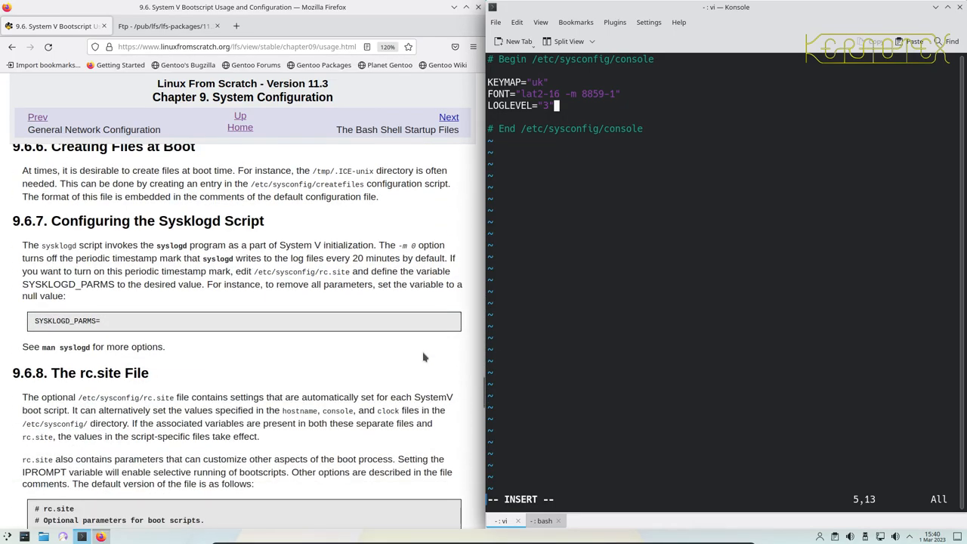
{"action": "scroll", "scroll_direction": "down", "scroll_amount": 3}
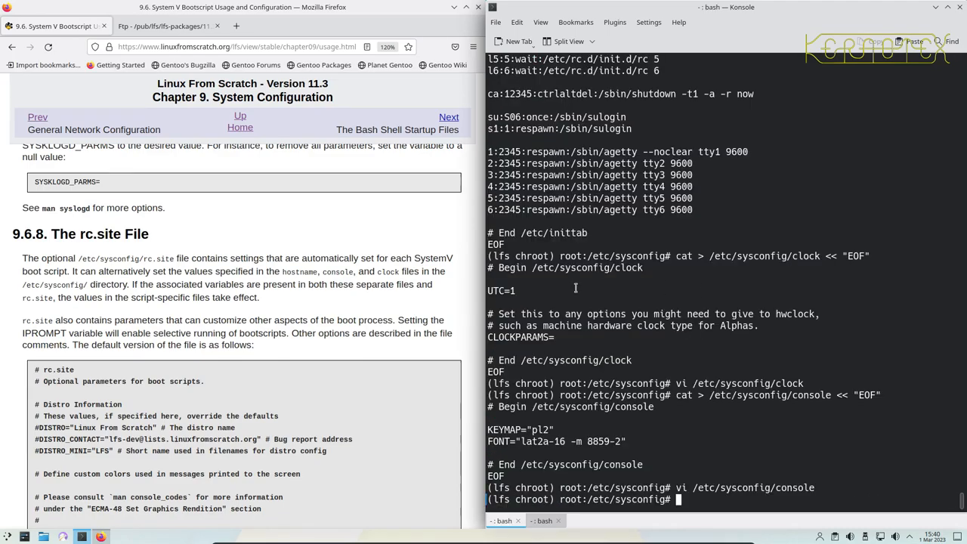
- Advance the guide to the Bash Shell Startup Files page and reach the locale instructions
{"action": "scroll", "scroll_direction": "down", "scroll_amount": 3}
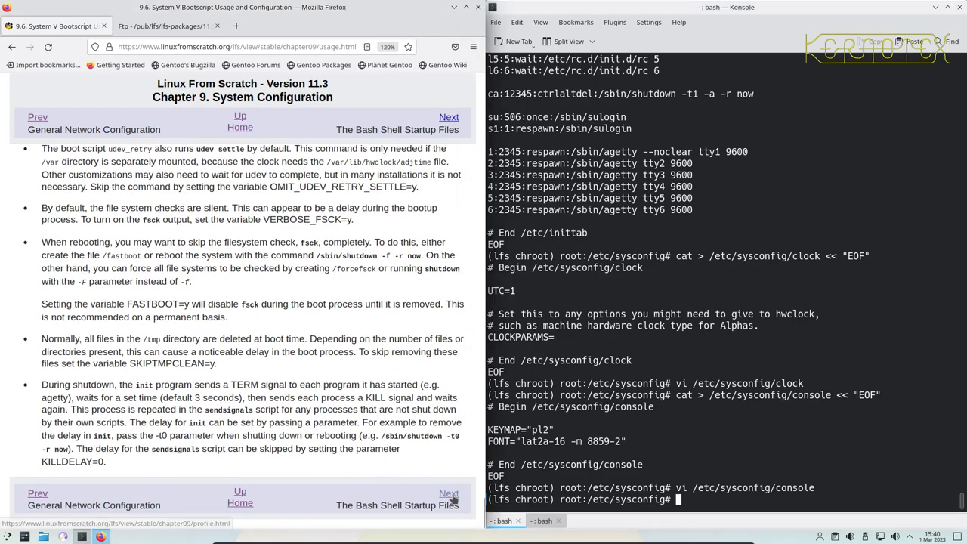
{"action": "left_click", "coordinate": [447, 493]}
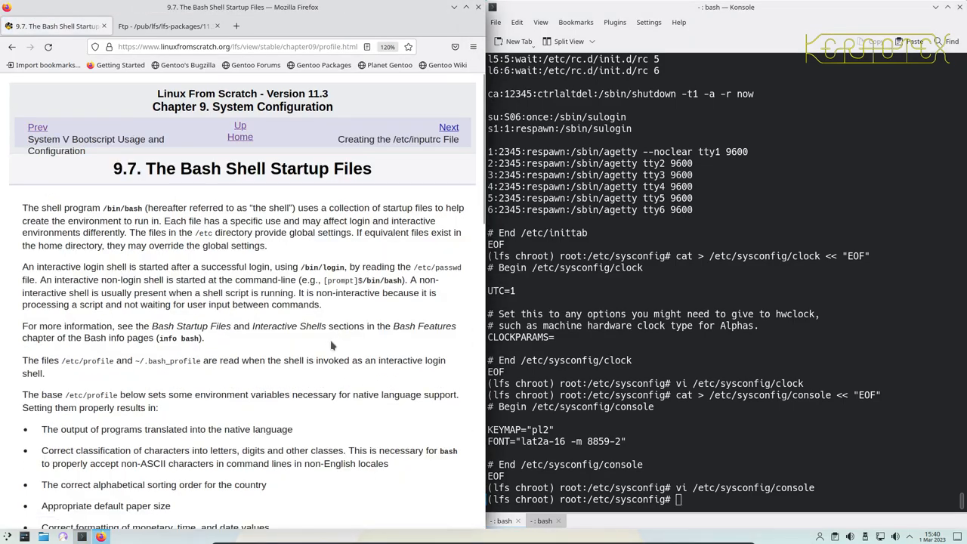
{"action": "scroll", "scroll_direction": "down", "scroll_amount": 3}
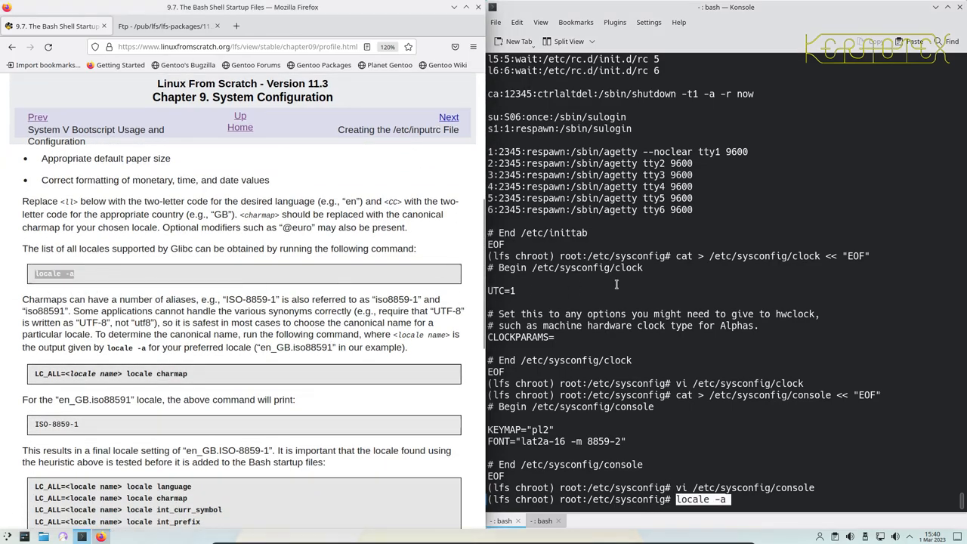
- Run locale -a, then LC_ALL=en_GB.iso88591 locale charmap to confirm ISO-8859-1
{"action": "key", "text": "Return"}
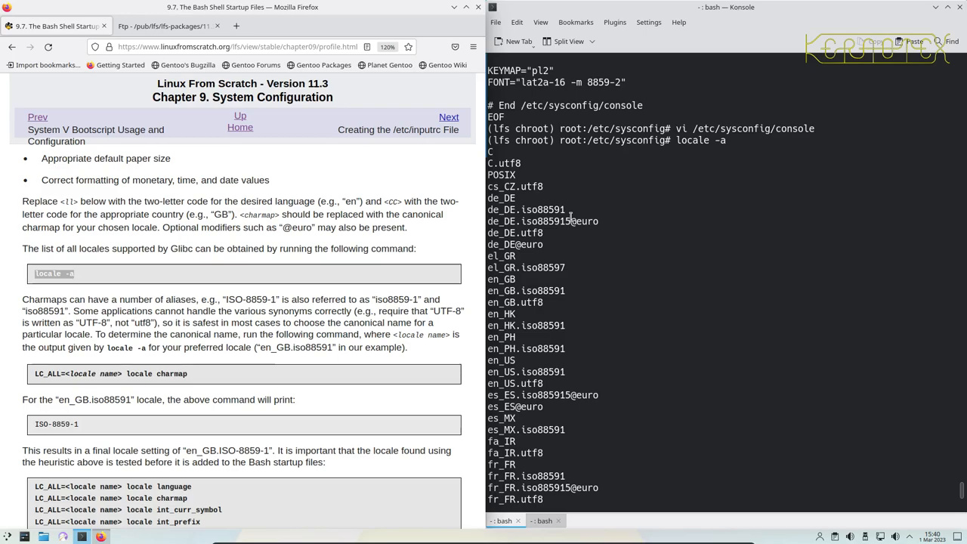
{"action": "mouse_move", "coordinate": [569, 208]}
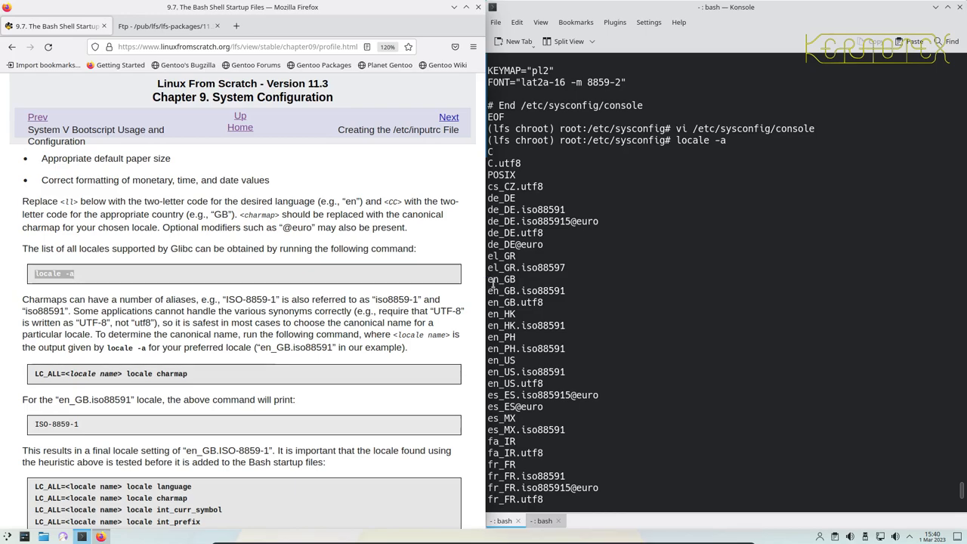
{"action": "mouse_move", "coordinate": [484, 290]}
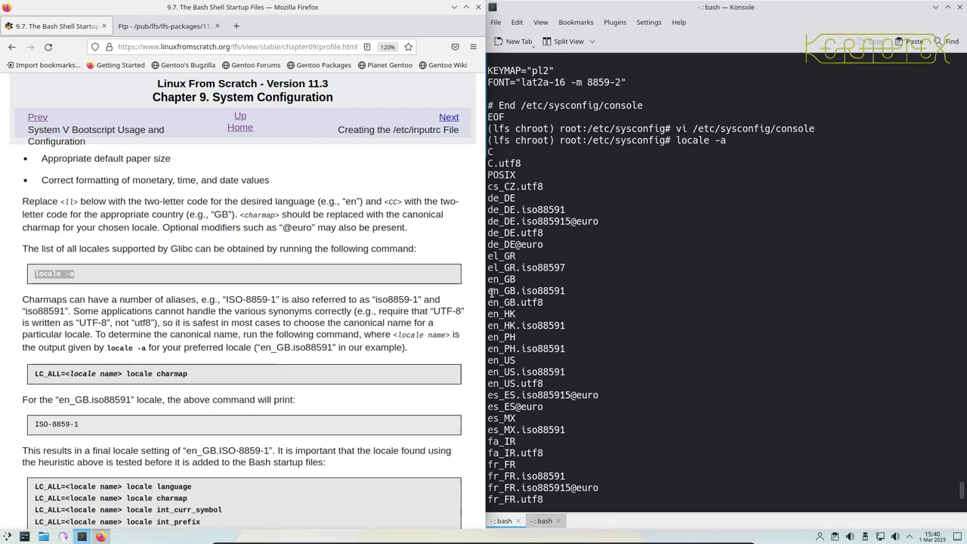
{"action": "double_click", "coordinate": [526, 290]}
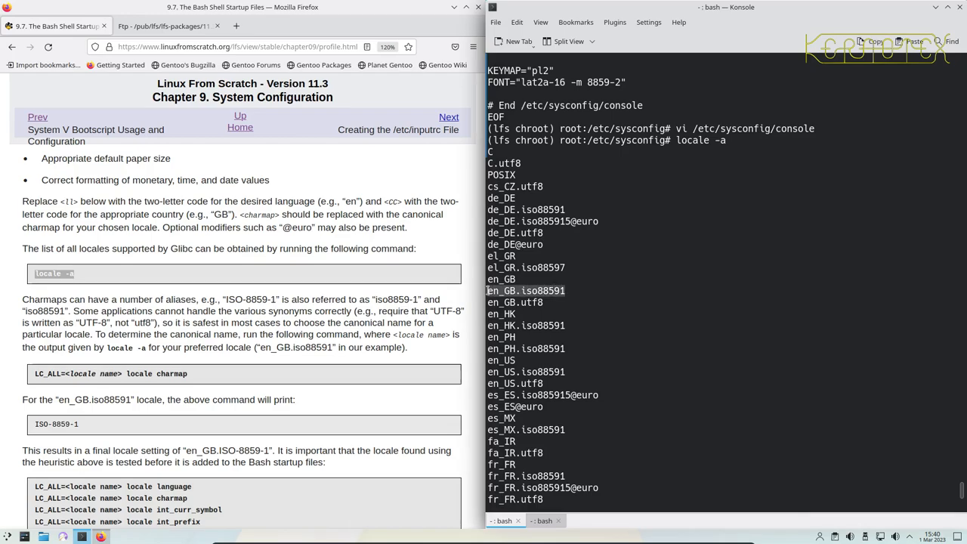
{"action": "mouse_move", "coordinate": [60, 385]}
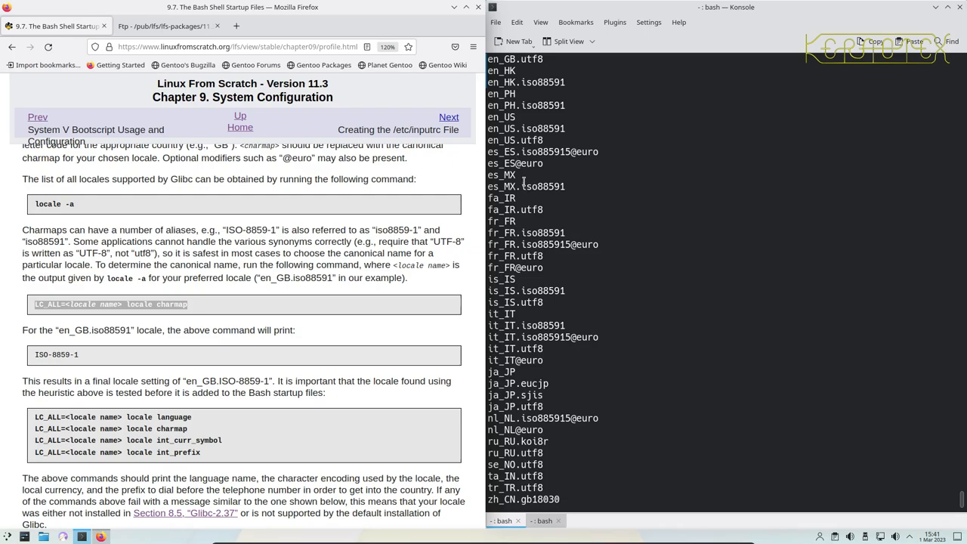
{"action": "mouse_move", "coordinate": [598, 106]}
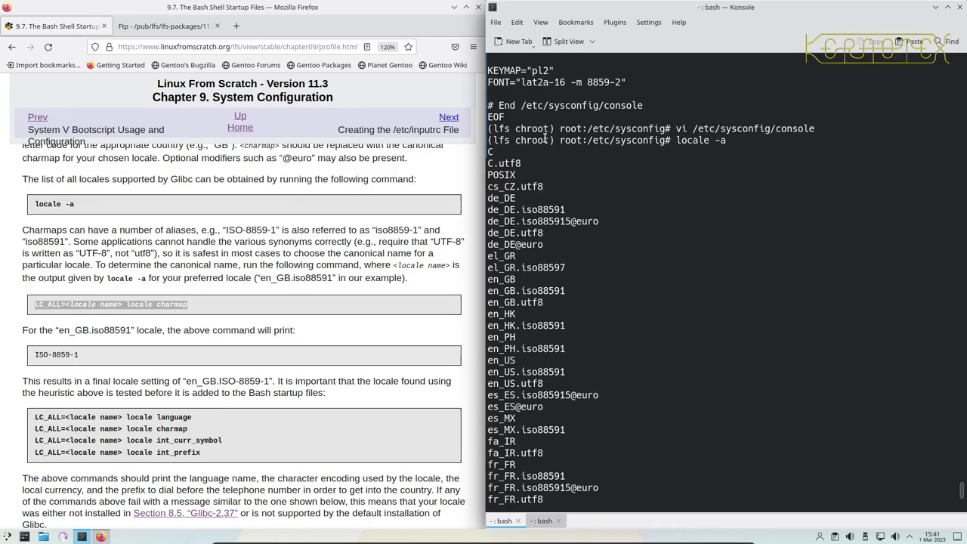
{"action": "mouse_move", "coordinate": [490, 290]}
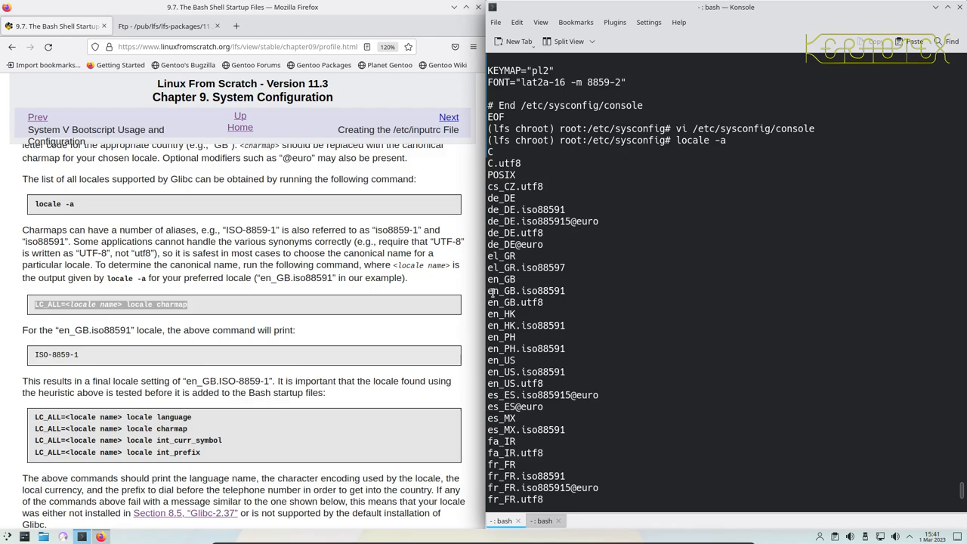
{"action": "type", "text": "LC_ALL=en_GB.iso88591 locale charmap"}
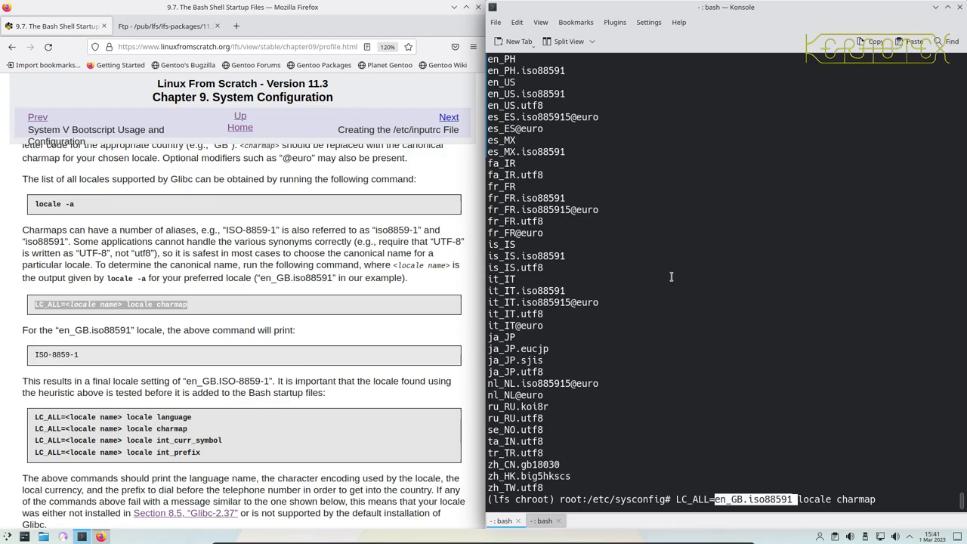
{"action": "key", "text": "Return"}
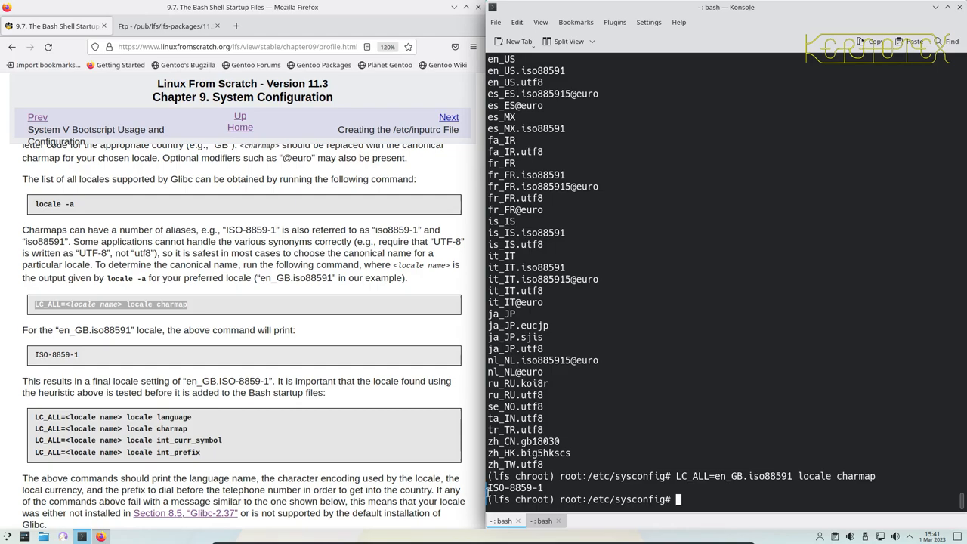
{"action": "scroll", "scroll_direction": "down", "scroll_amount": 3}
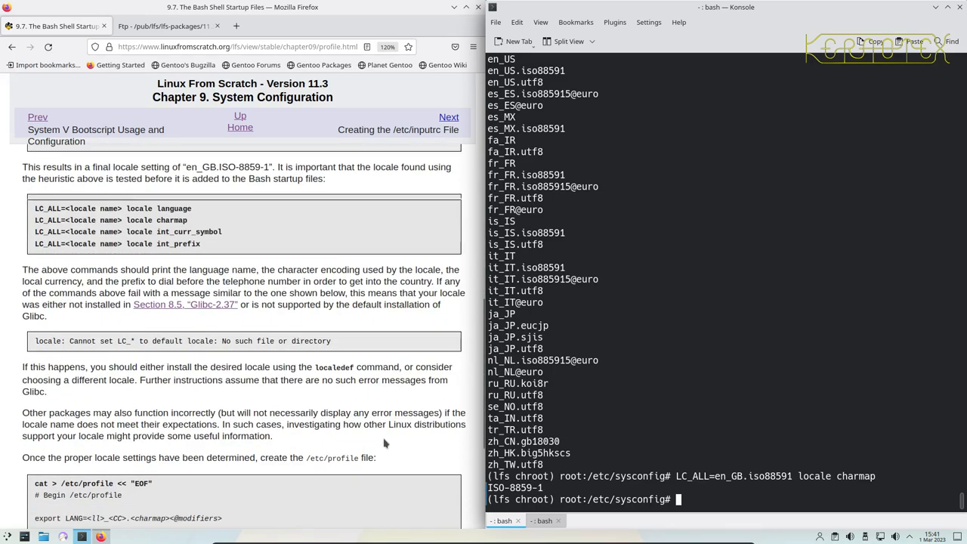
- Write /etc/profile exporting LANG=en_GB.ISO-8859-1 via the guide's heredoc
{"action": "scroll", "scroll_direction": "down", "scroll_amount": 3}
{"action": "type", "text": "export LANG=en_GB."}
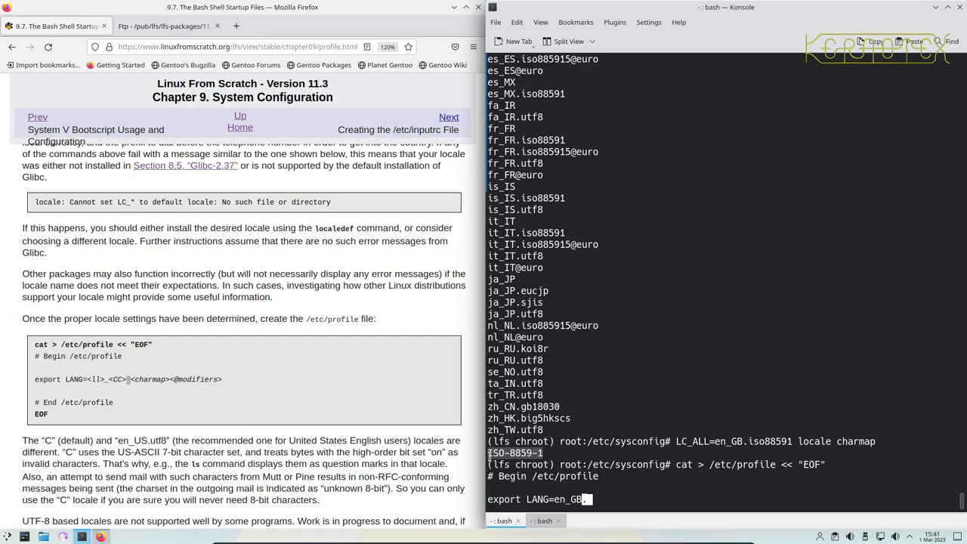
{"action": "type", "text": "ISO-8859-1"}
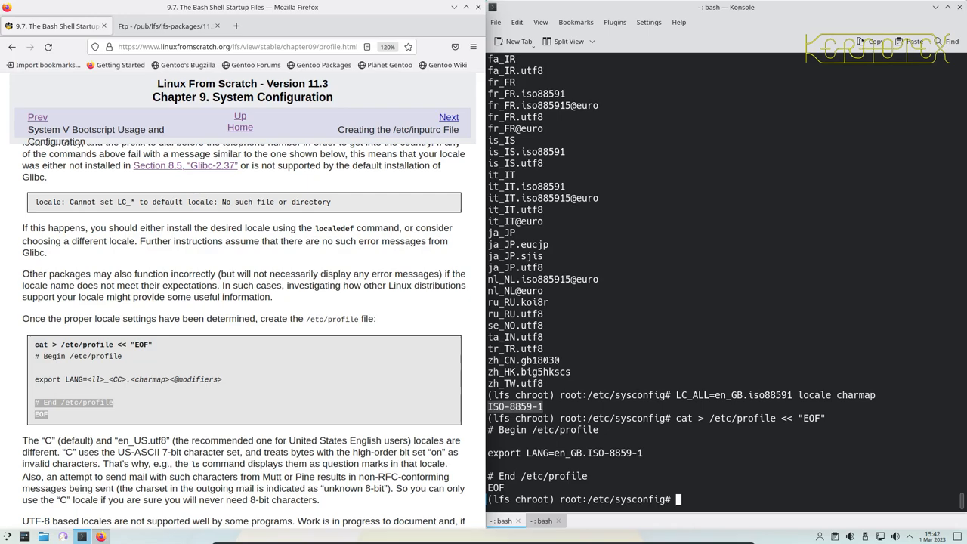
{"action": "scroll", "scroll_direction": "down", "scroll_amount": 3}
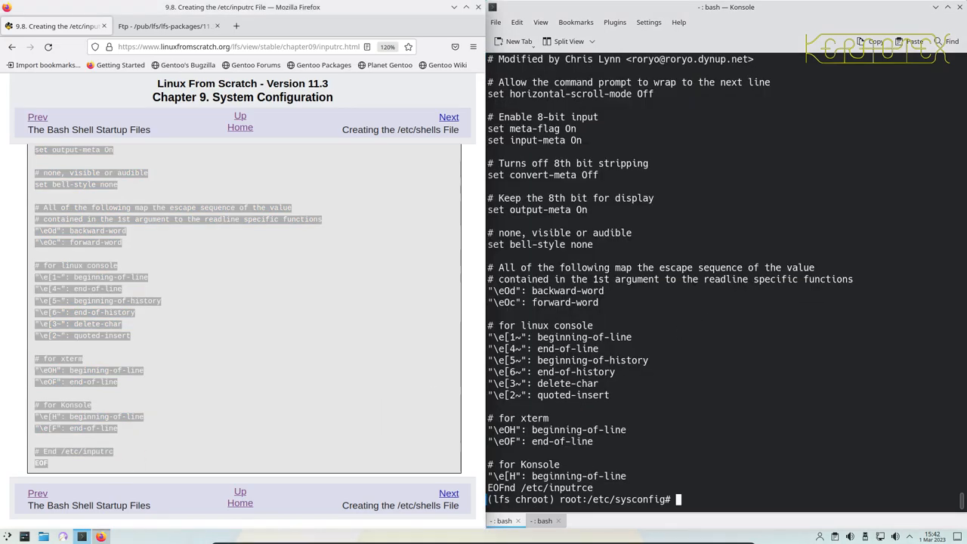
- Advance the guide to Creating /etc/shells and select its code block for copying
{"action": "left_click", "coordinate": [448, 492]}
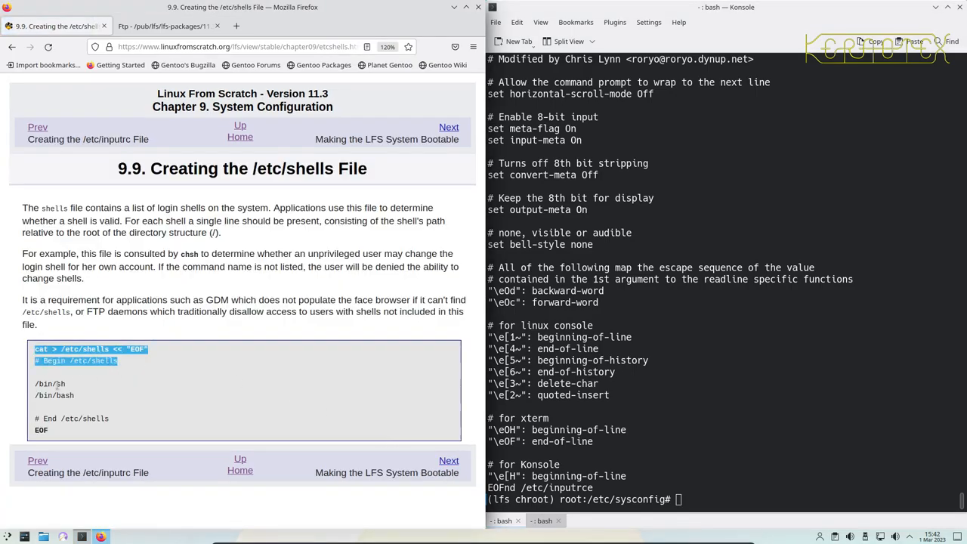
{"action": "triple_click", "coordinate": [83, 390]}
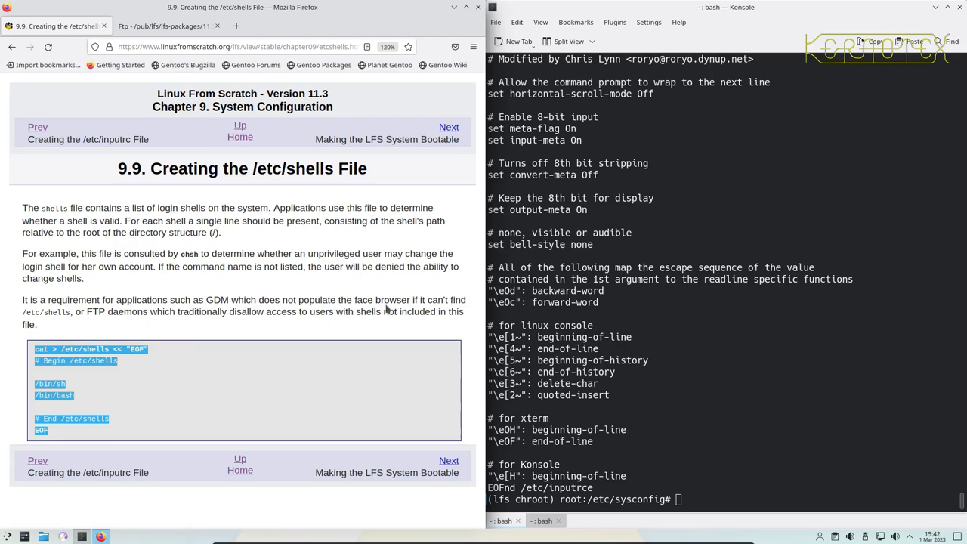
{"action": "mouse_move", "coordinate": [387, 312]}
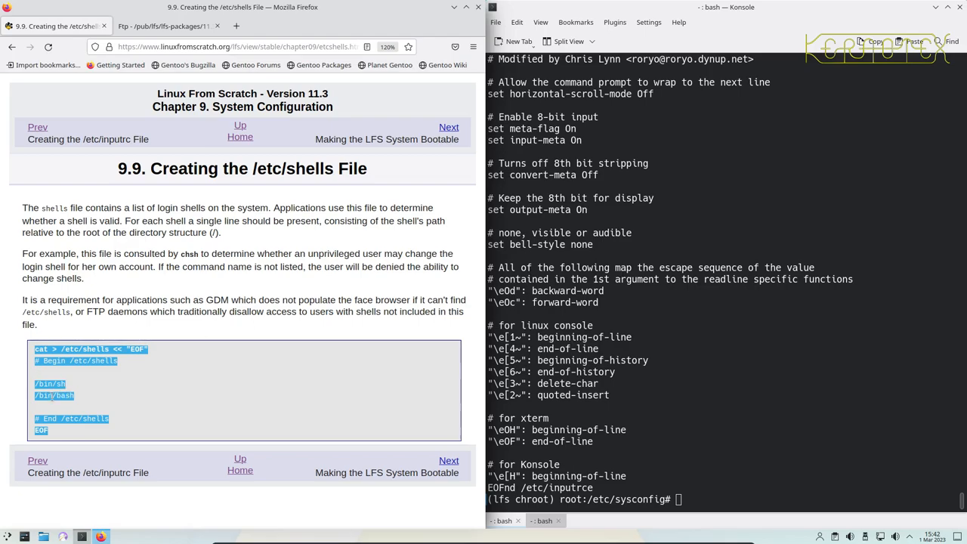